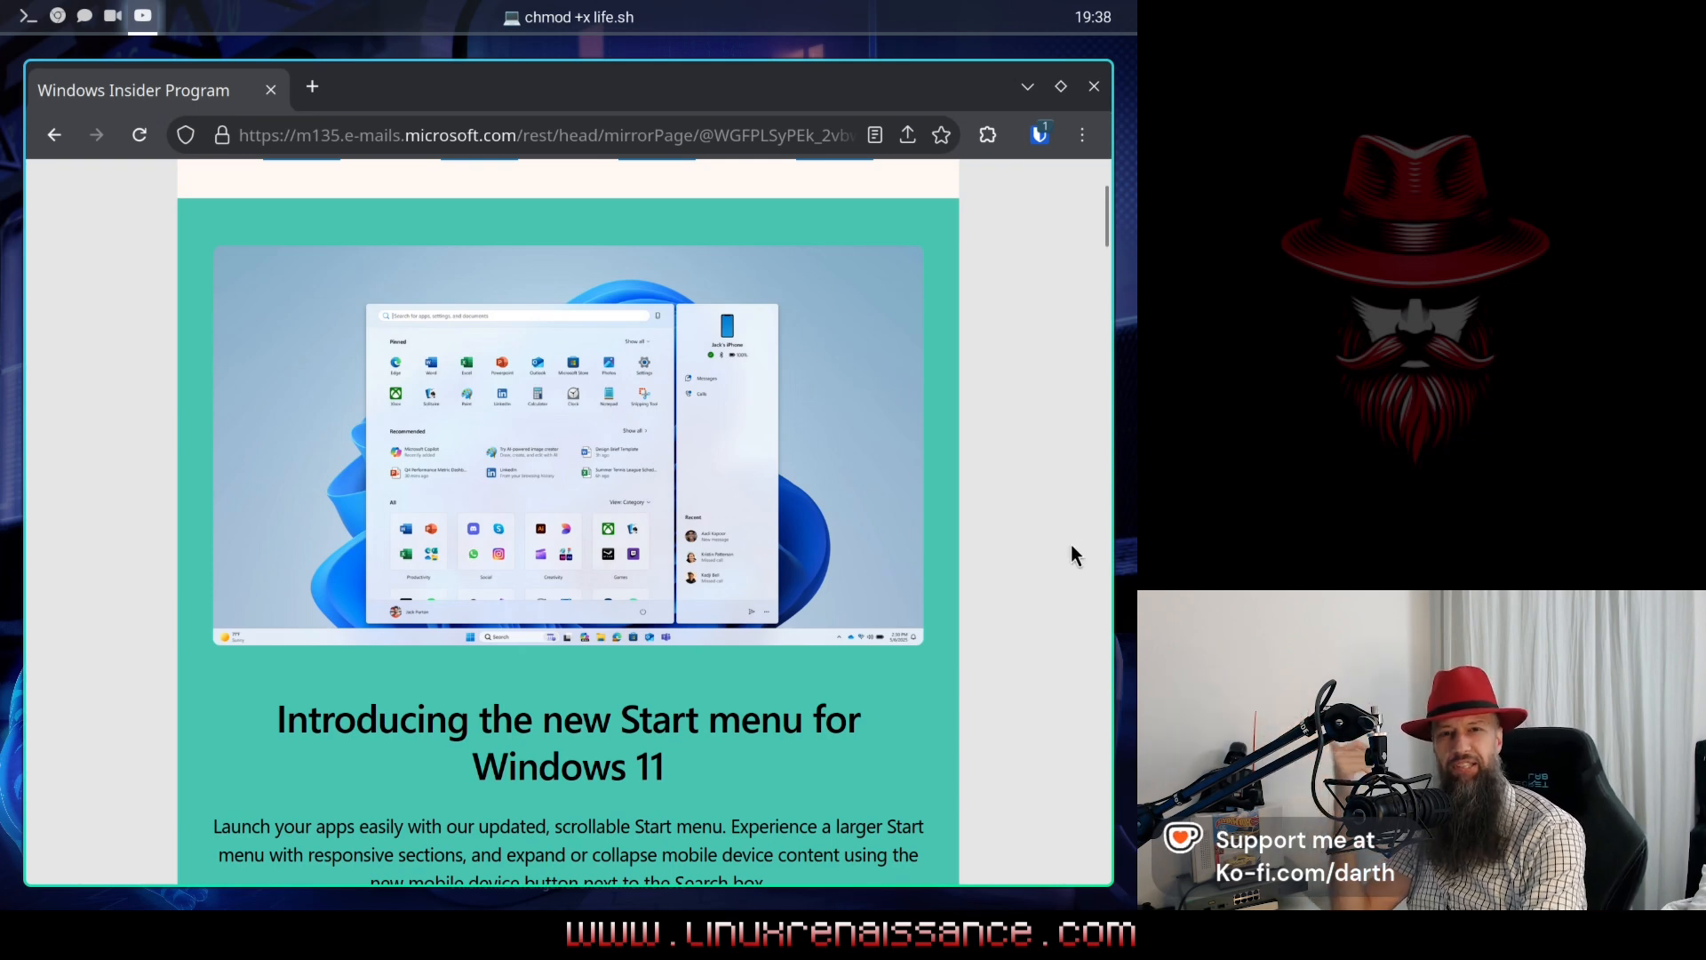
Step: Highlight the Start menu description through to the Search box sentence while reading it
{"action": "scroll", "scroll_direction": "down", "scroll_amount": 3}
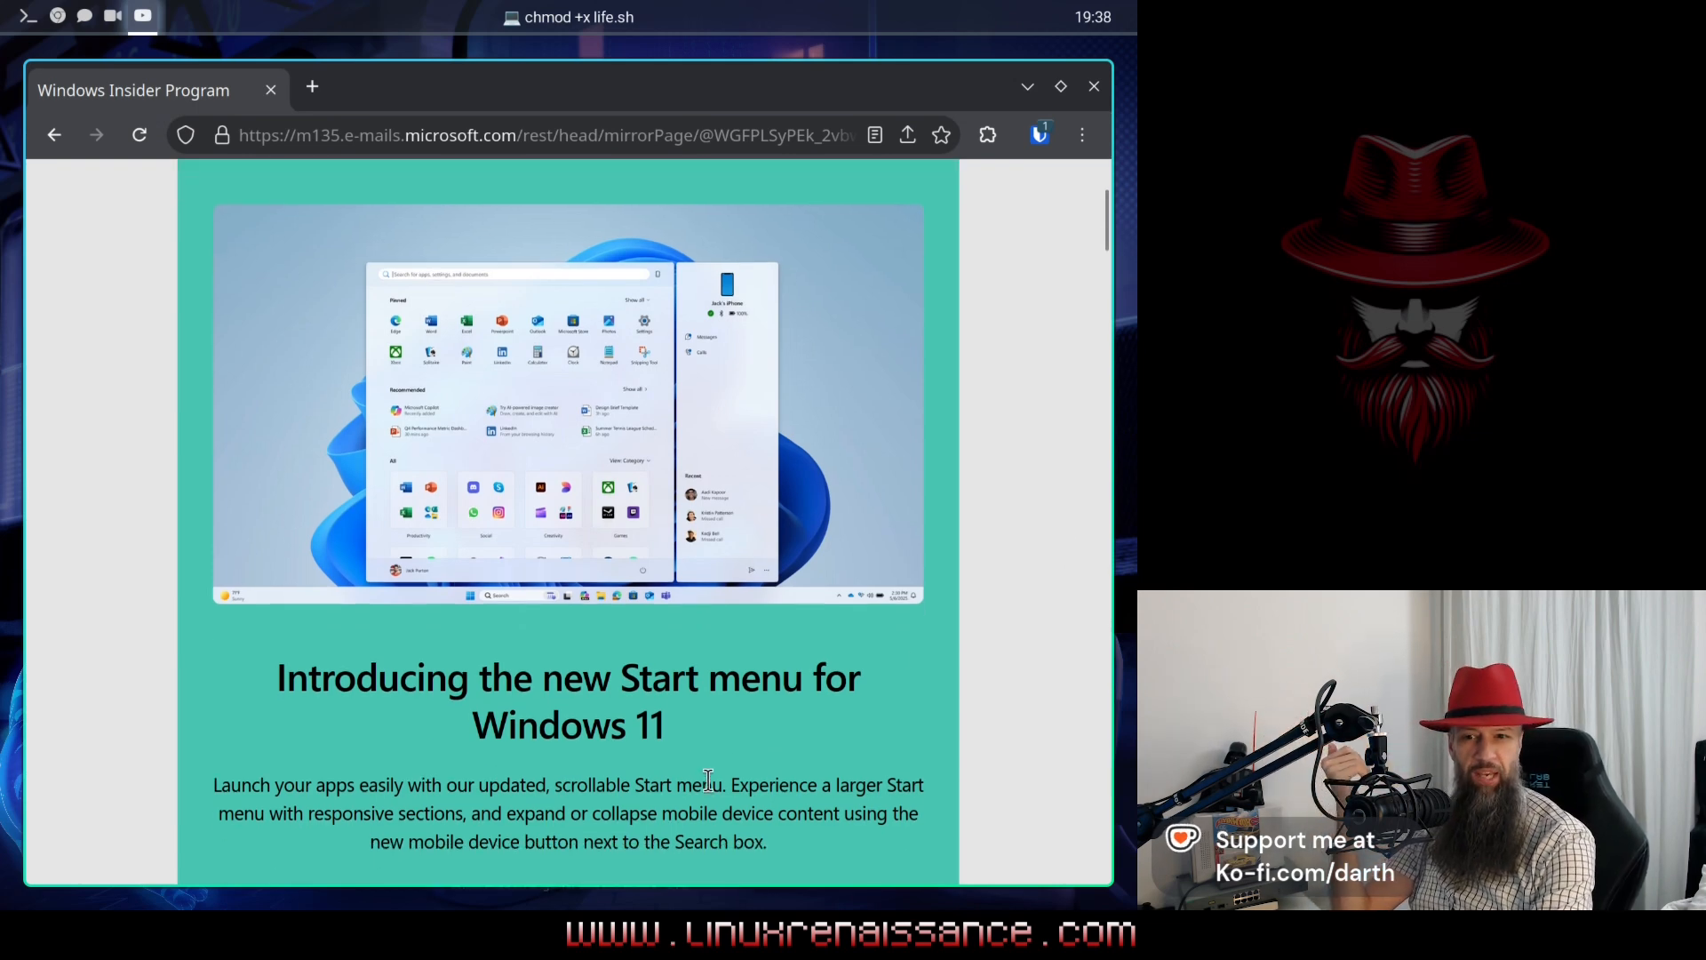
{"action": "mouse_move", "coordinate": [771, 718]}
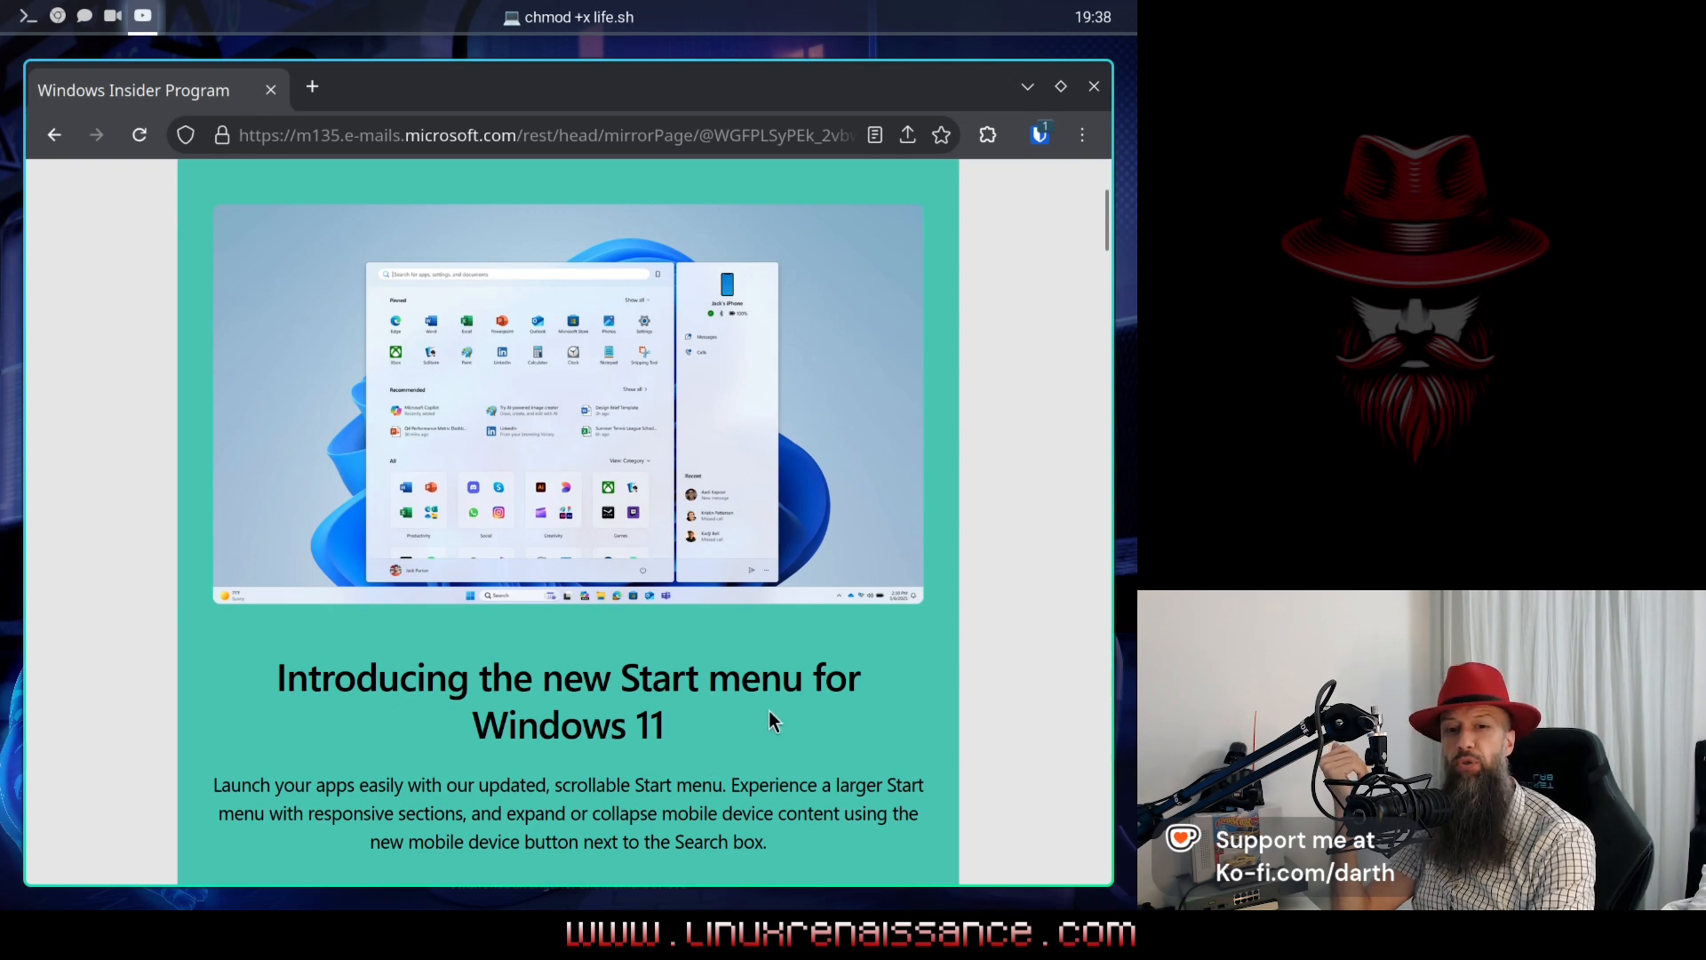
{"action": "scroll", "scroll_direction": "down", "scroll_amount": 3}
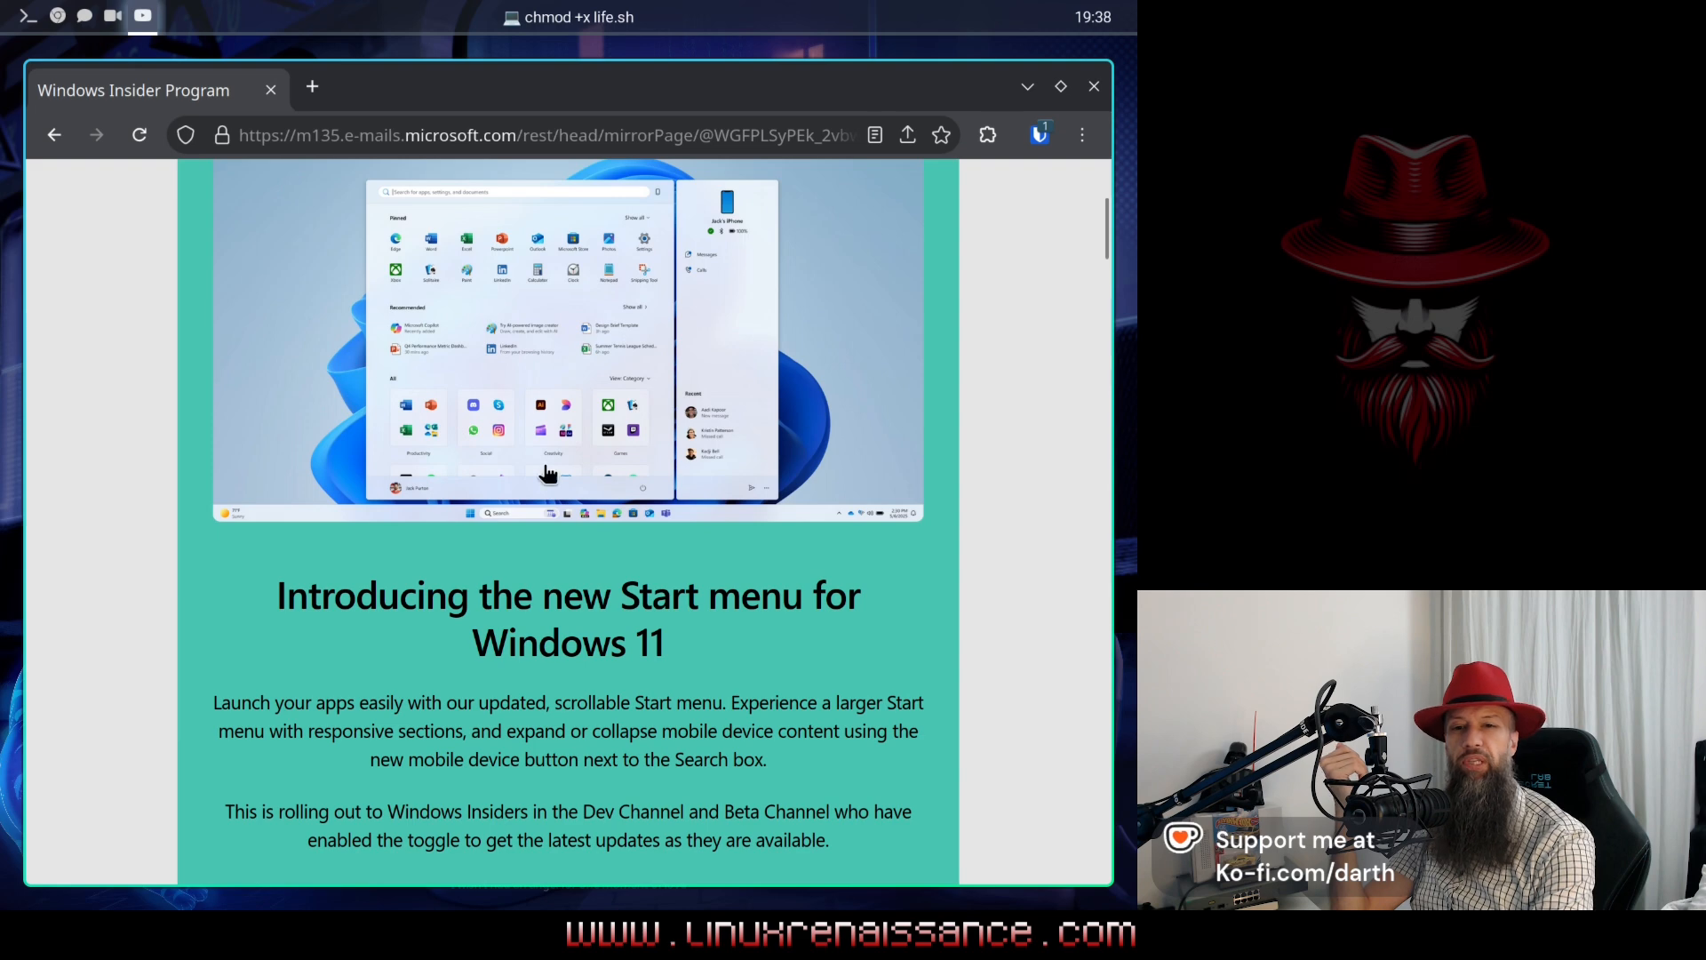
{"action": "scroll", "scroll_direction": "down", "scroll_amount": 3}
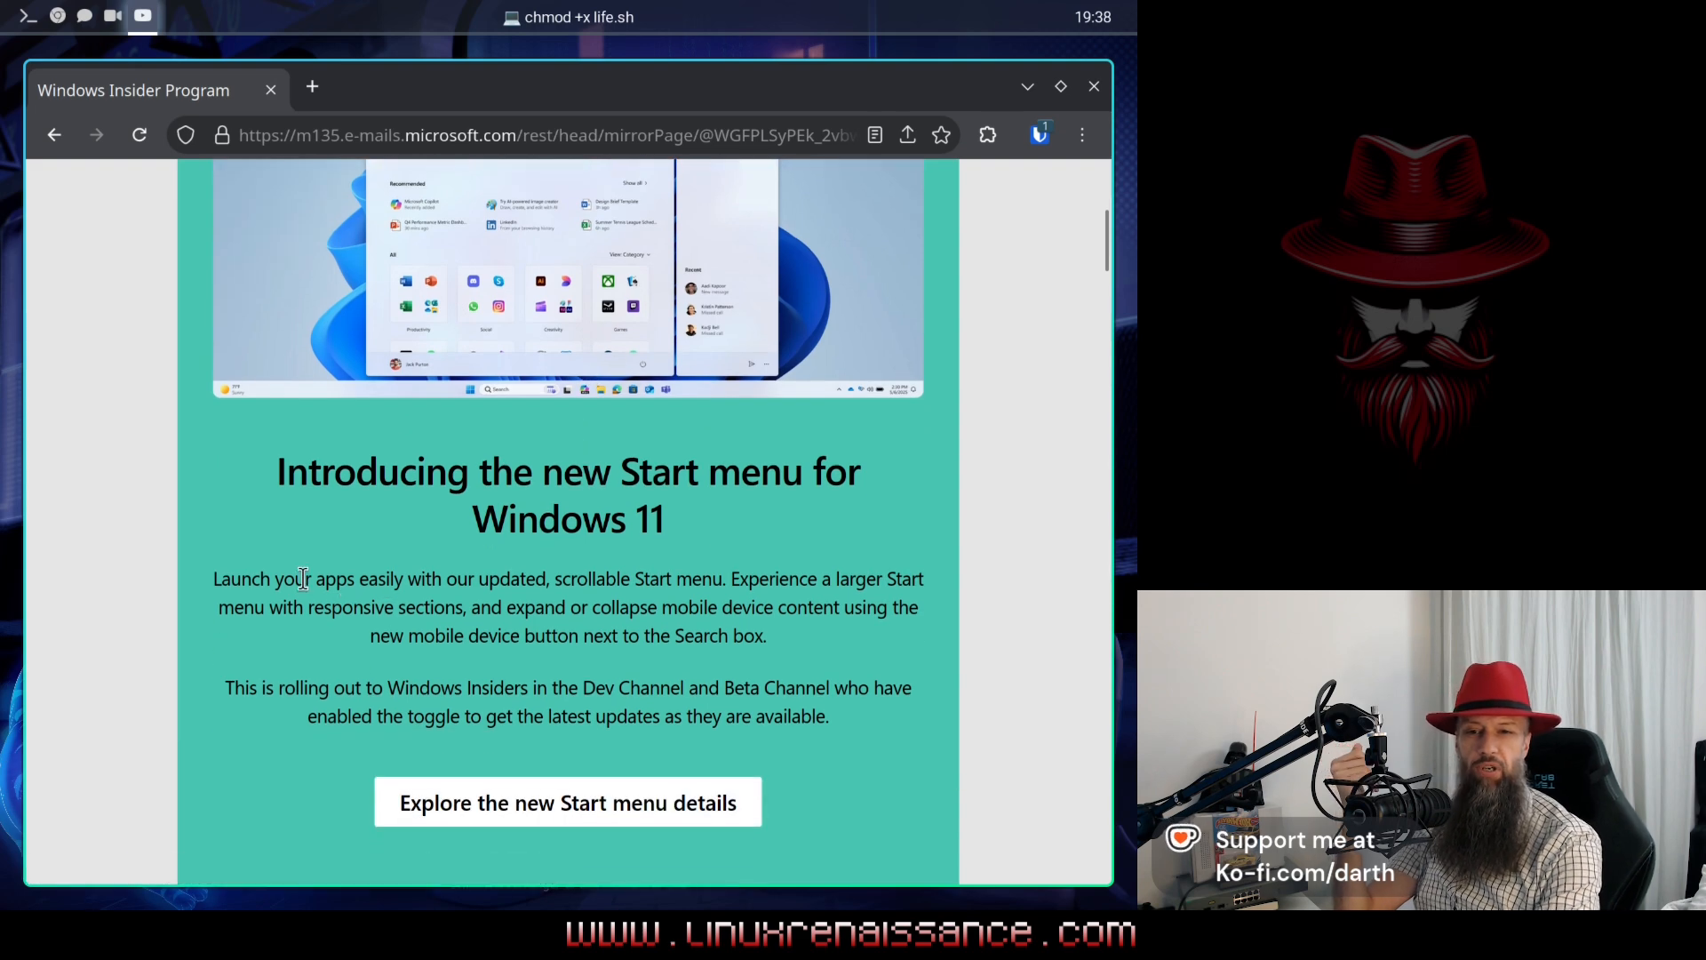
{"action": "left_click_drag", "start_coordinate": [307, 577], "coordinate": [657, 608]}
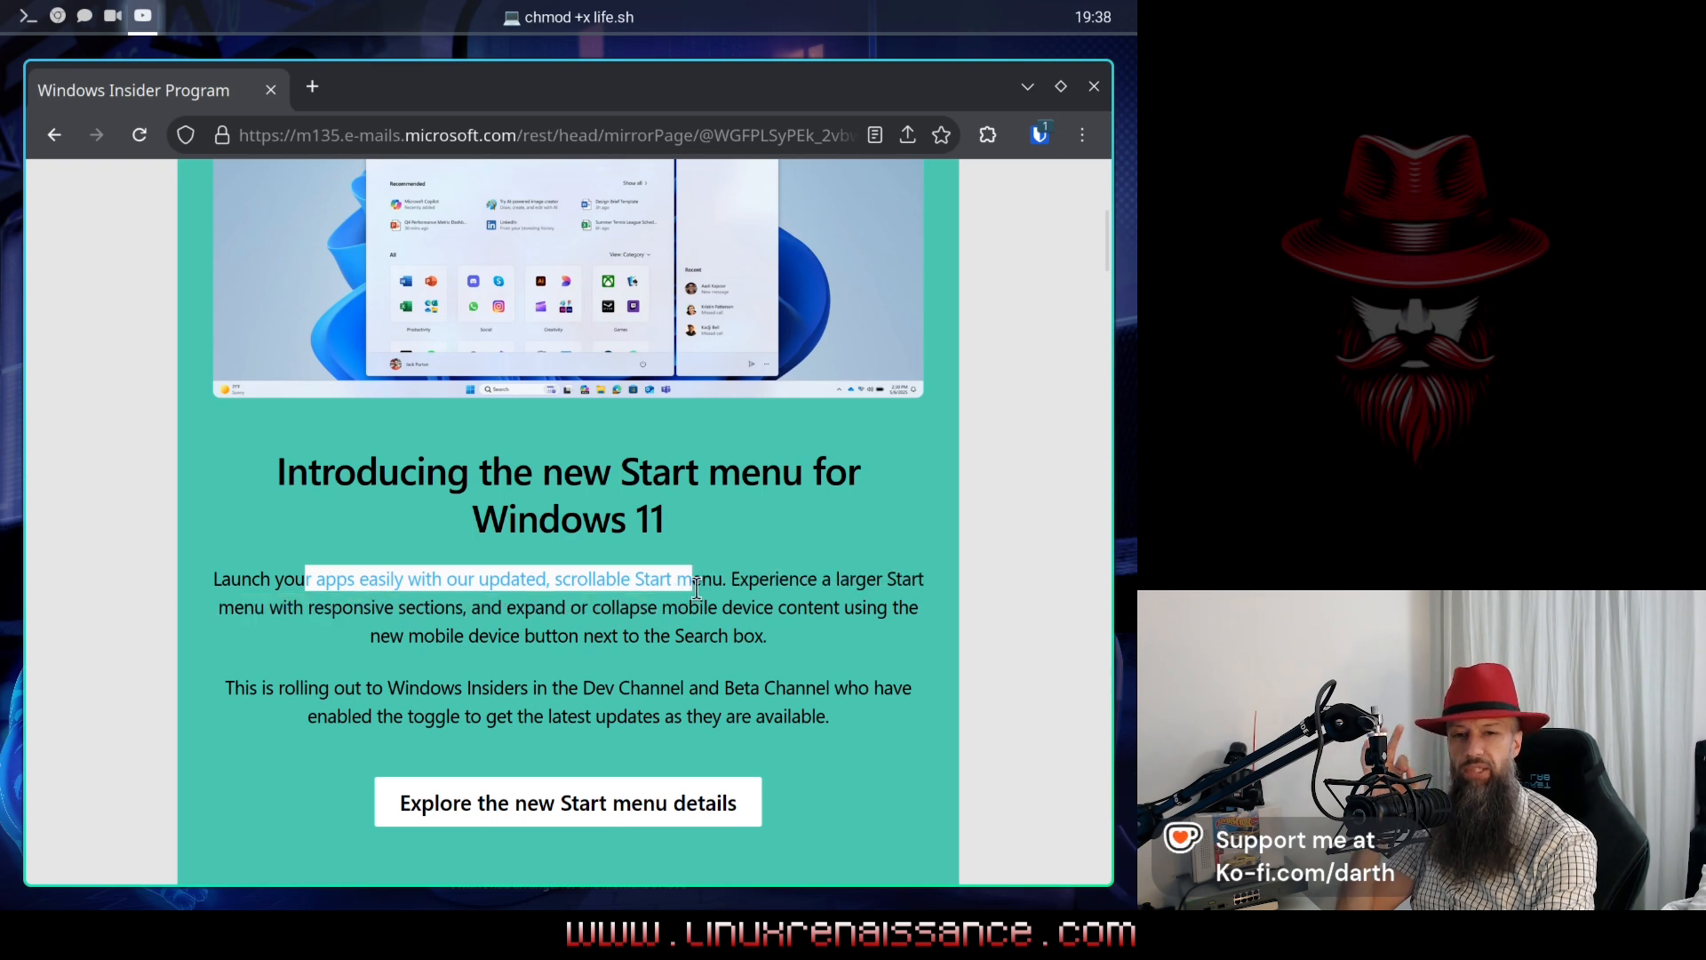
{"action": "left_click_drag", "start_coordinate": [696, 577], "coordinate": [837, 577]}
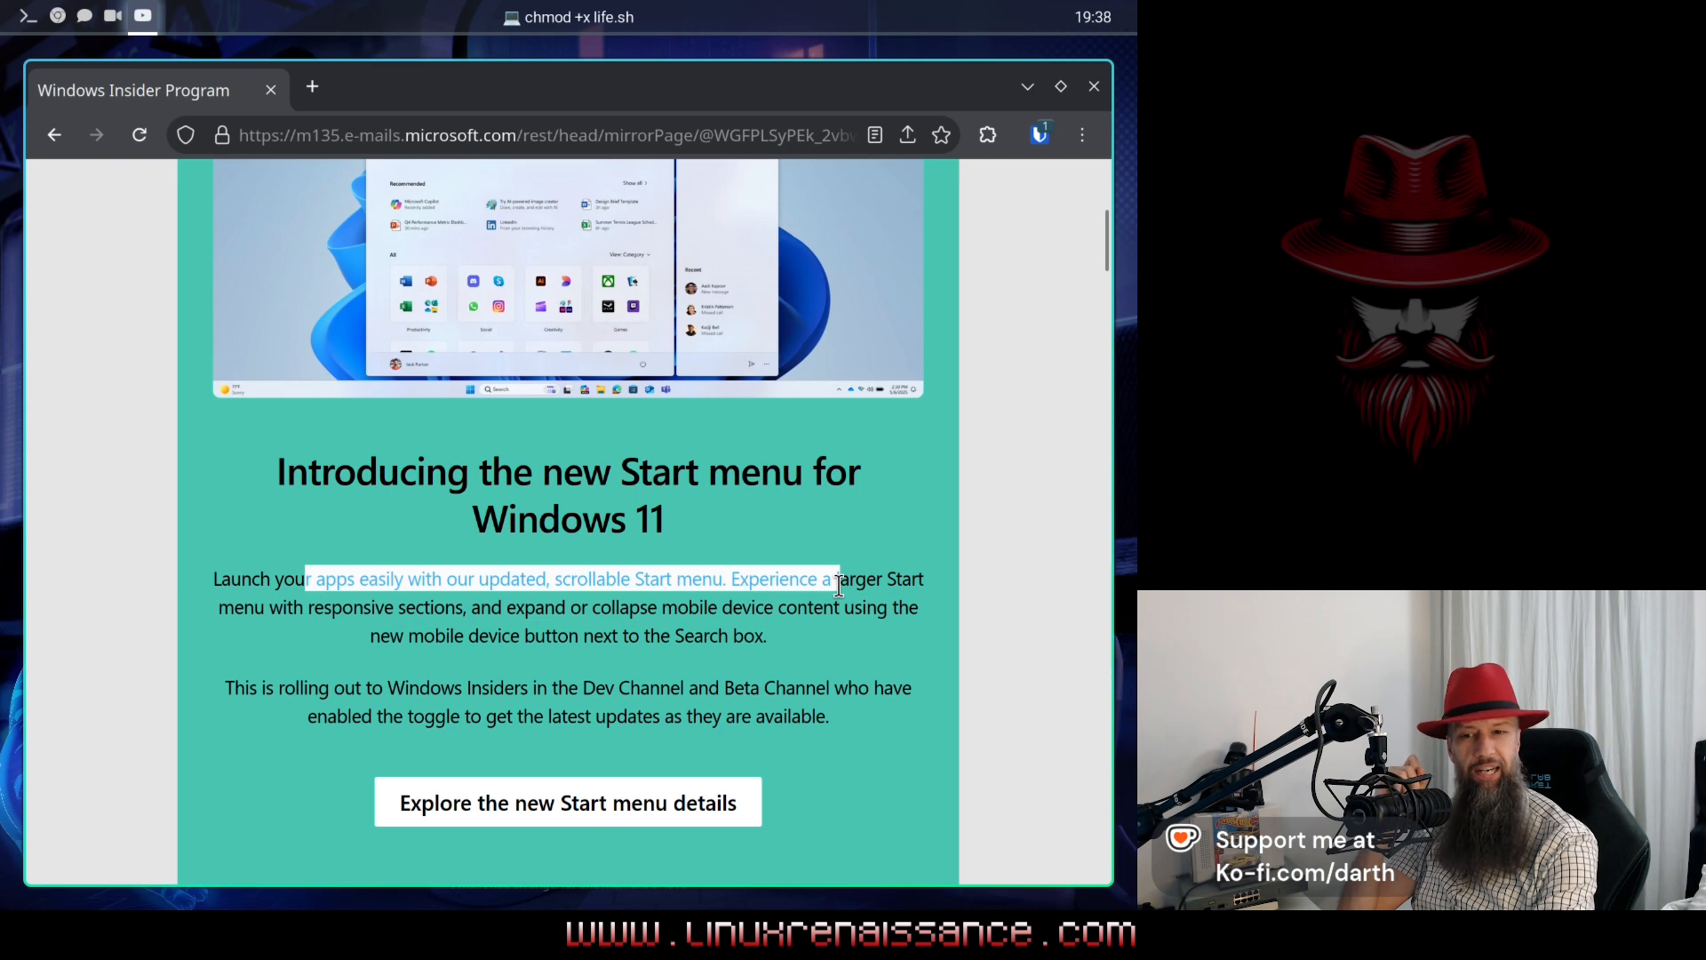
{"action": "left_click_drag", "start_coordinate": [837, 588], "coordinate": [420, 608]}
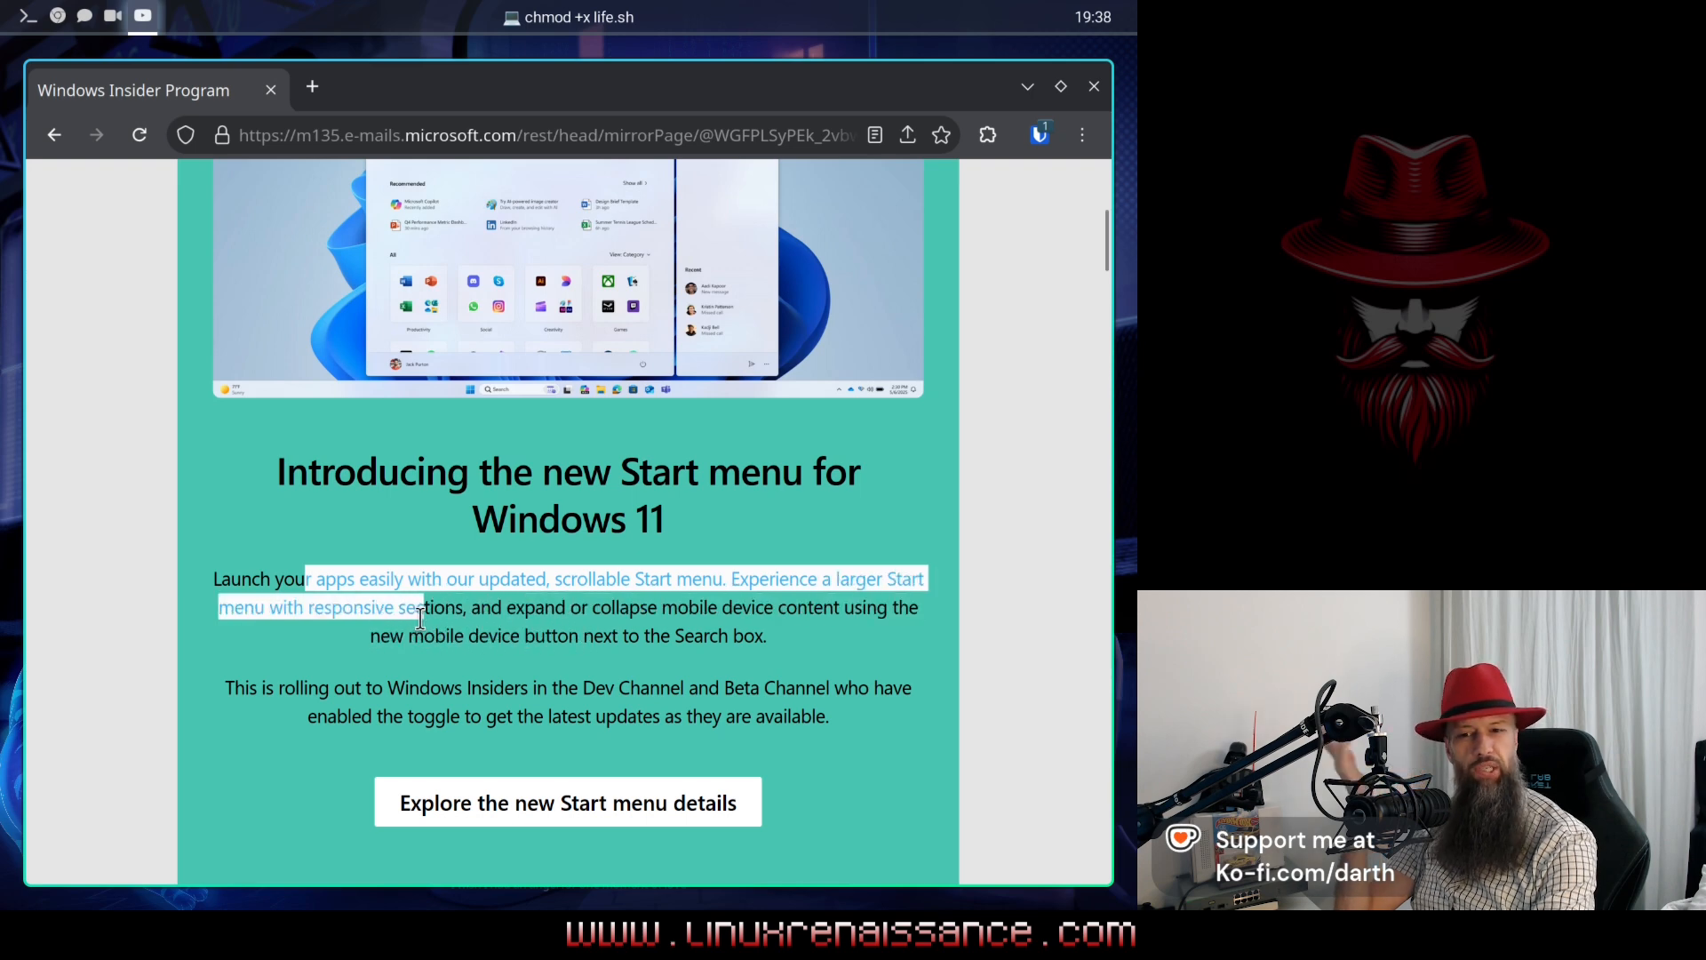
{"action": "left_click_drag", "start_coordinate": [414, 615], "coordinate": [642, 637]}
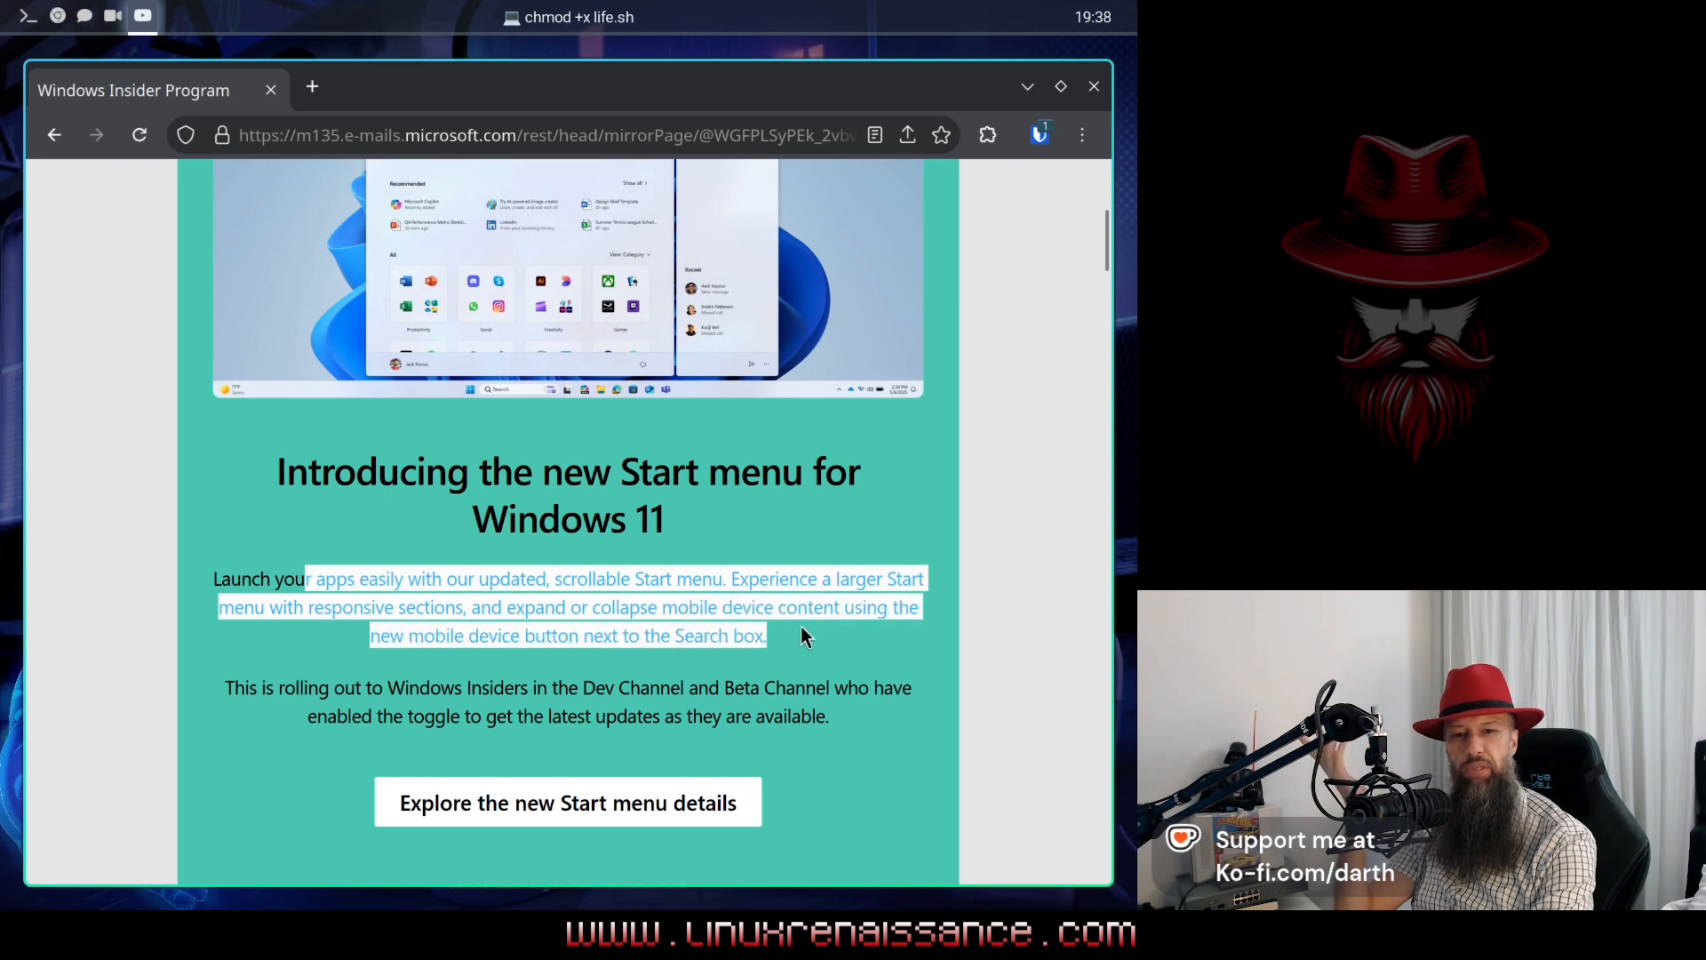
{"action": "mouse_move", "coordinate": [811, 644]}
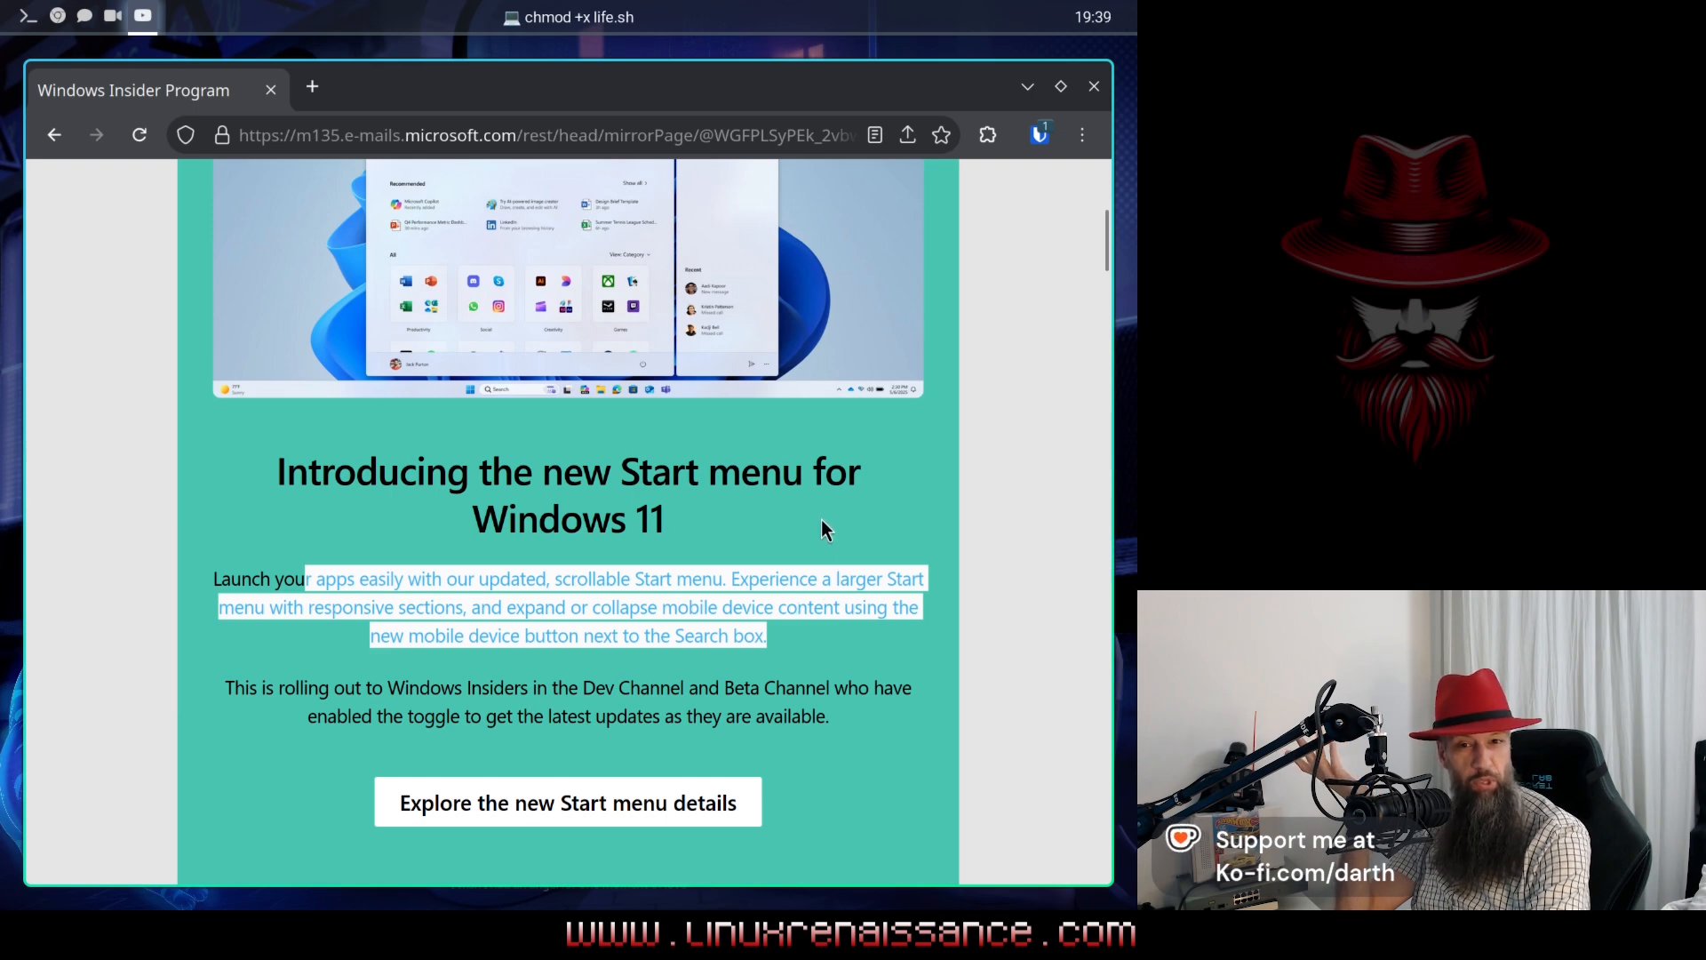
Step: Read past the Recall Homepage item, clearing its heading highlight, down to the Snipping Tool GIF export section
{"action": "scroll", "scroll_direction": "down", "scroll_amount": 3}
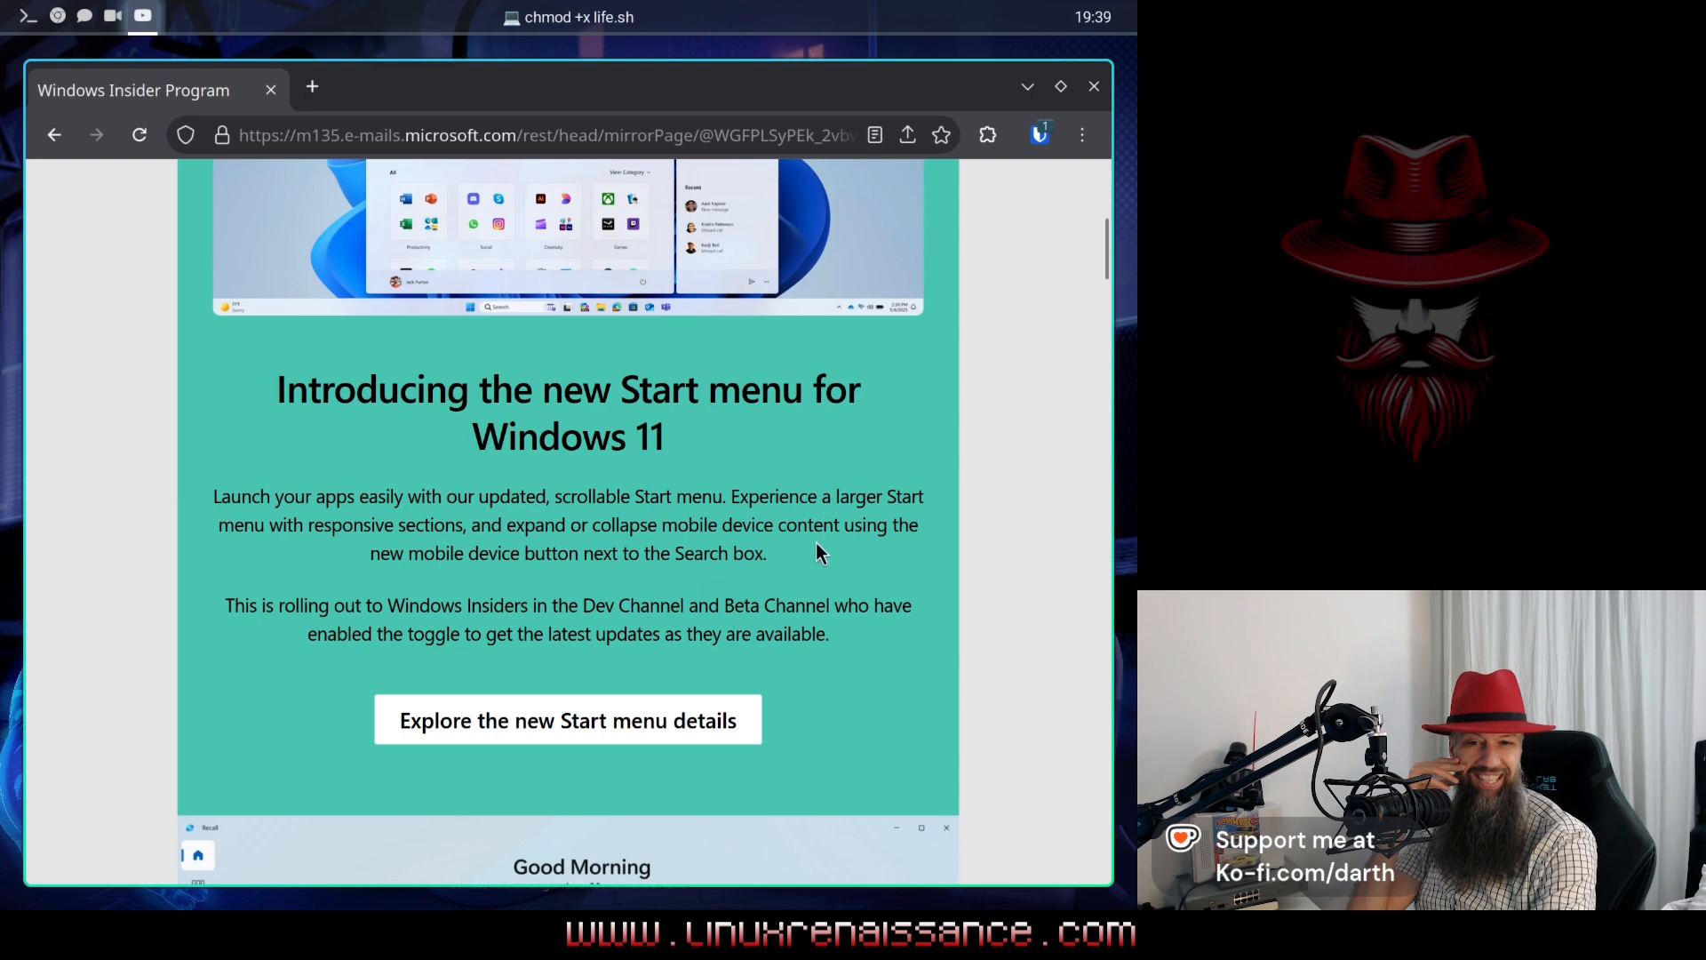
{"action": "mouse_move", "coordinate": [768, 526]}
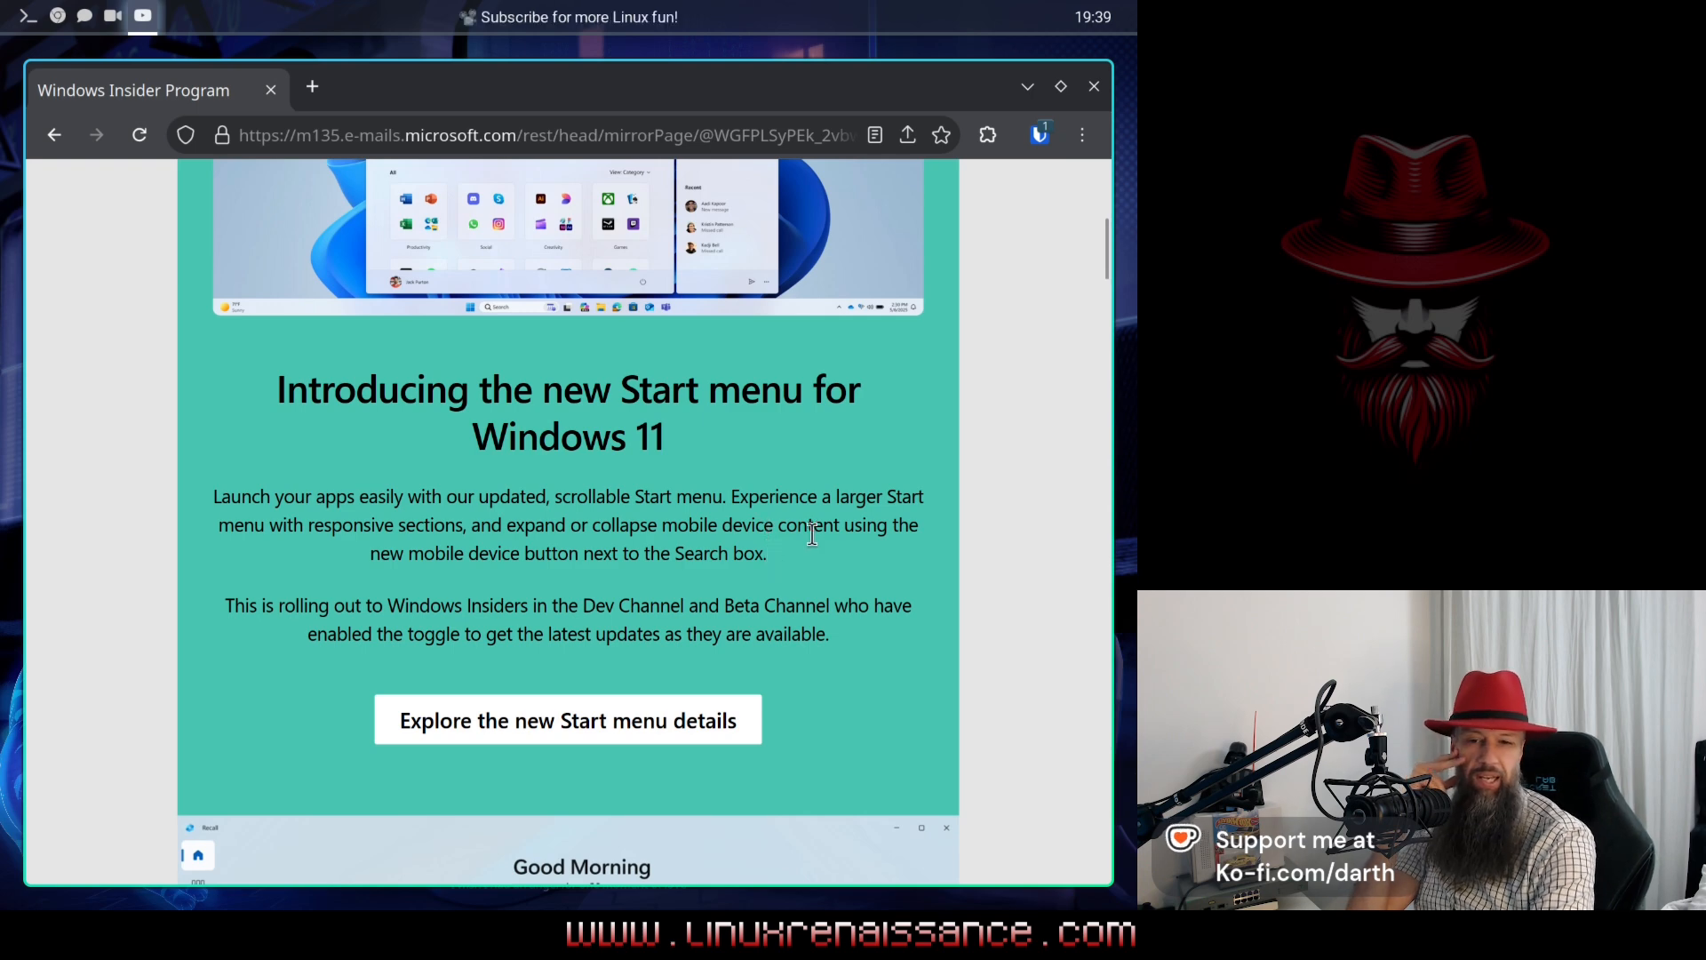
{"action": "scroll", "scroll_direction": "down", "scroll_amount": 3}
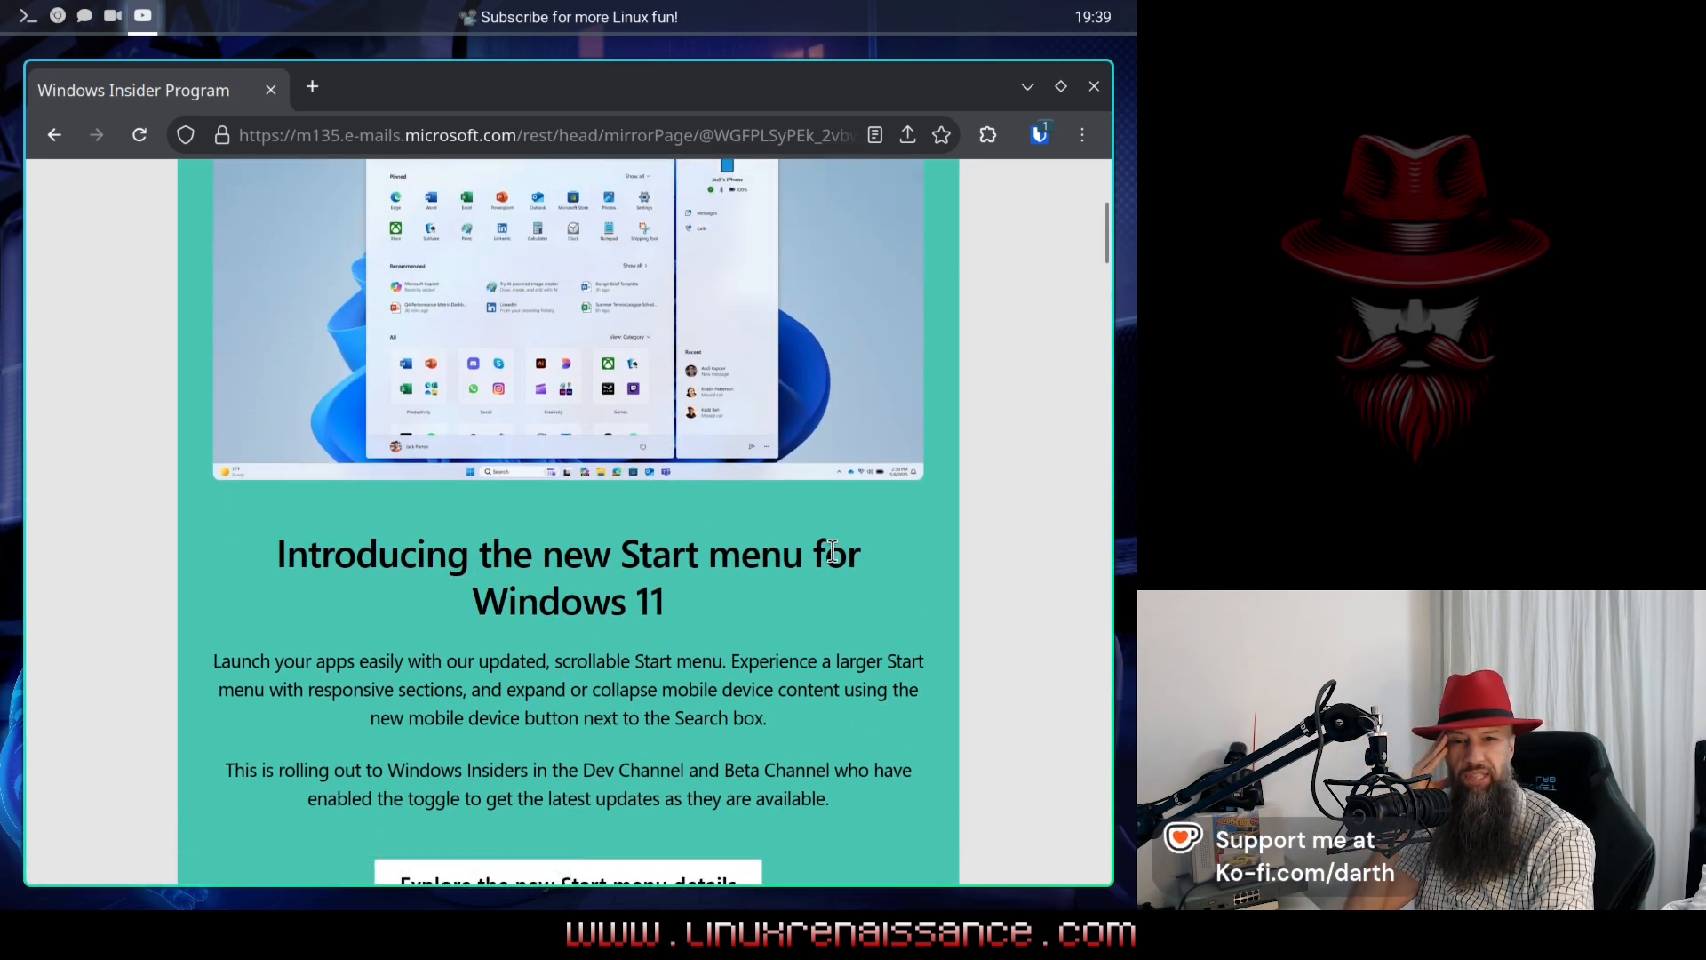
{"action": "scroll", "scroll_direction": "down", "scroll_amount": 3}
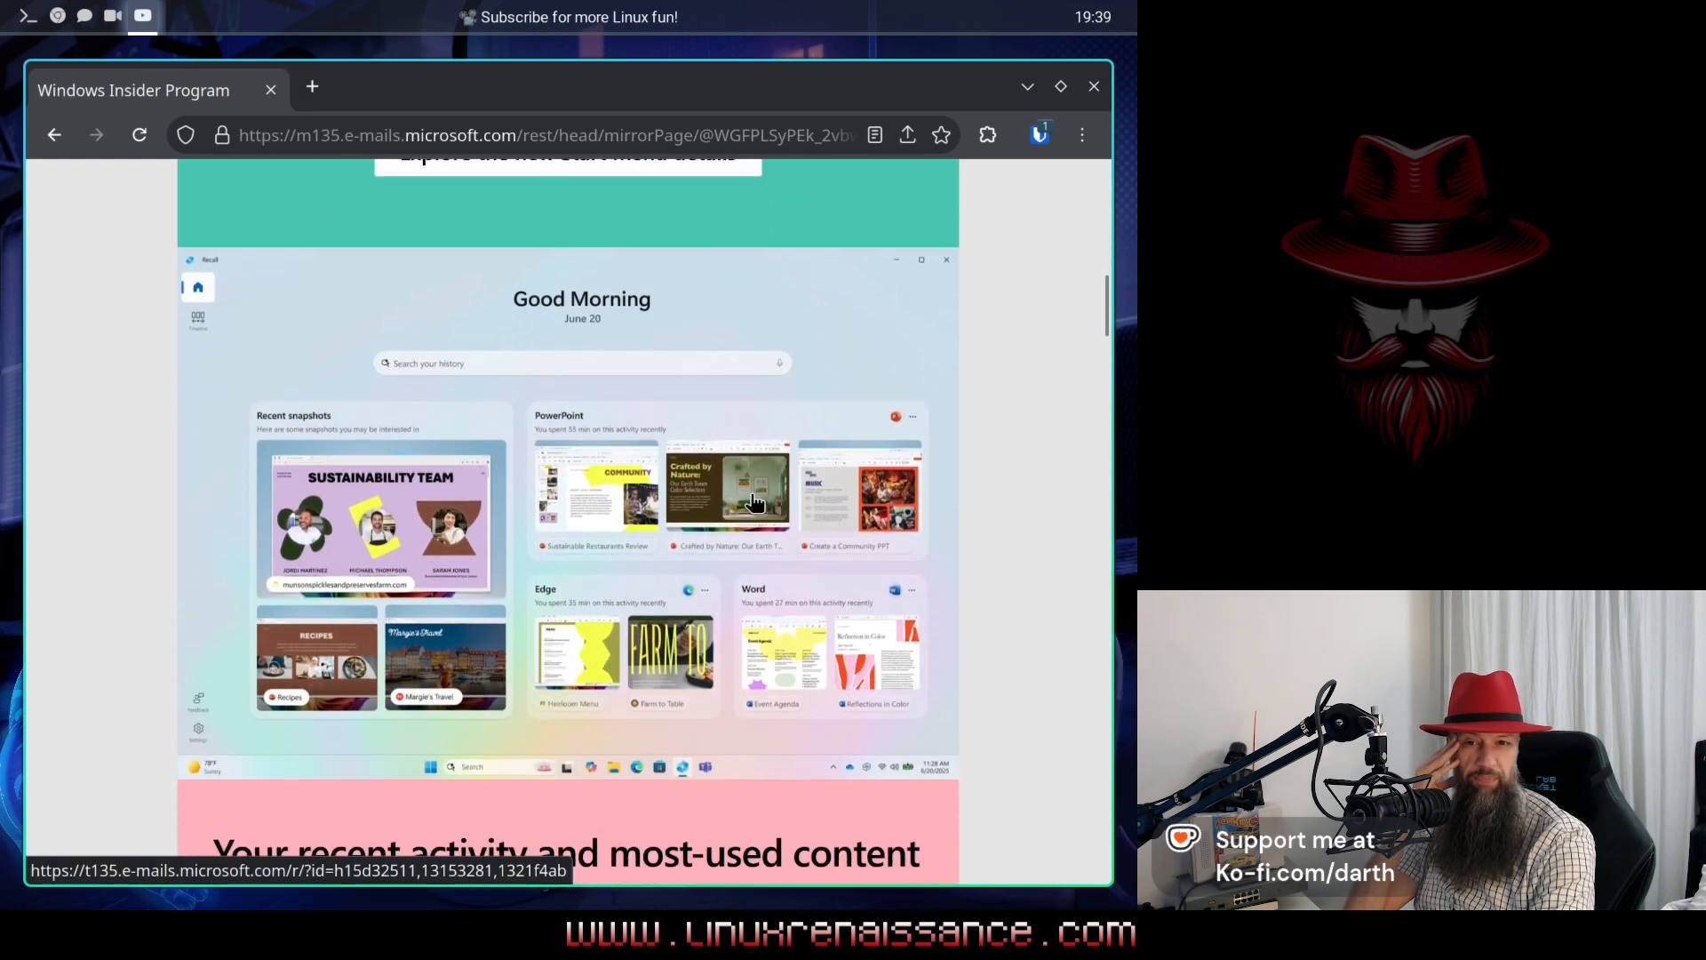
{"action": "scroll", "scroll_direction": "down", "scroll_amount": 3}
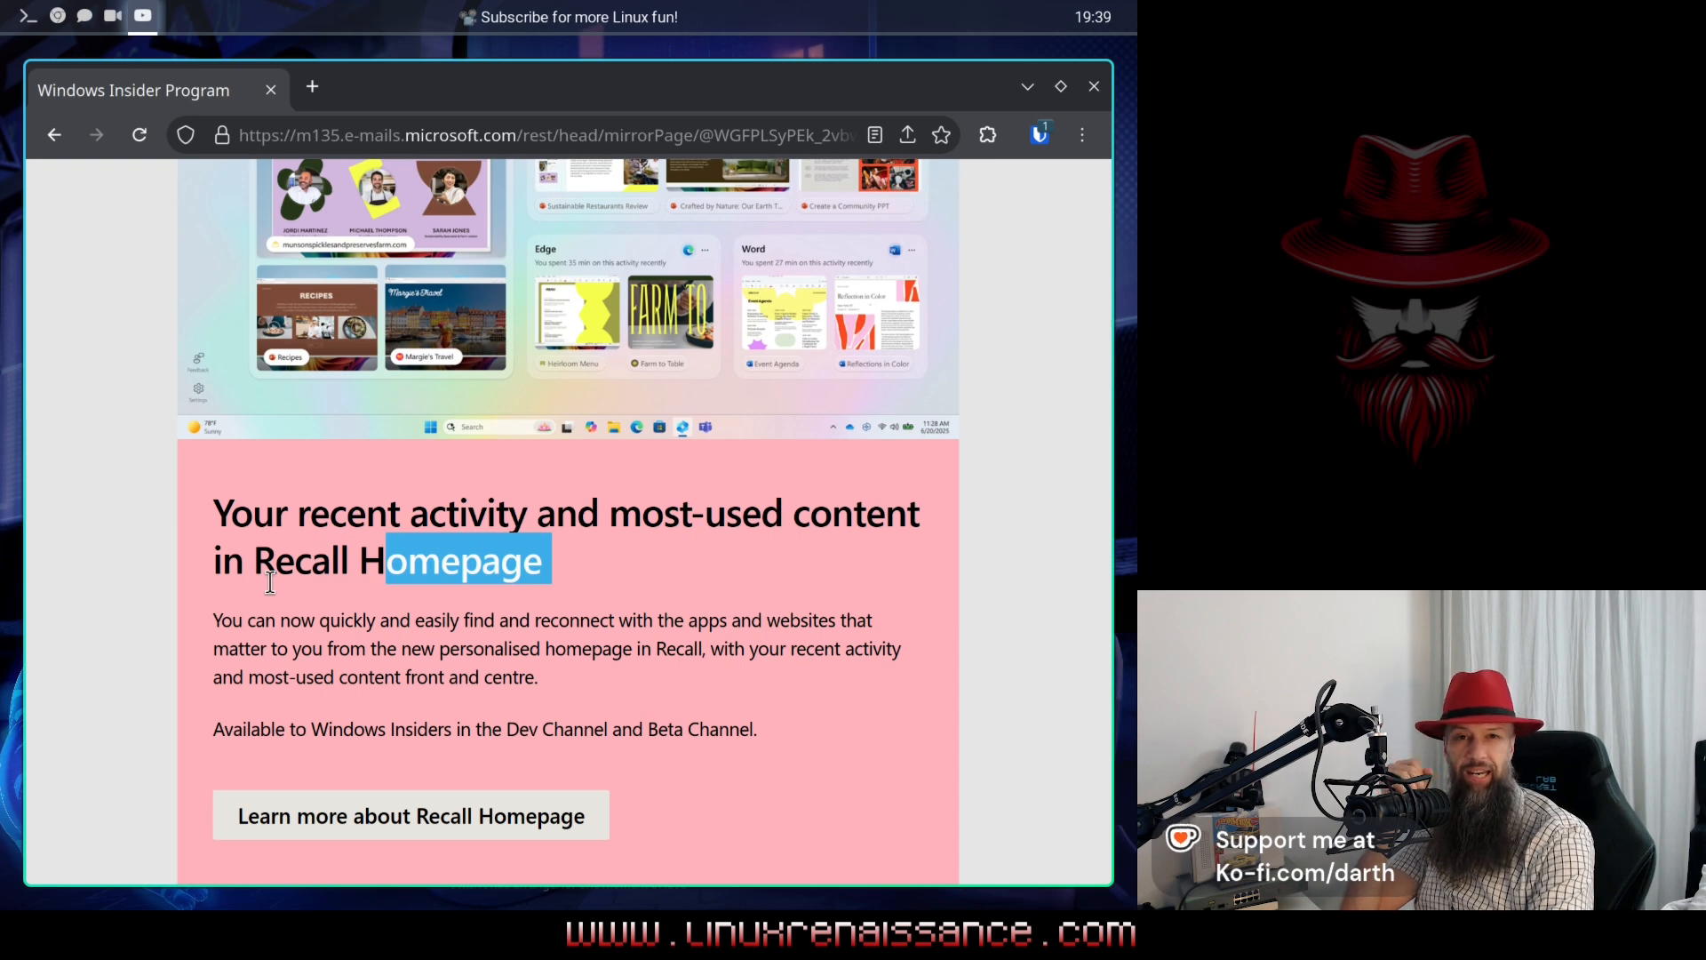
{"action": "left_click", "coordinate": [434, 513]}
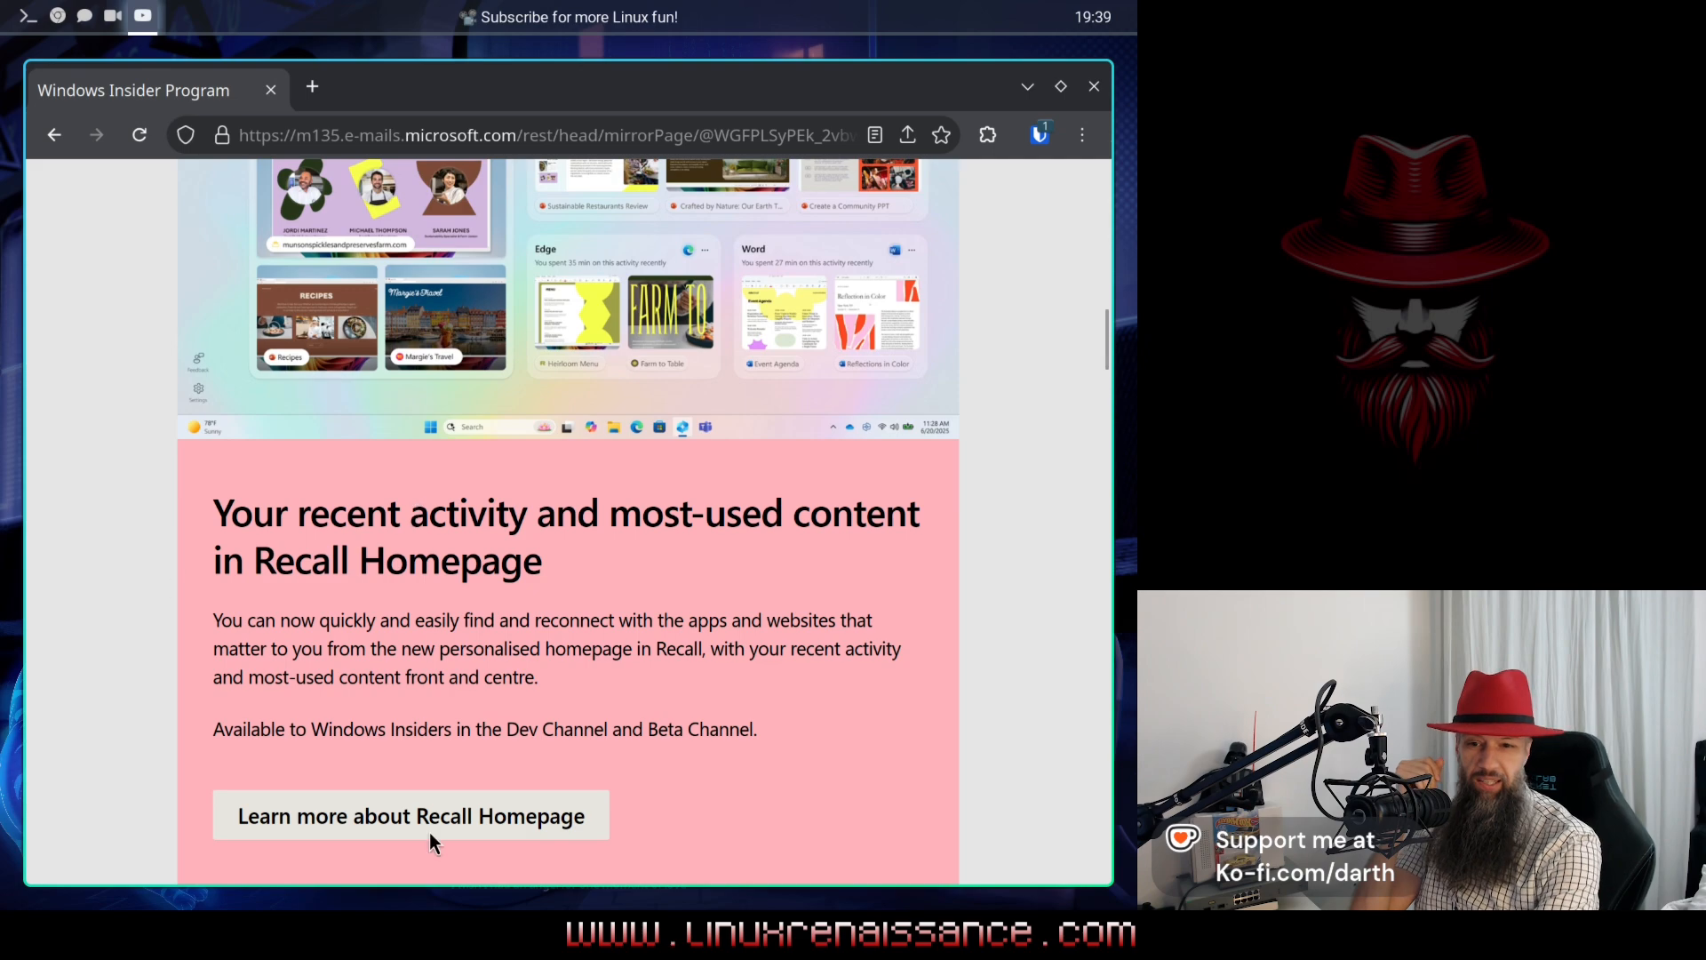
{"action": "scroll", "scroll_direction": "down", "scroll_amount": 3}
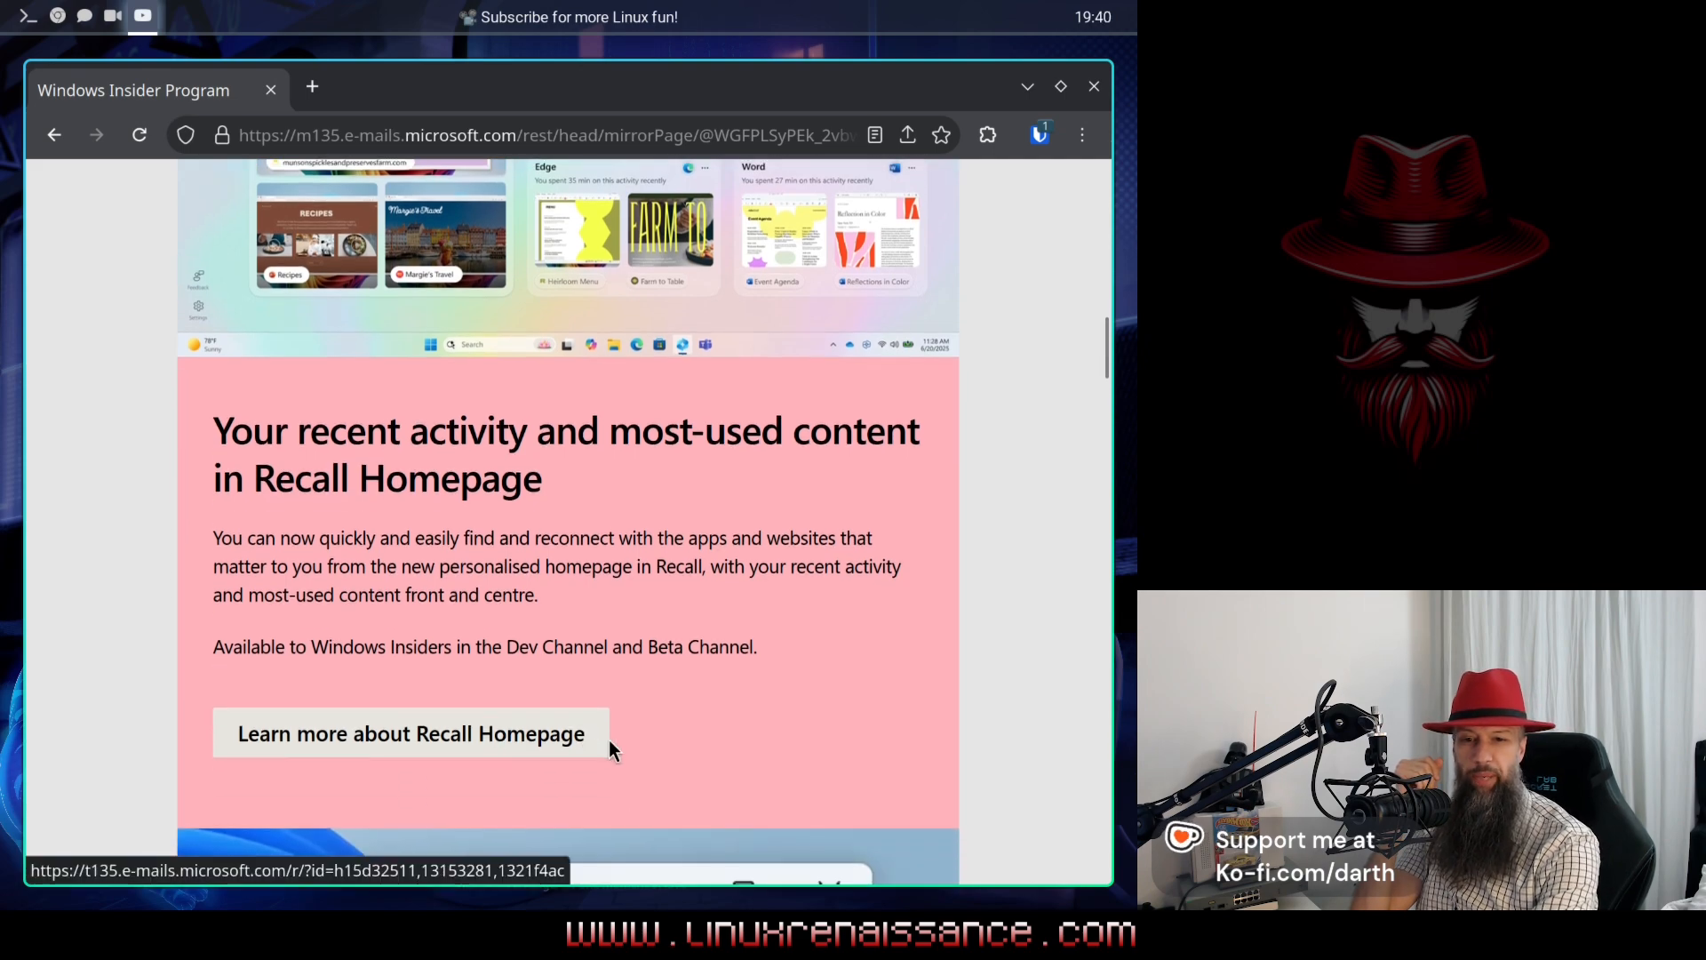
{"action": "mouse_move", "coordinate": [601, 723]}
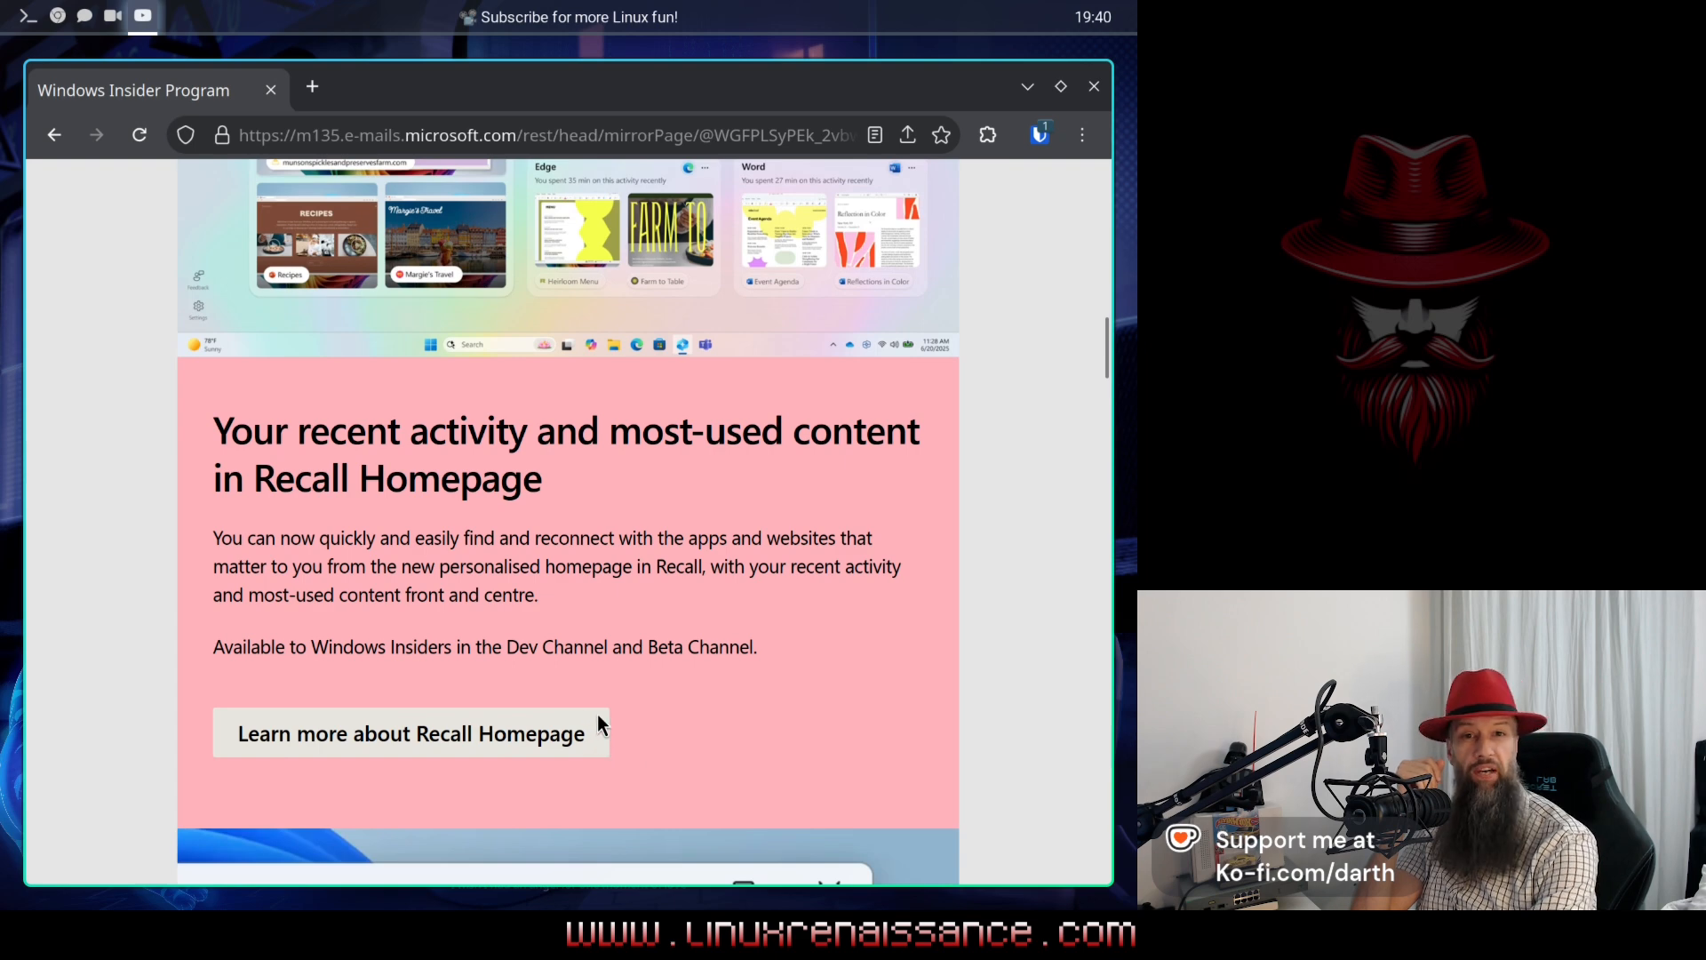
{"action": "scroll", "scroll_direction": "down", "scroll_amount": 3}
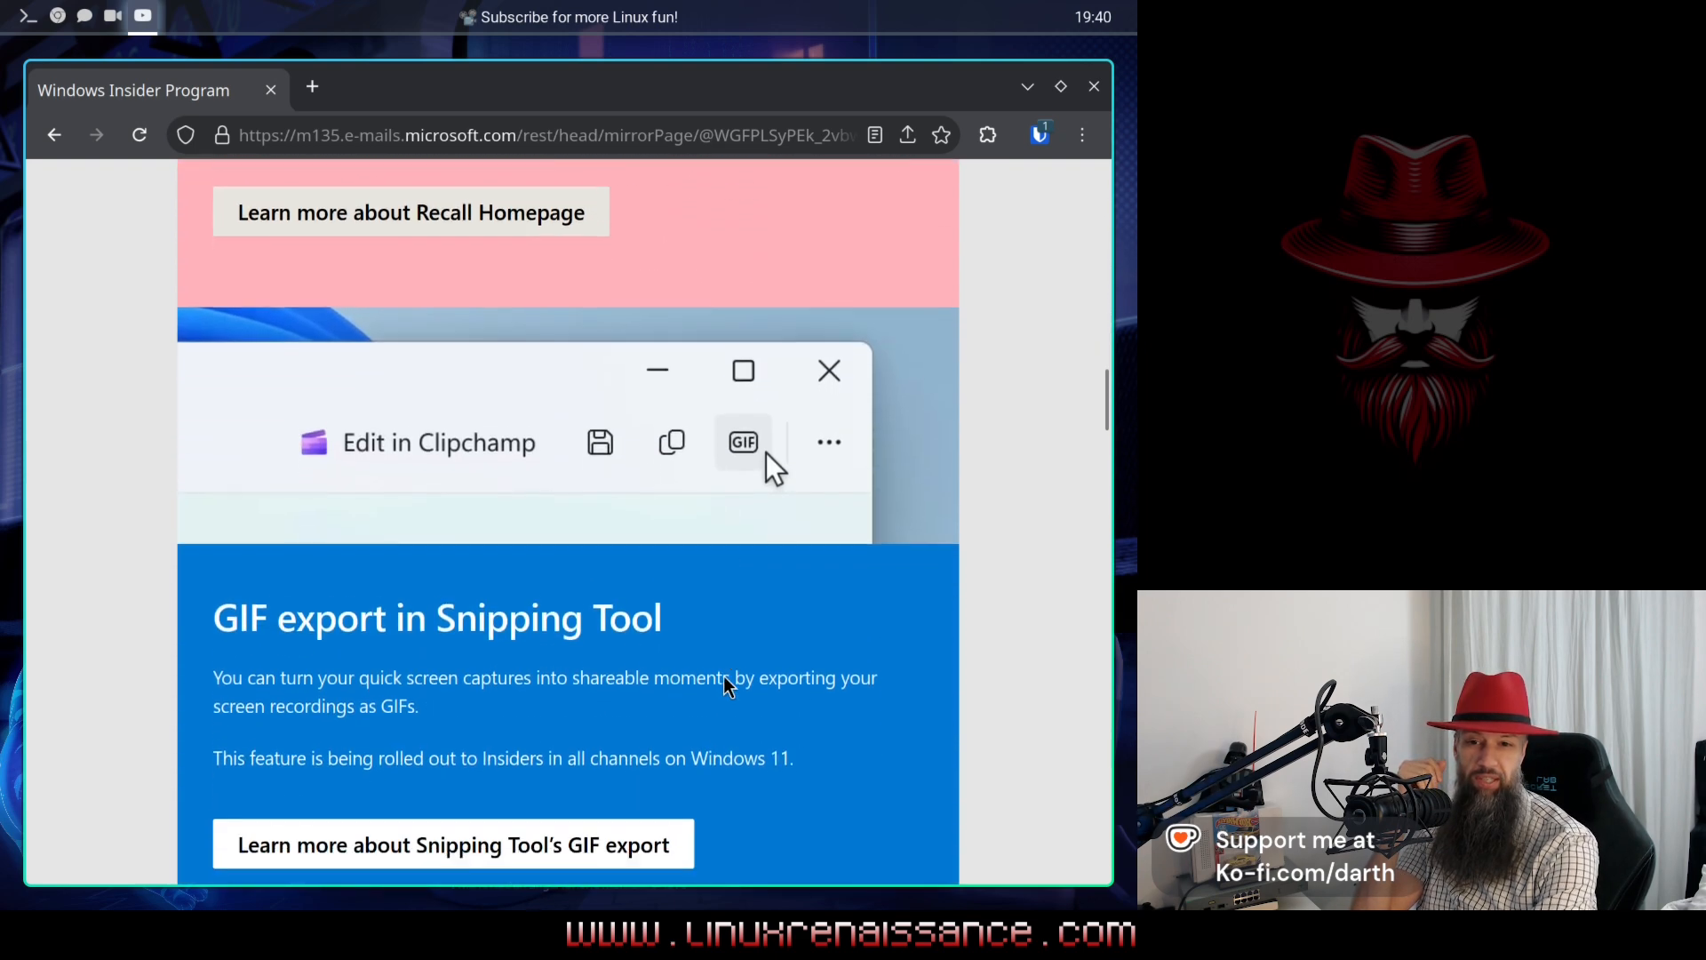
Step: Highlight the hardware indicators text about volume and its Settings path while reading it
{"action": "scroll", "scroll_direction": "down", "scroll_amount": 3}
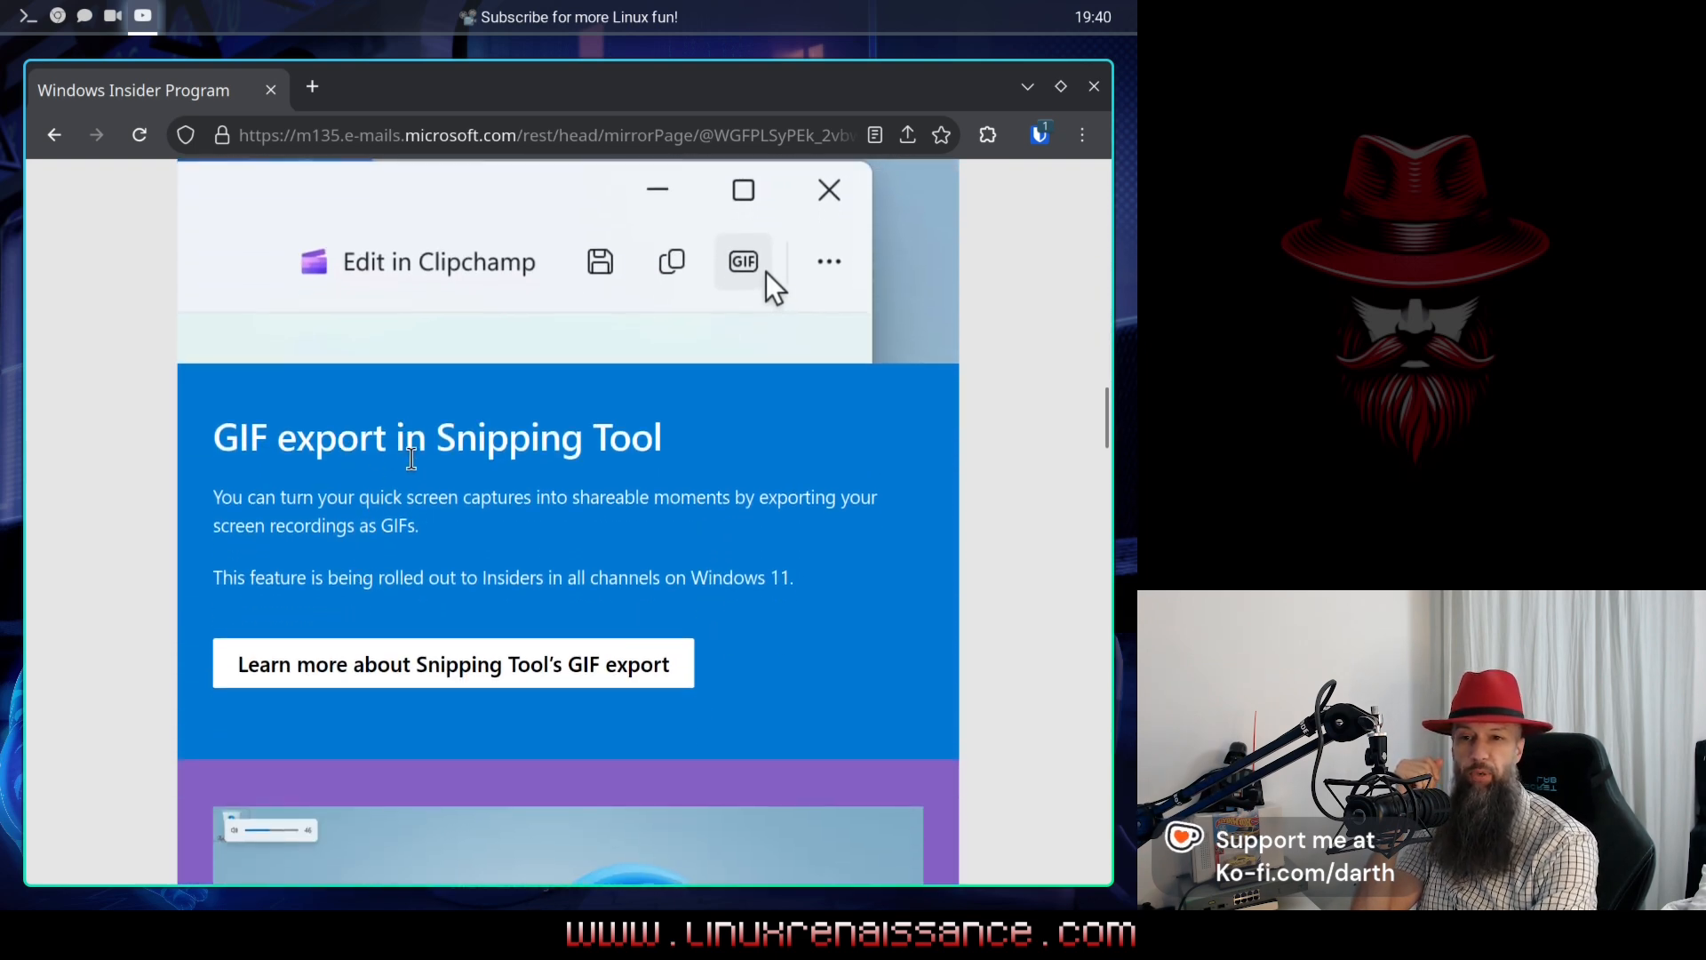
{"action": "scroll", "scroll_direction": "down", "scroll_amount": 3}
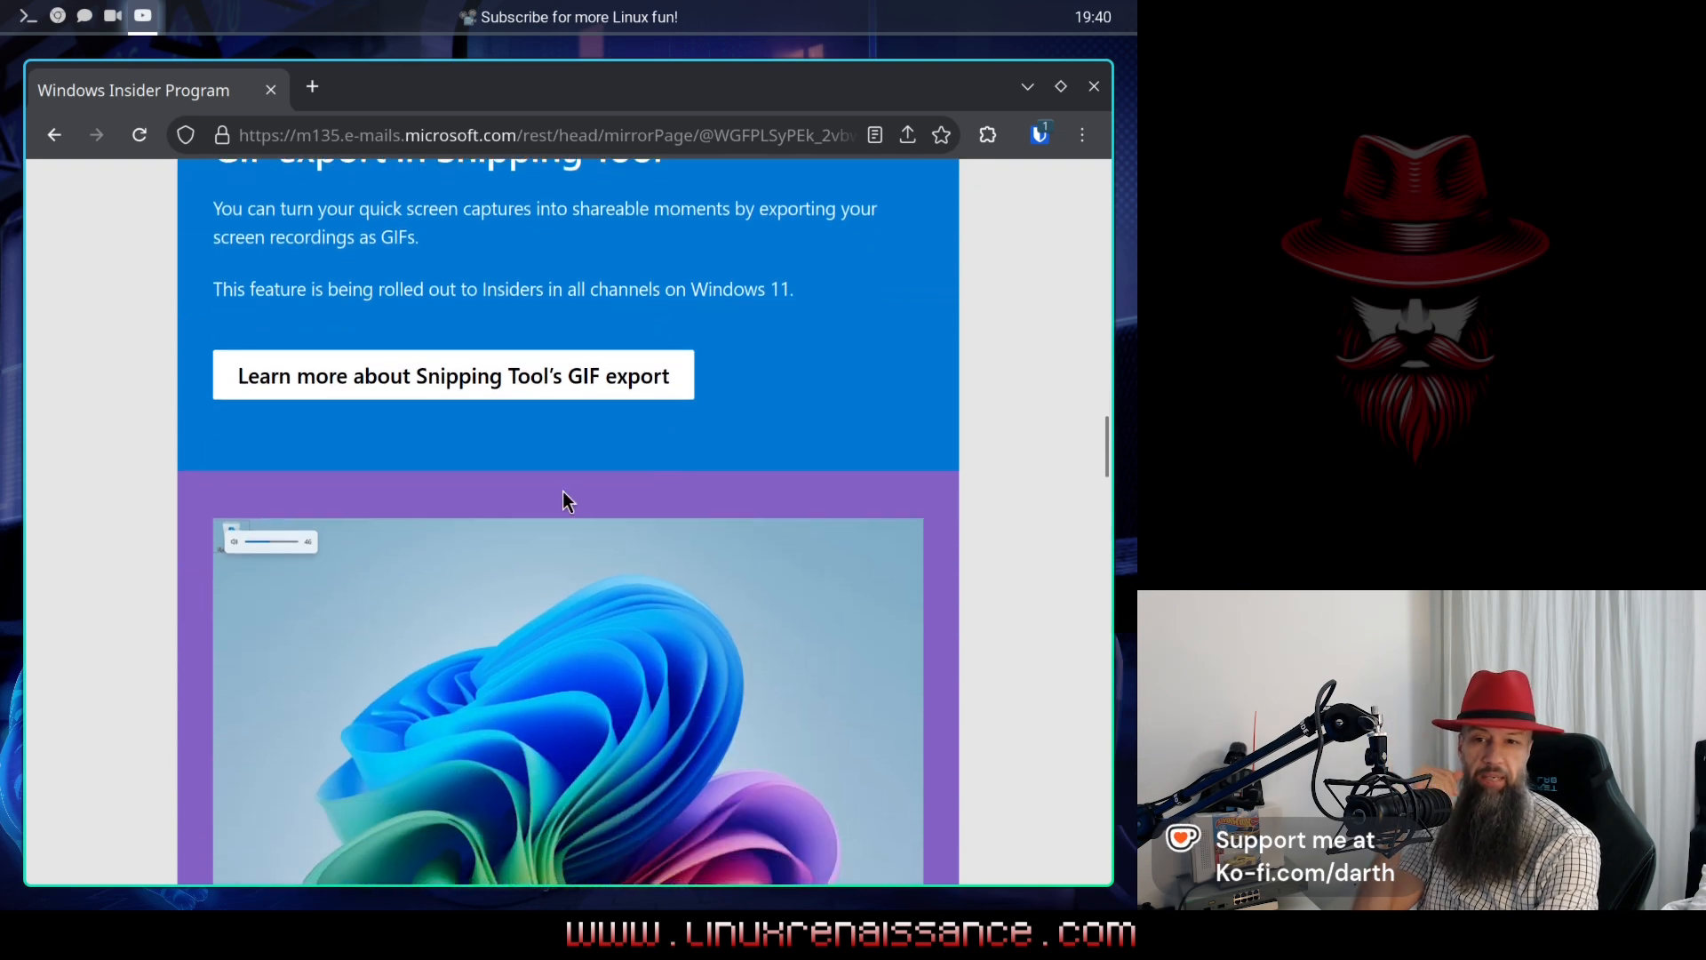
{"action": "scroll", "scroll_direction": "down", "scroll_amount": 3}
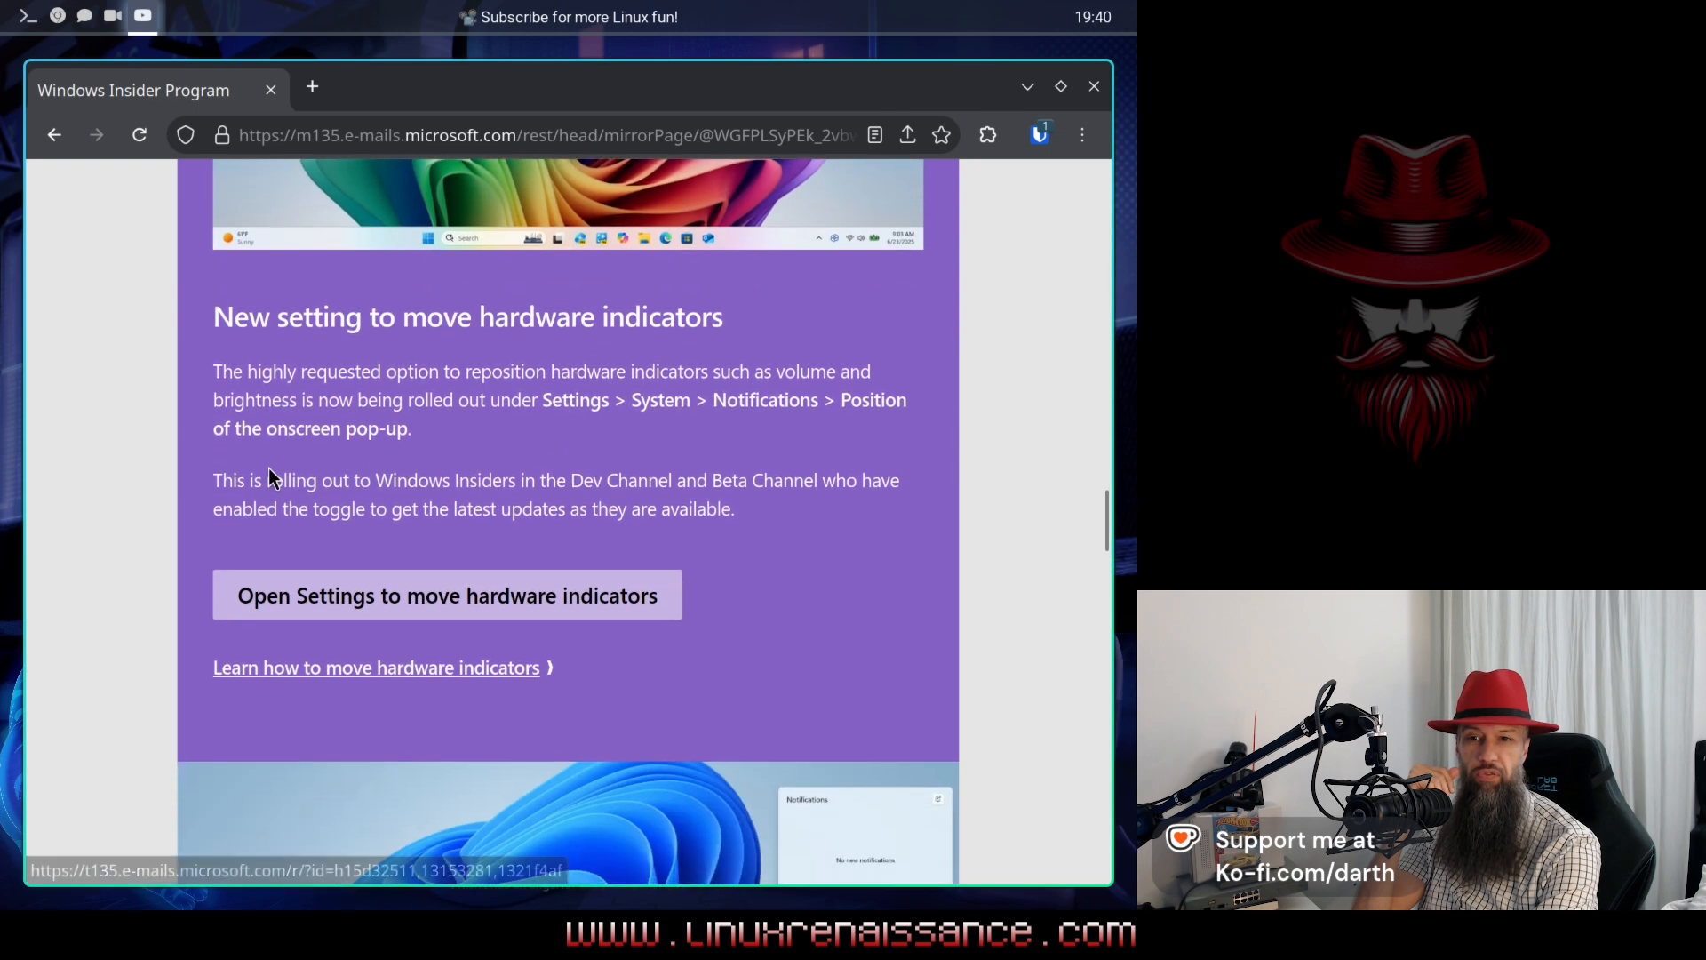
{"action": "mouse_move", "coordinate": [380, 350]}
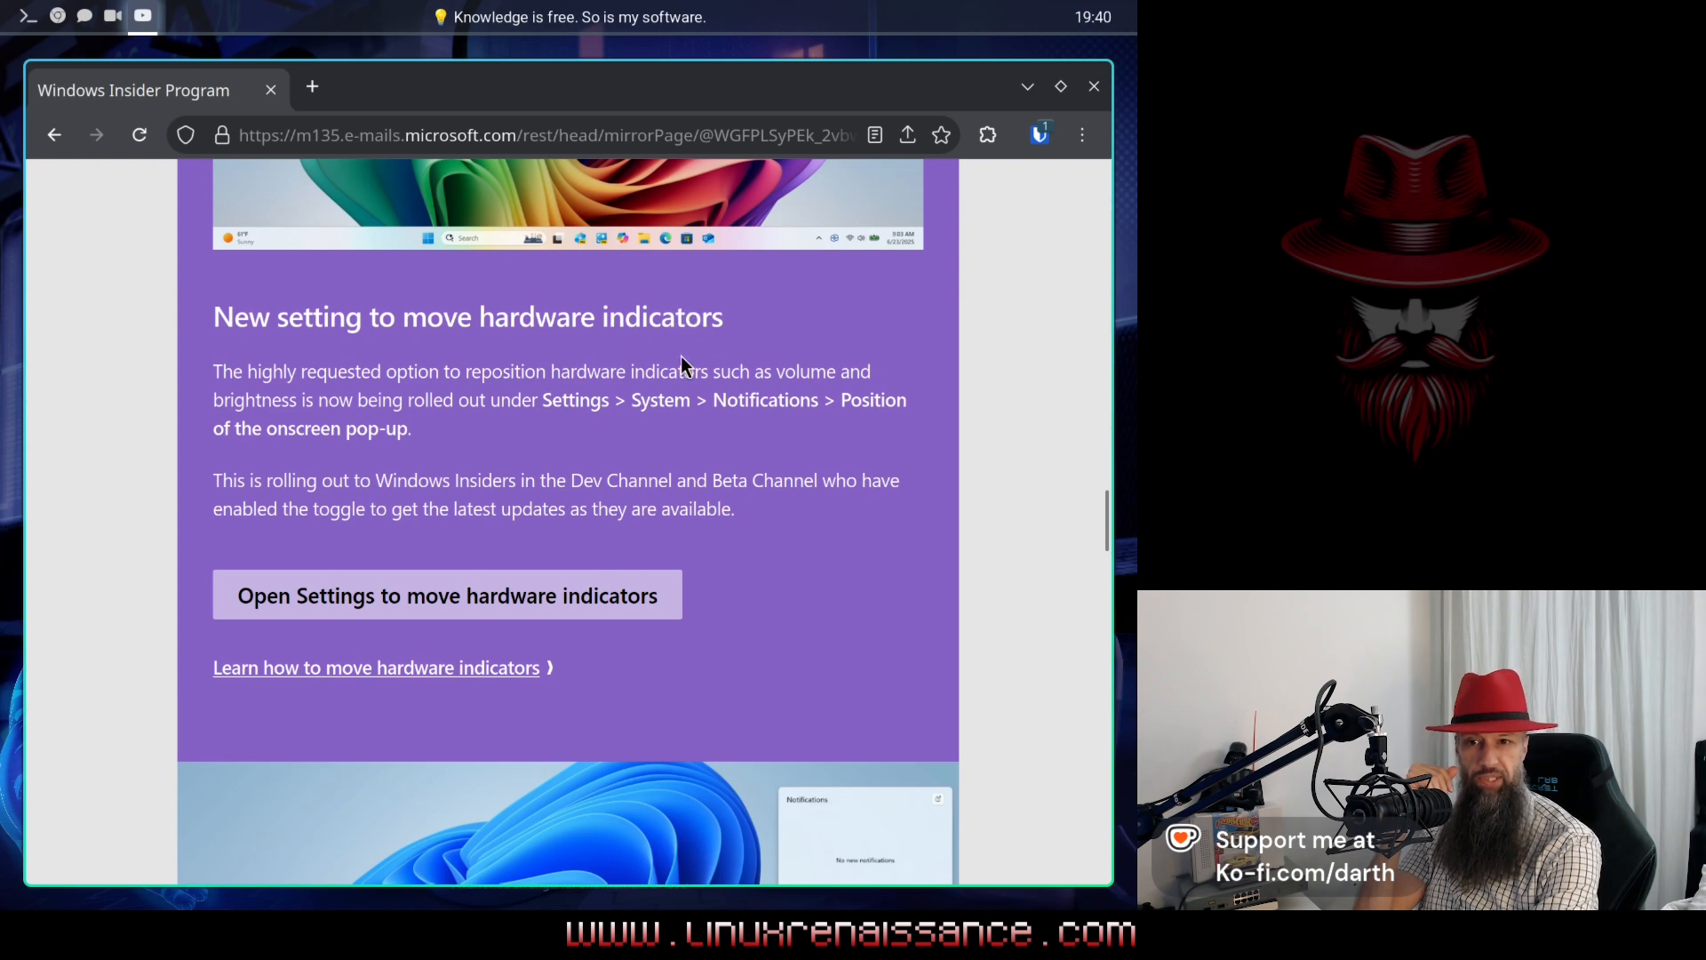
{"action": "mouse_move", "coordinate": [364, 372]}
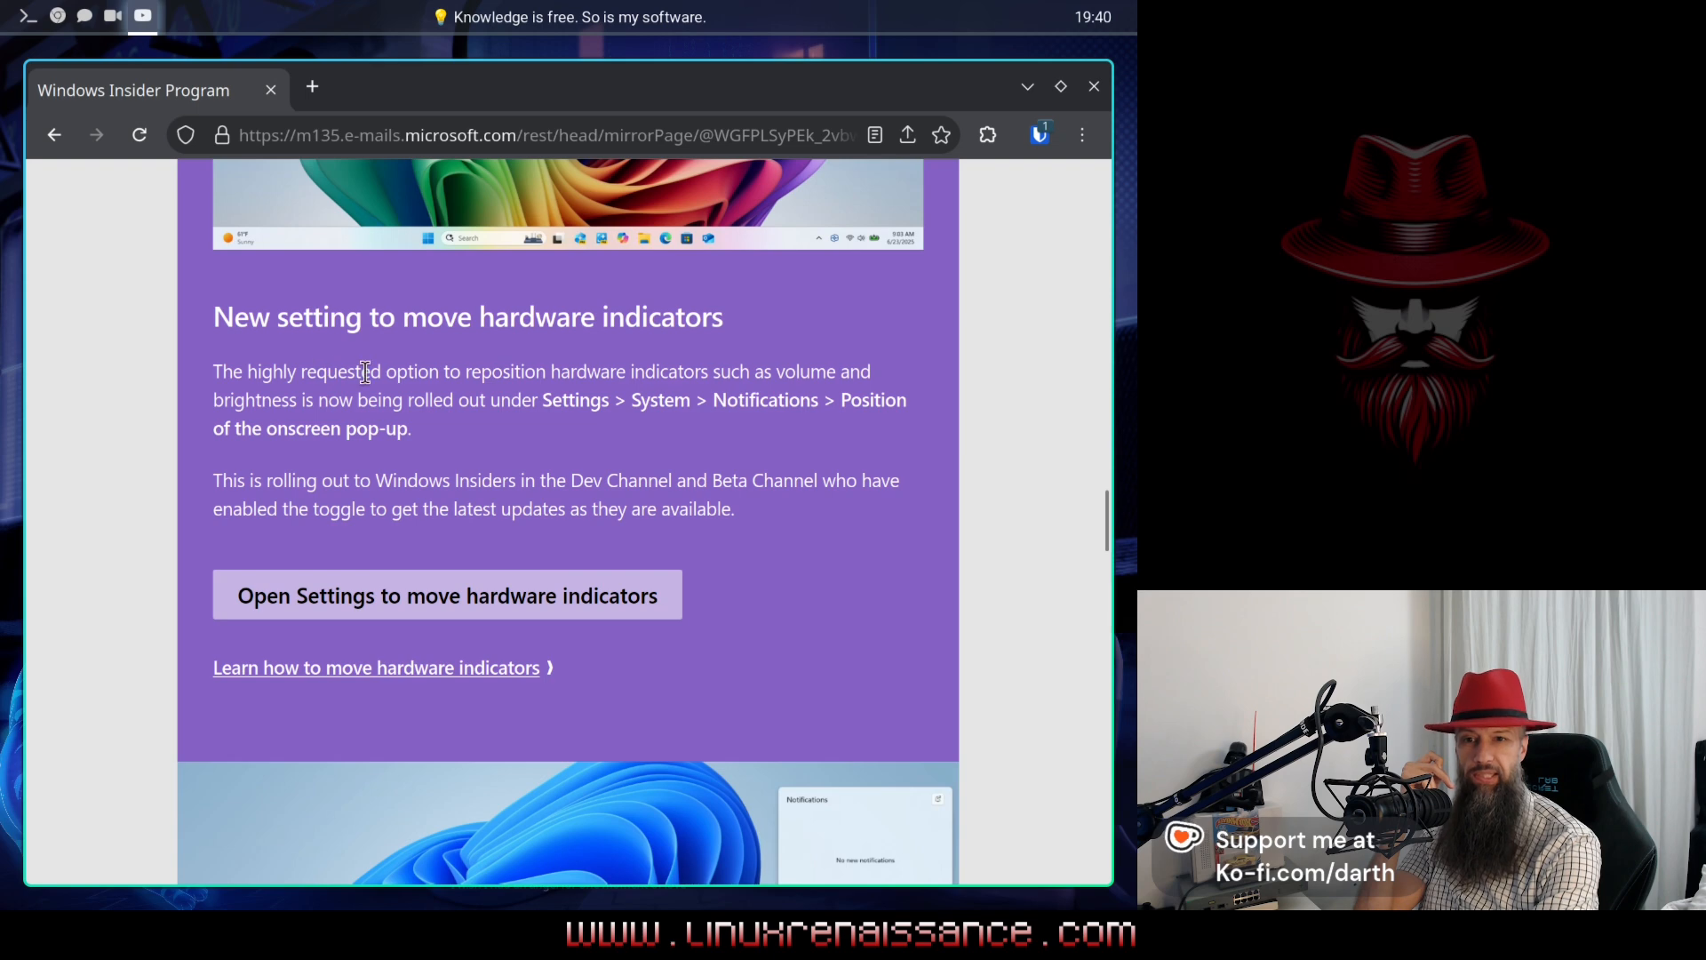
{"action": "mouse_move", "coordinate": [335, 398]}
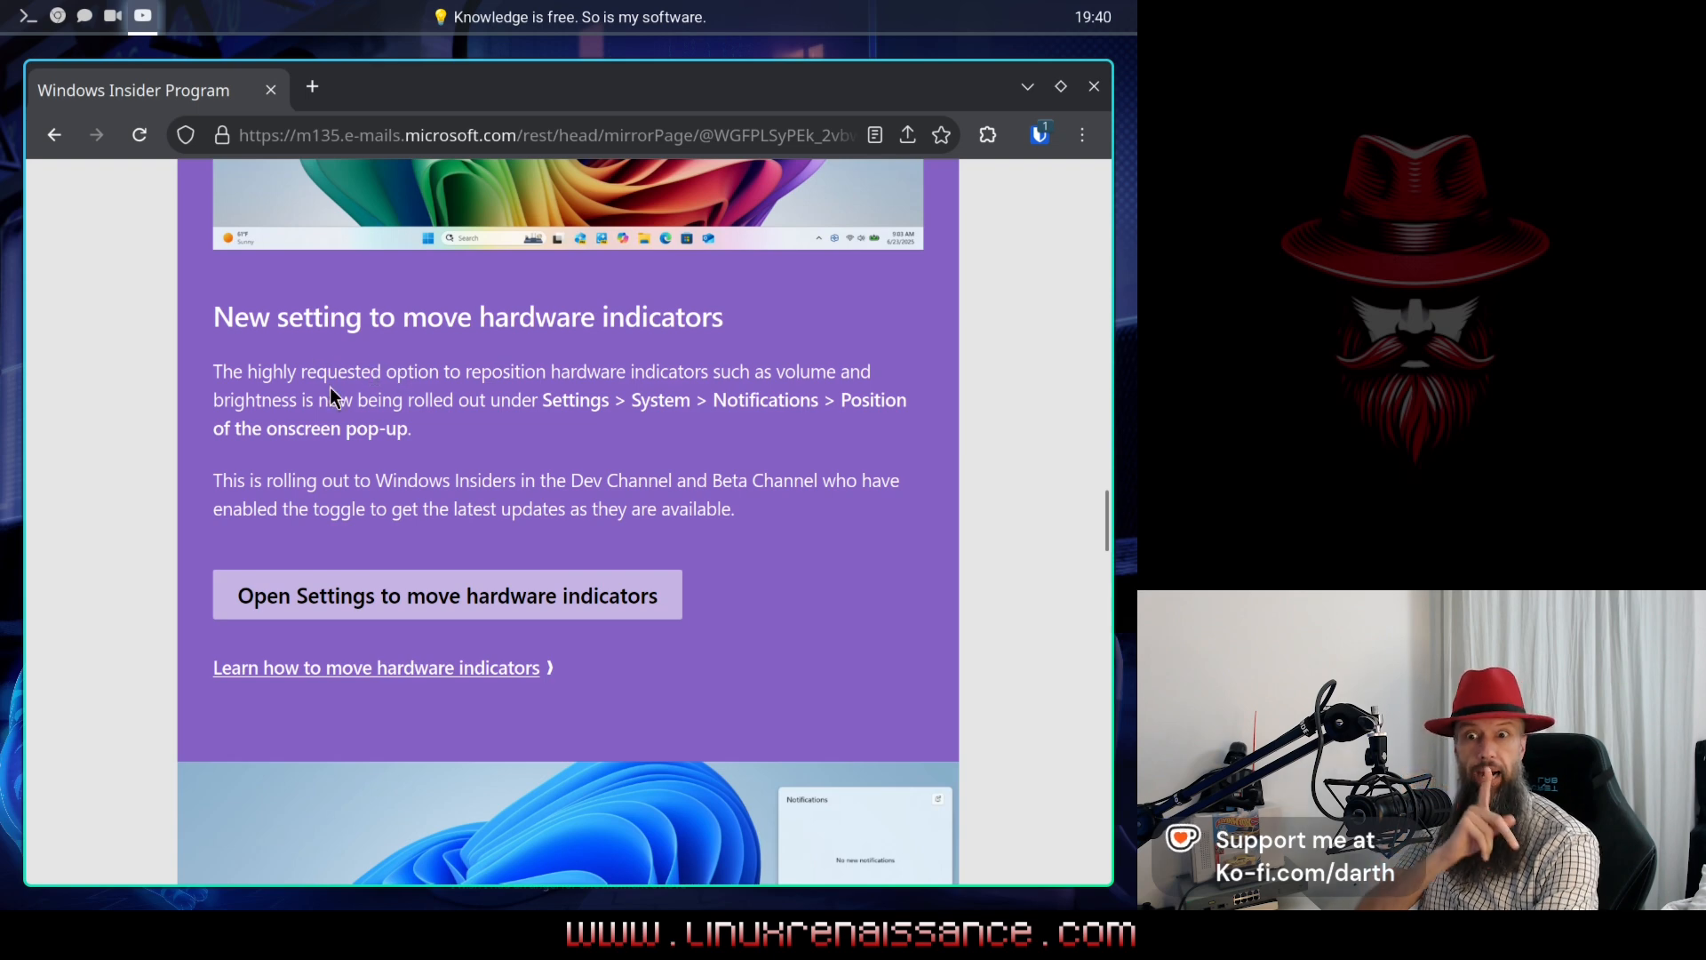
{"action": "mouse_move", "coordinate": [352, 393]}
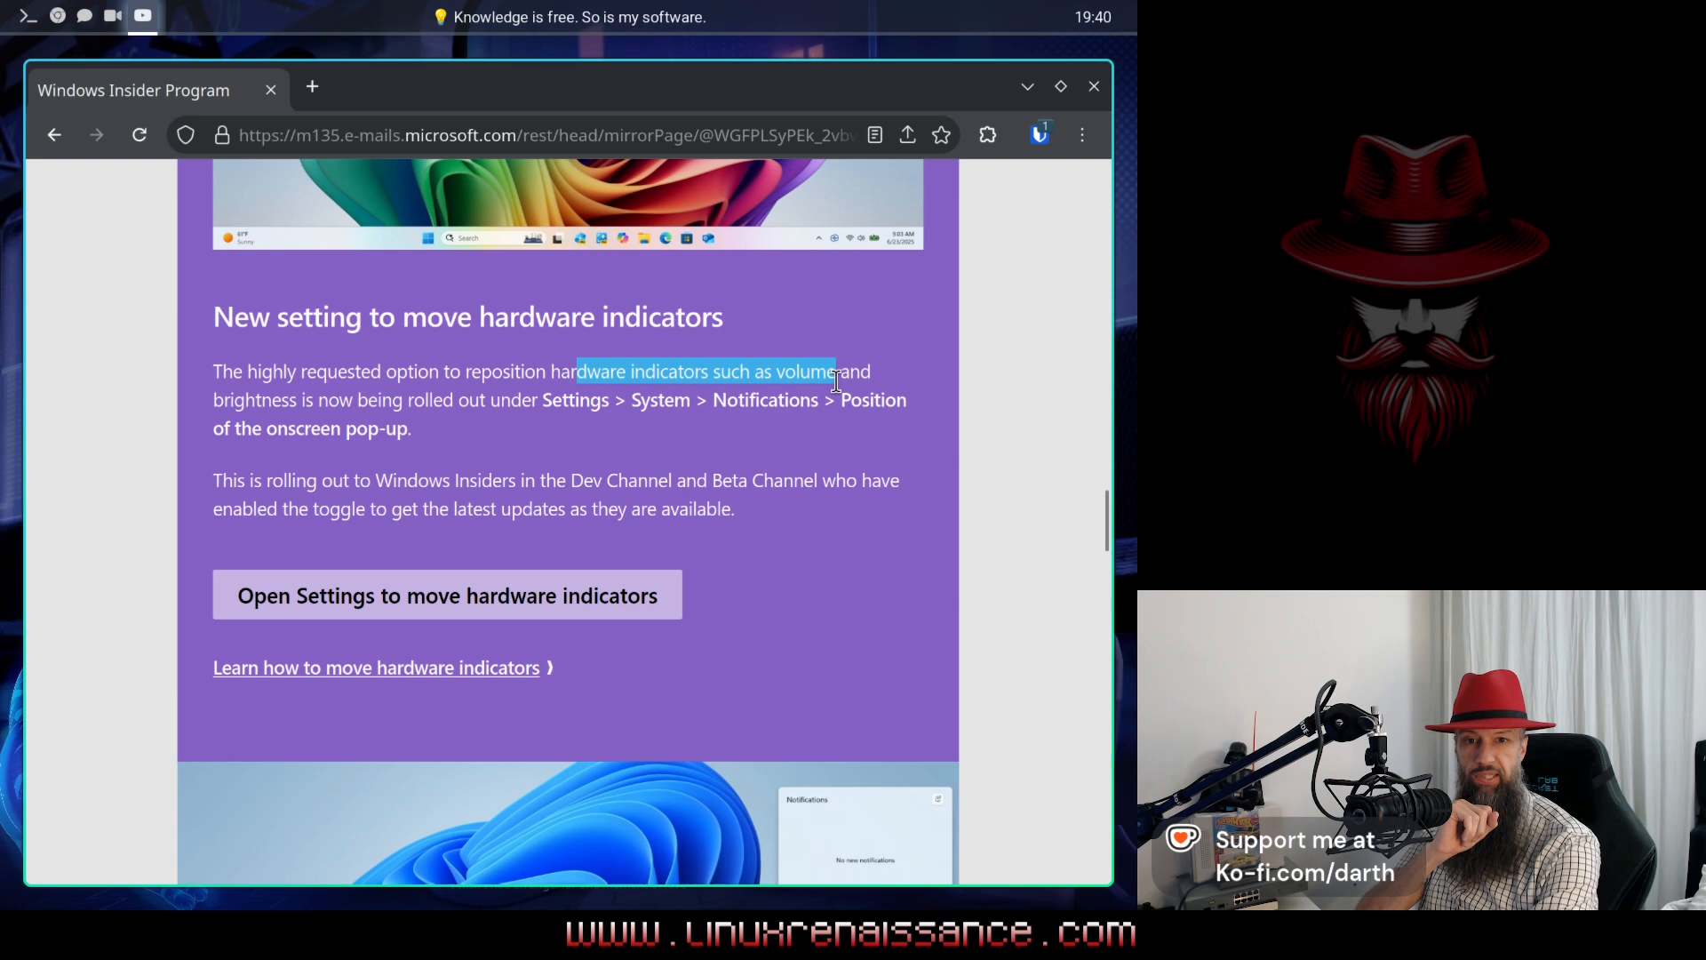
{"action": "left_click_drag", "start_coordinate": [837, 382], "coordinate": [359, 429]}
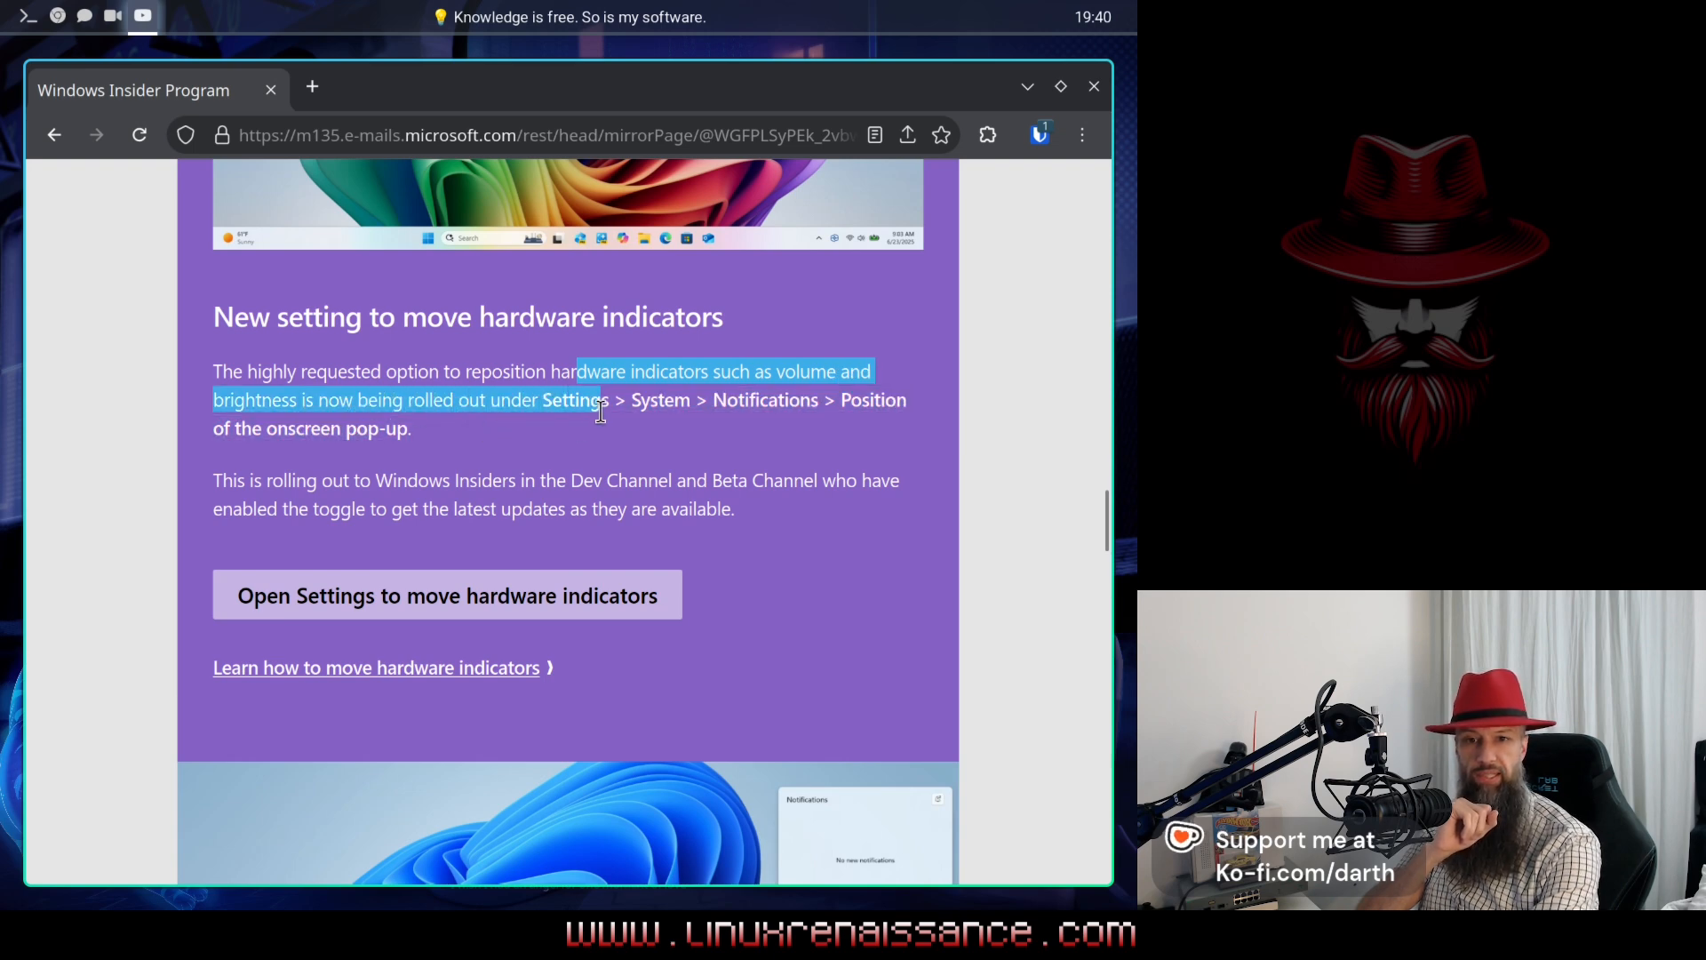
{"action": "left_click_drag", "start_coordinate": [599, 400], "coordinate": [409, 429]}
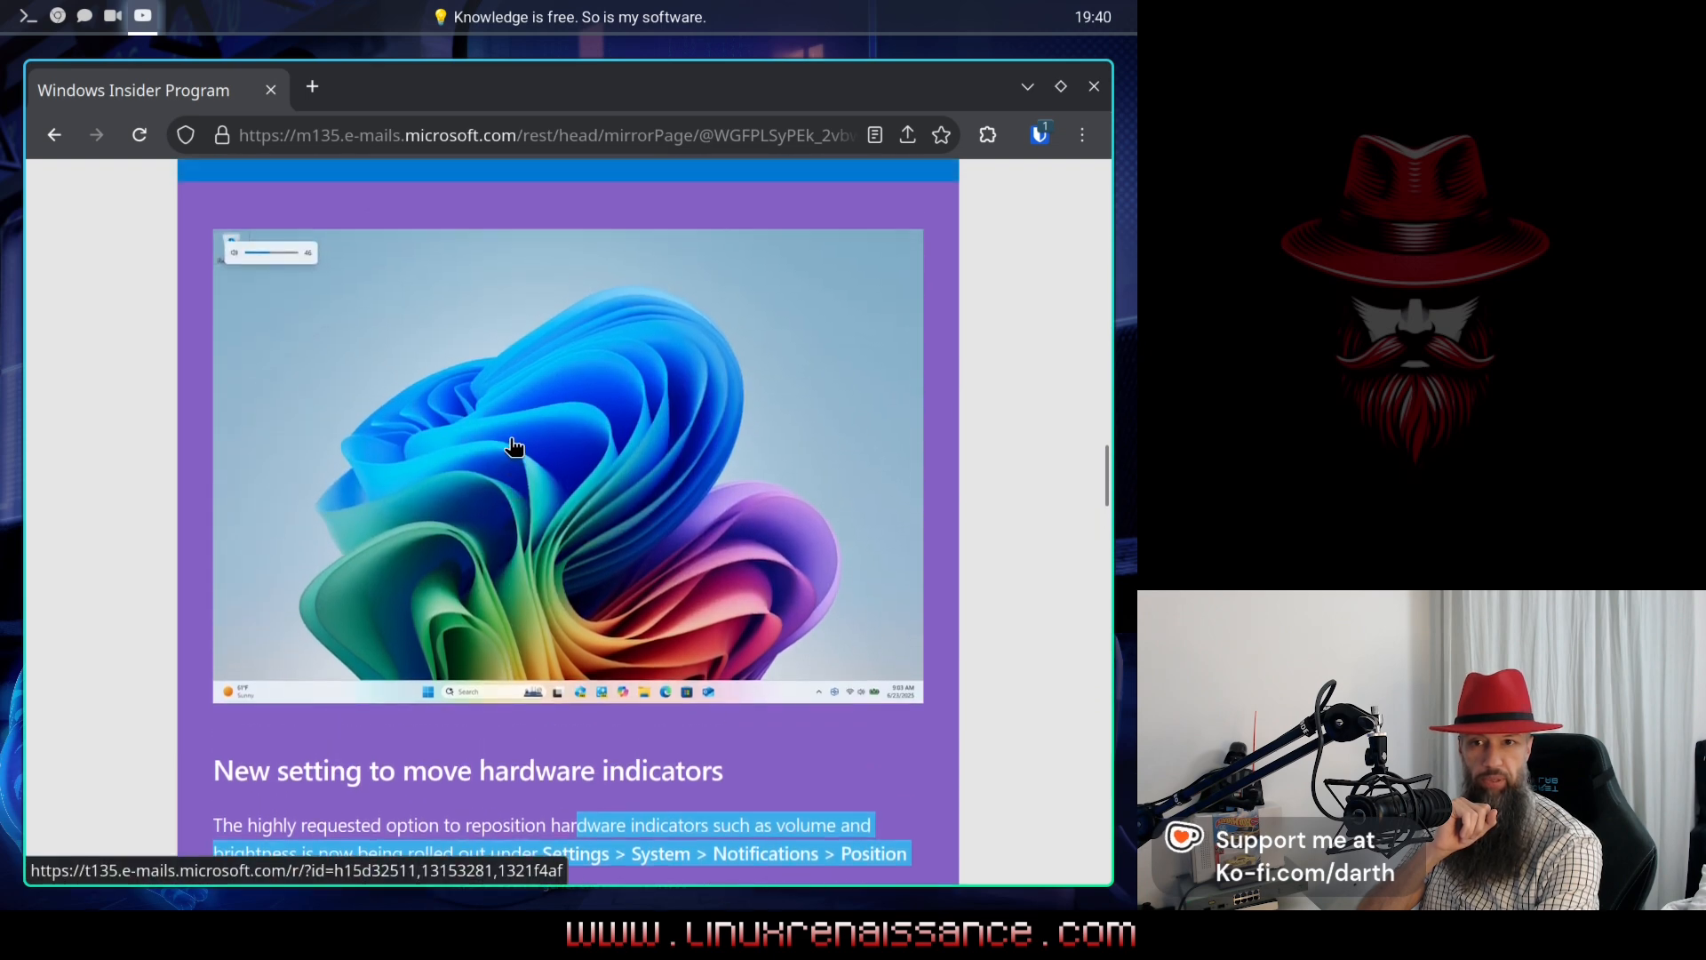
{"action": "mouse_move", "coordinate": [263, 261]}
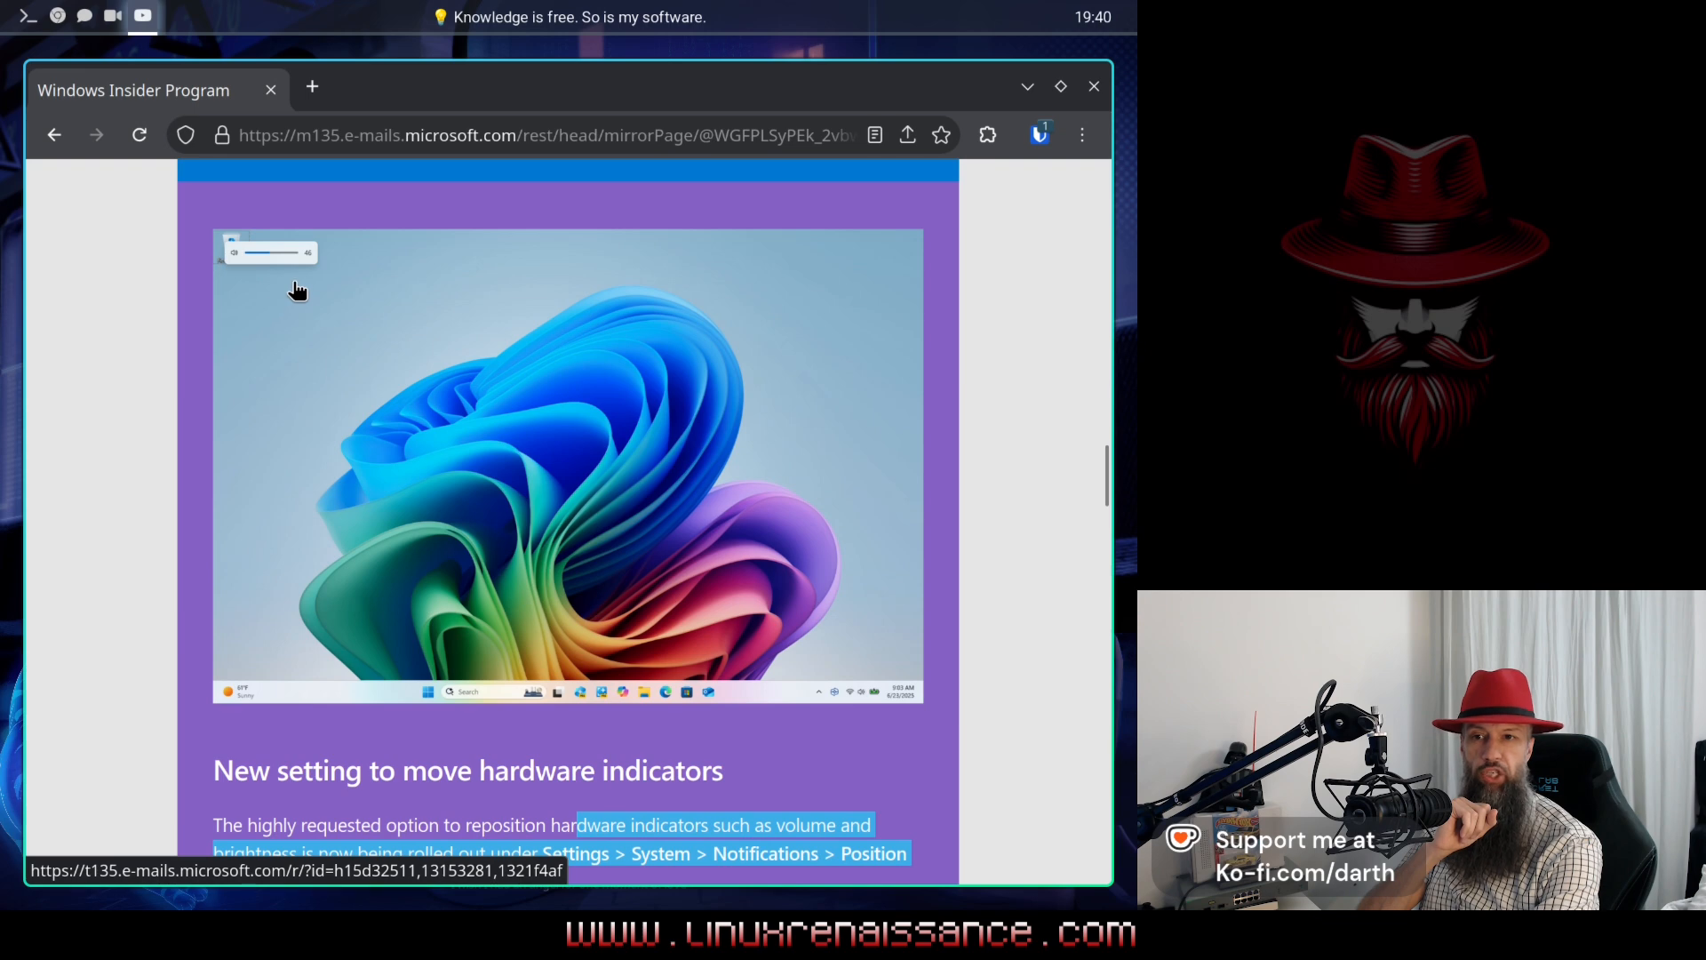
{"action": "mouse_move", "coordinate": [533, 485]}
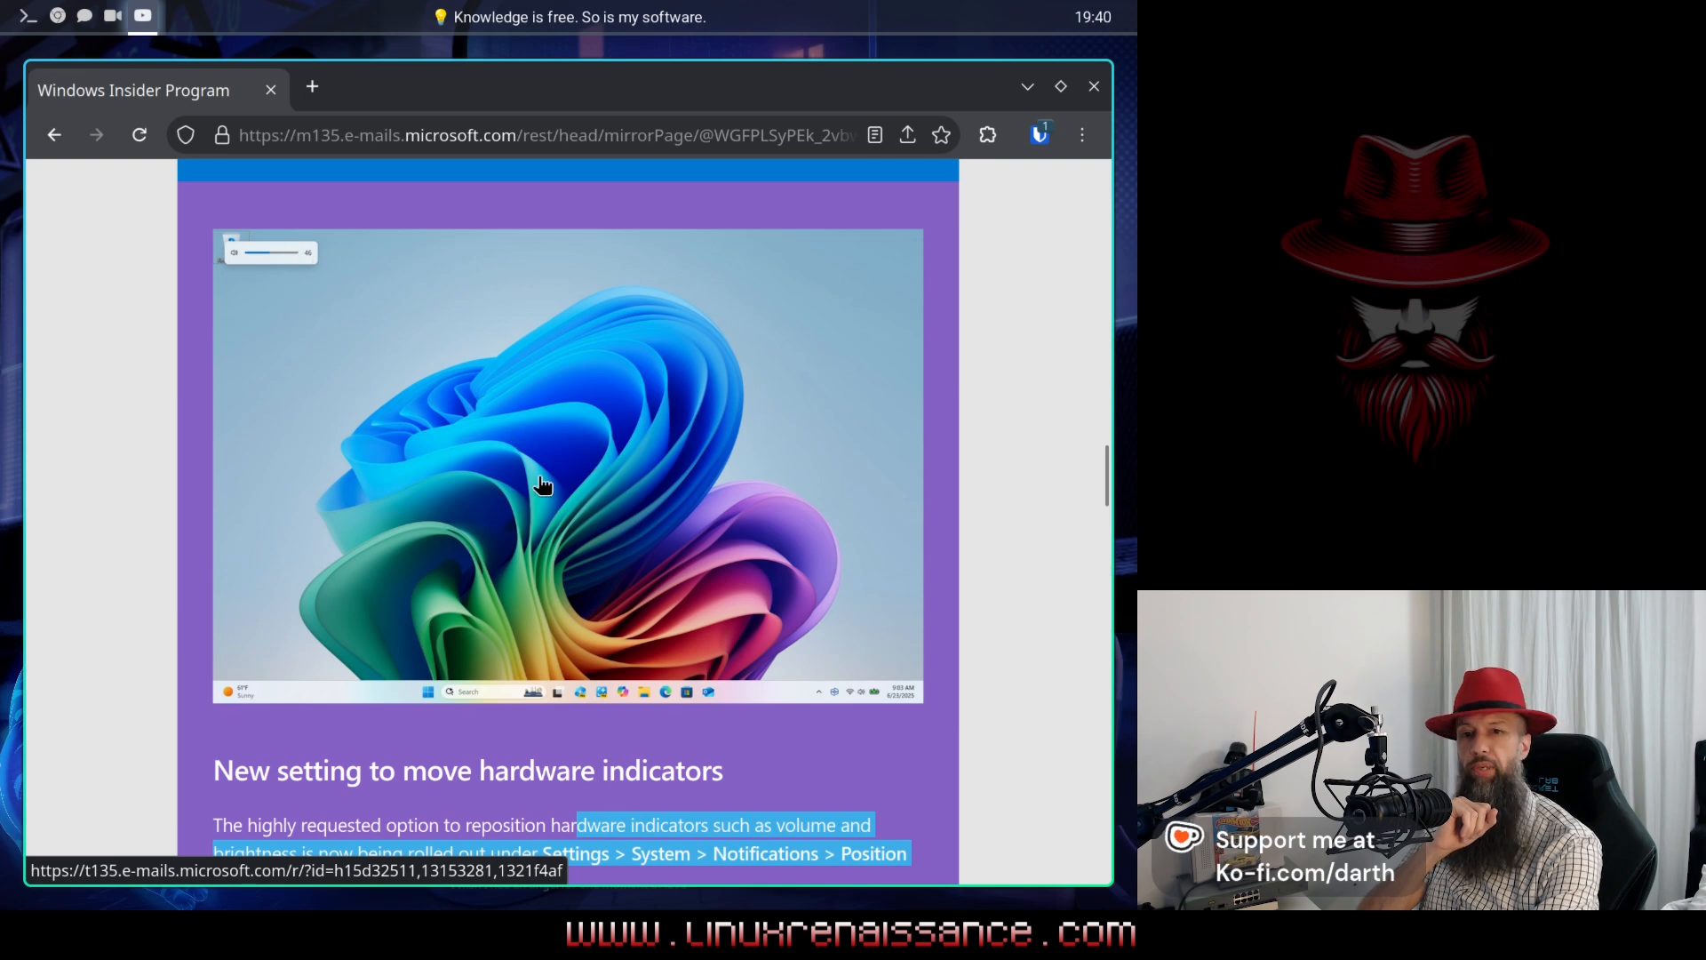
{"action": "mouse_move", "coordinate": [252, 268]}
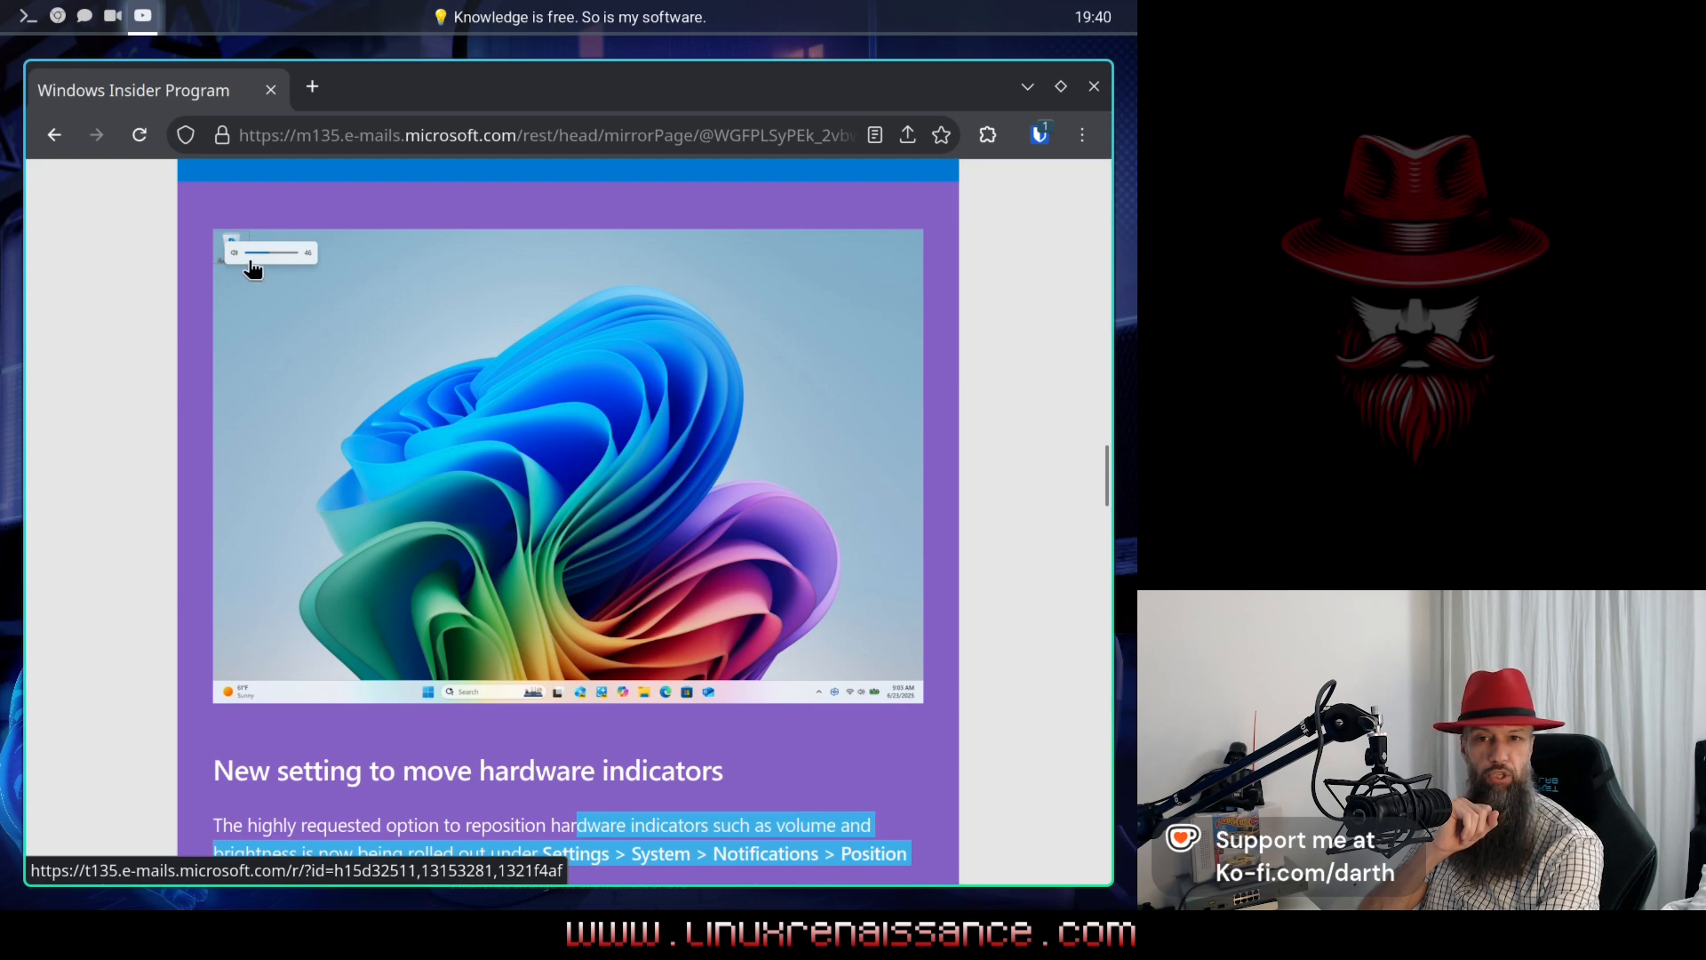
{"action": "mouse_move", "coordinate": [531, 554]}
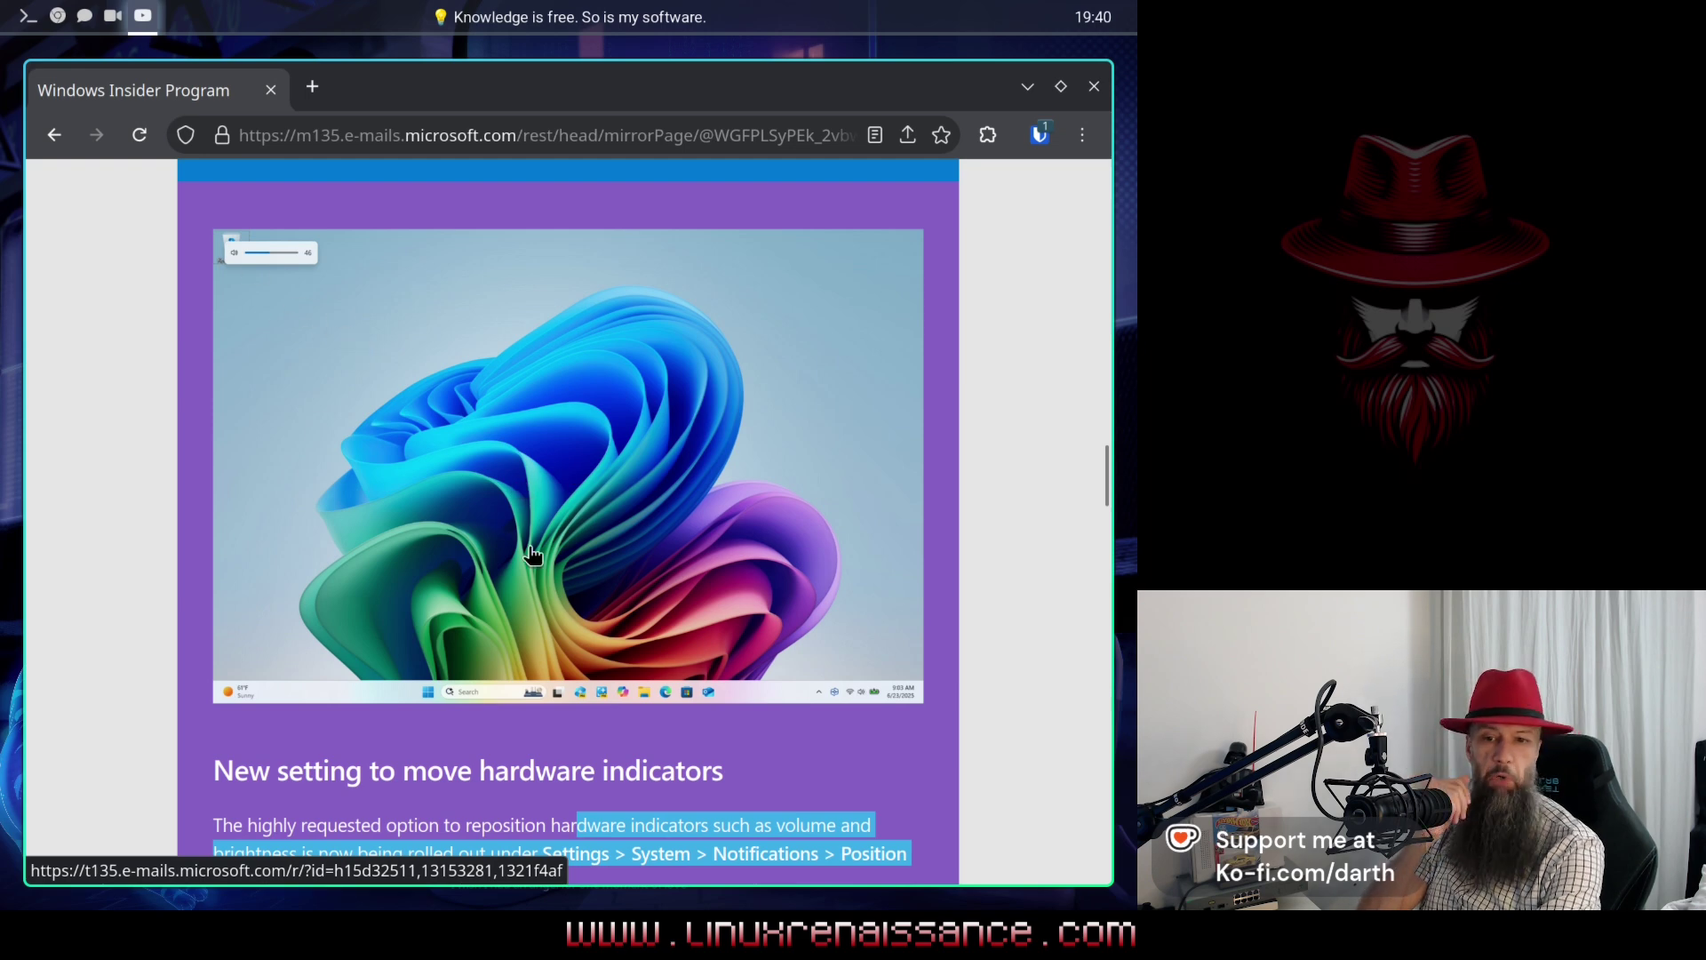
Step: Read through the hardware indicators links down to the bigger clock with seconds section
{"action": "scroll", "scroll_direction": "down", "scroll_amount": 3}
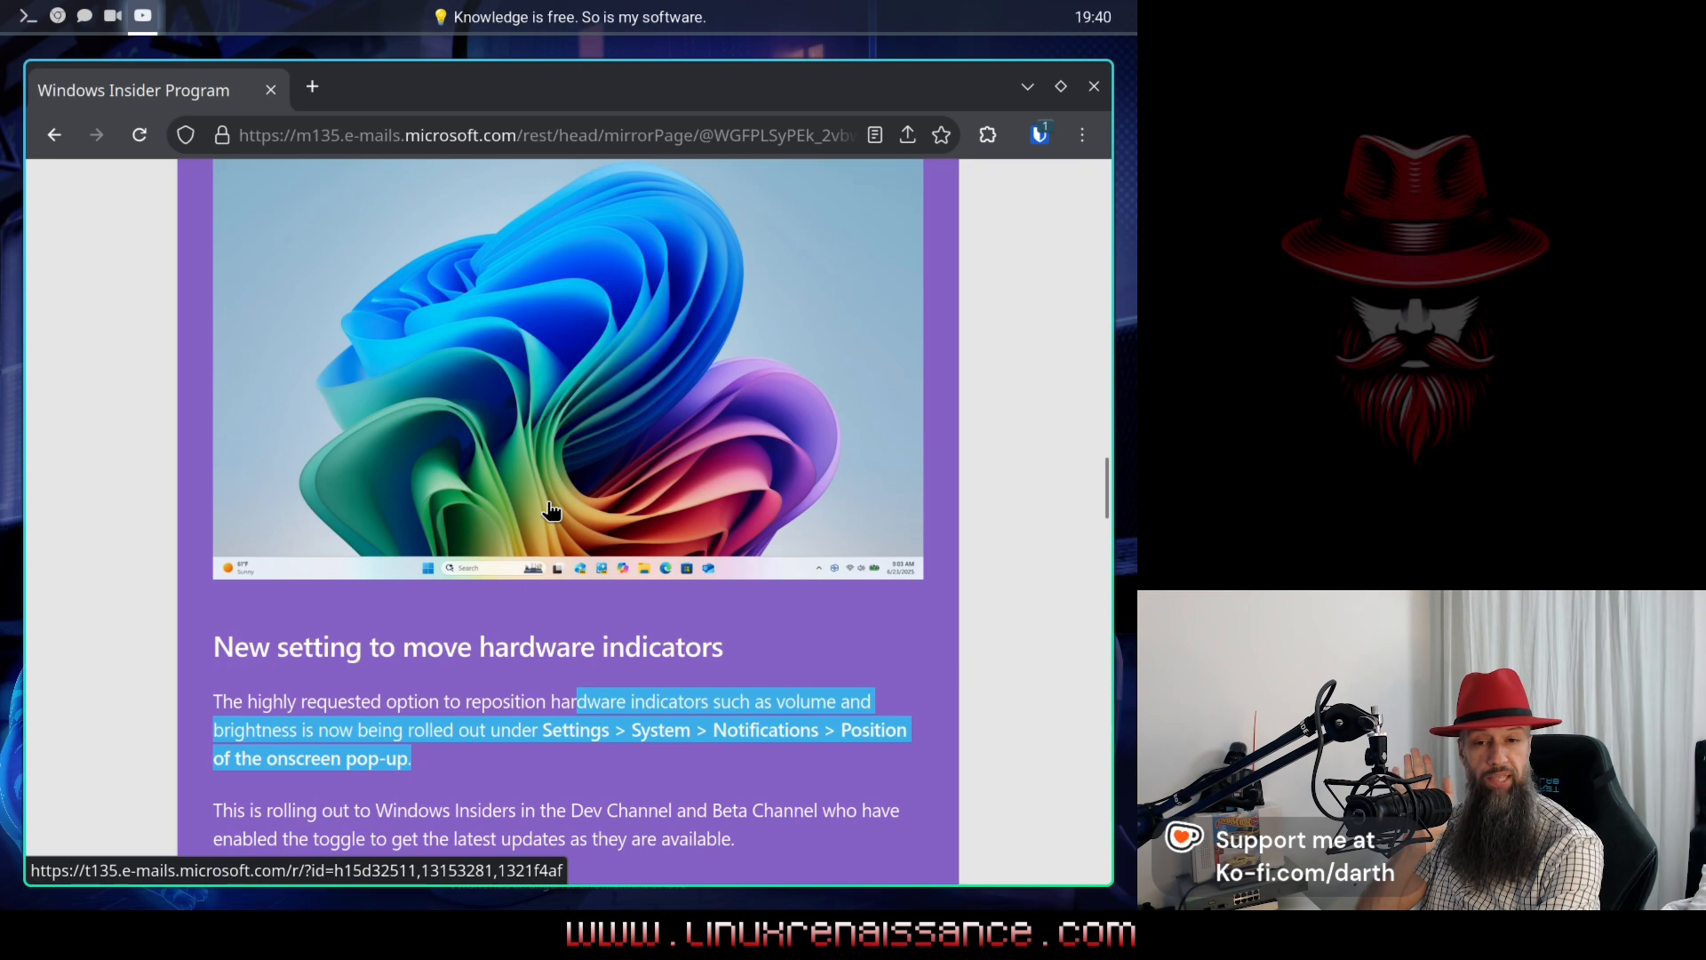
{"action": "scroll", "scroll_direction": "down", "scroll_amount": 3}
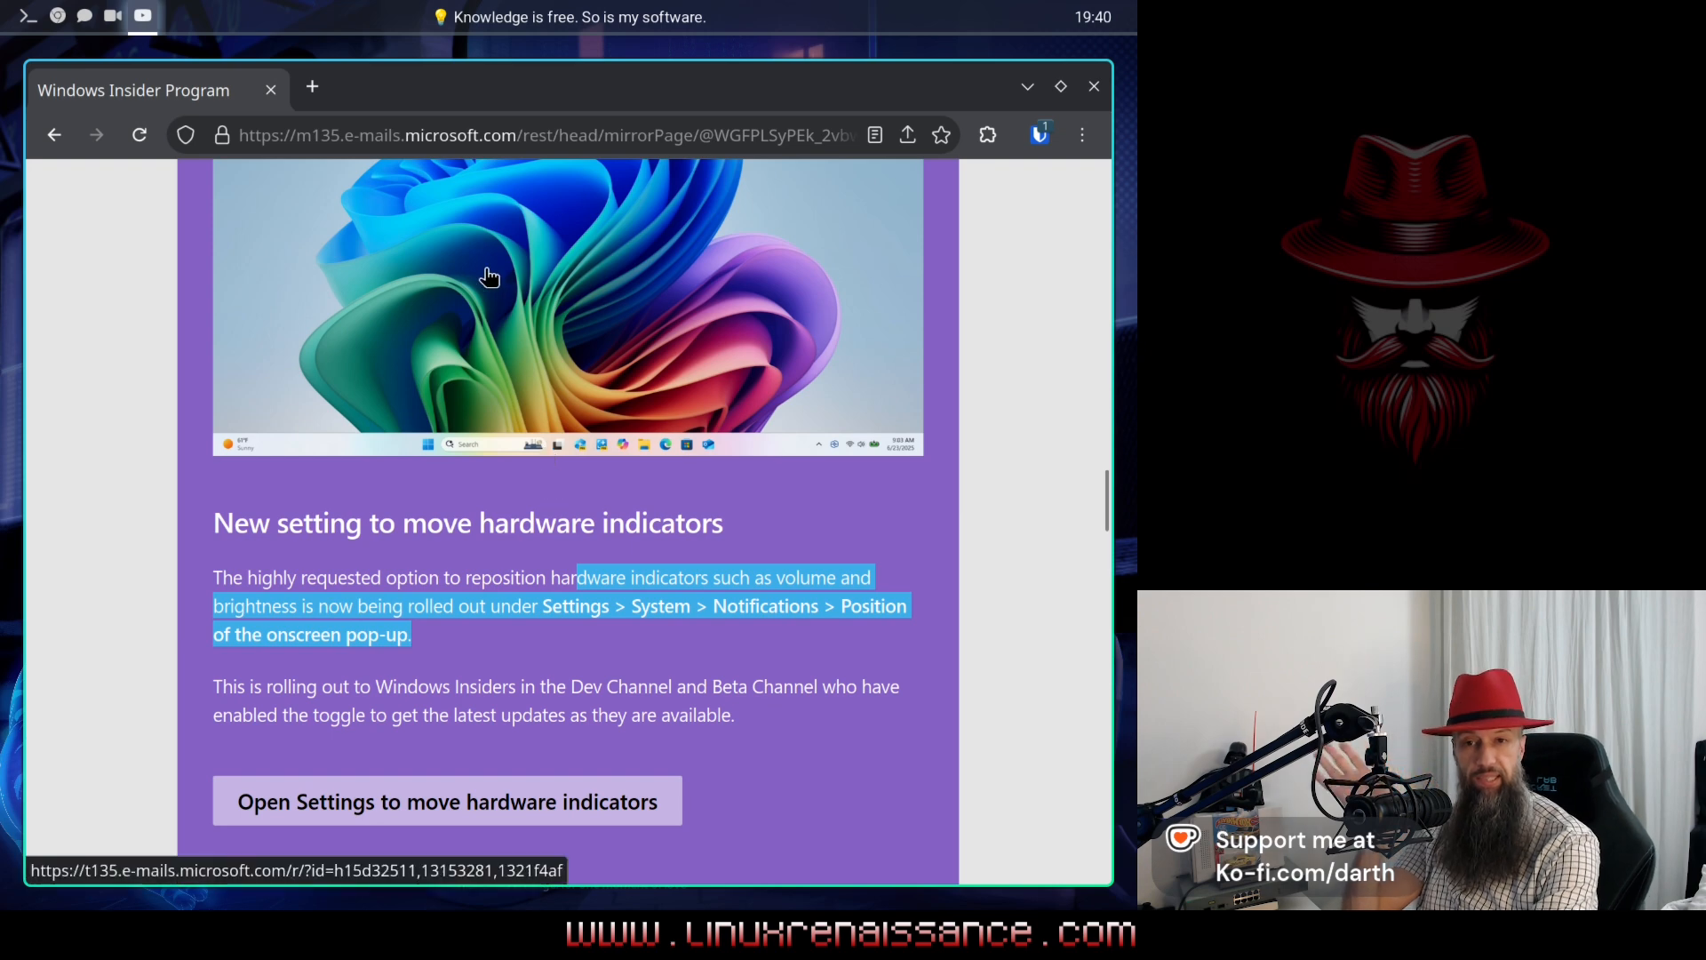
{"action": "scroll", "scroll_direction": "down", "scroll_amount": 3}
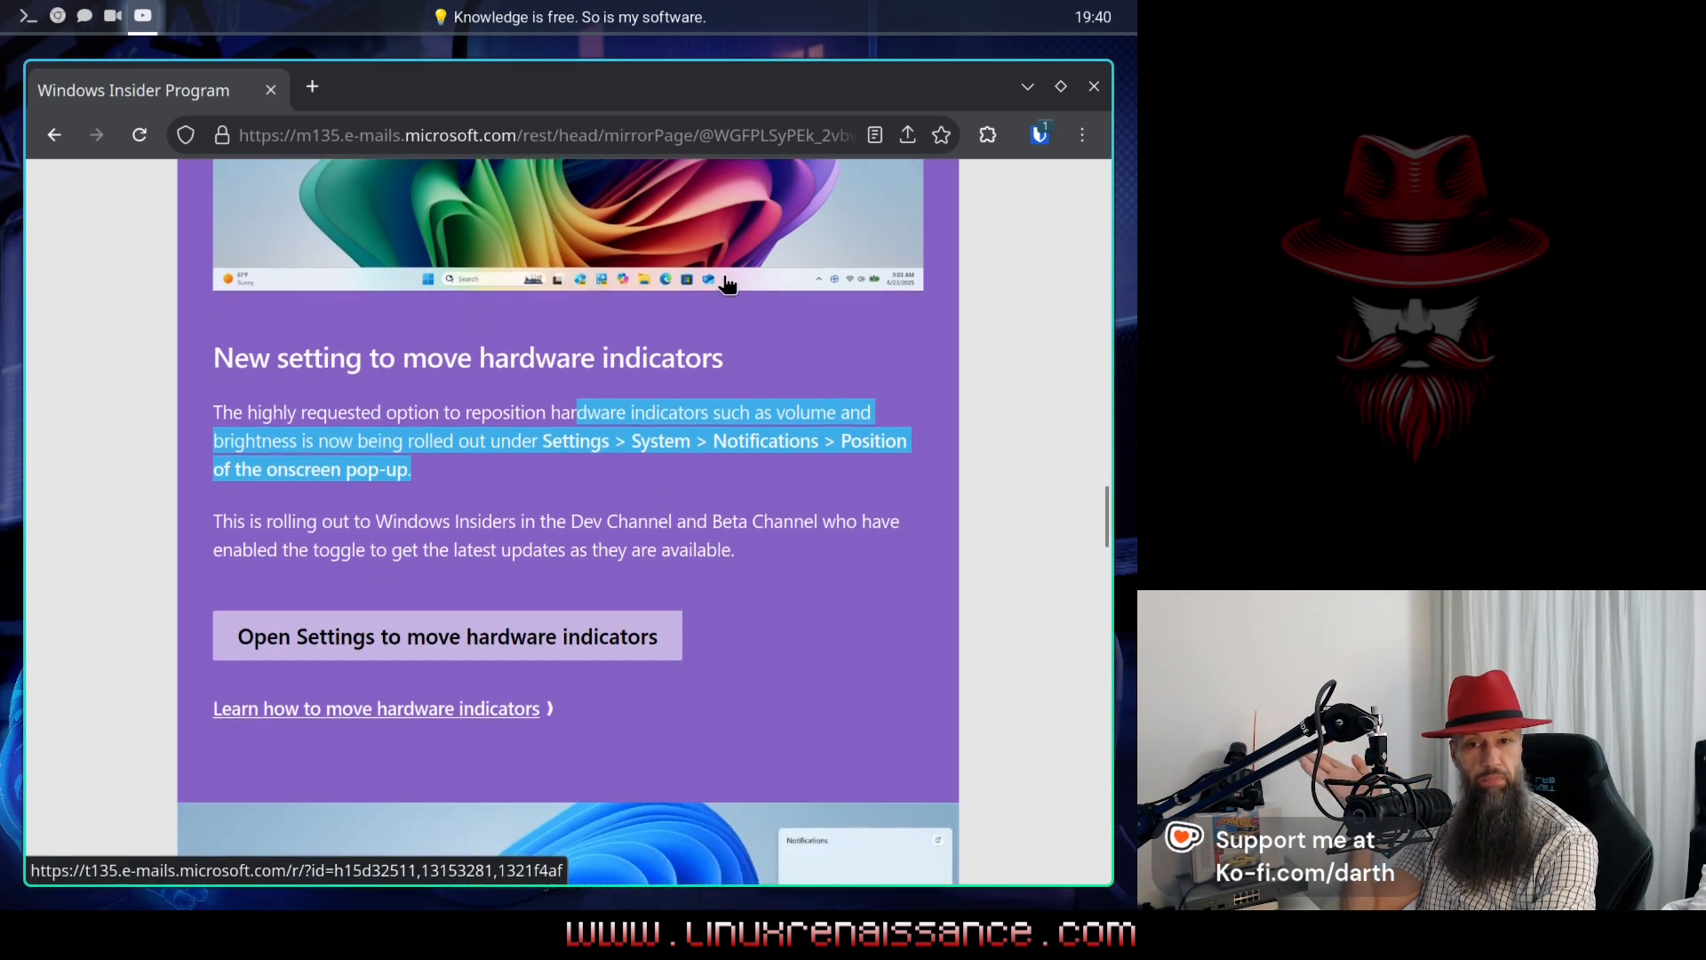
{"action": "mouse_move", "coordinate": [725, 306]}
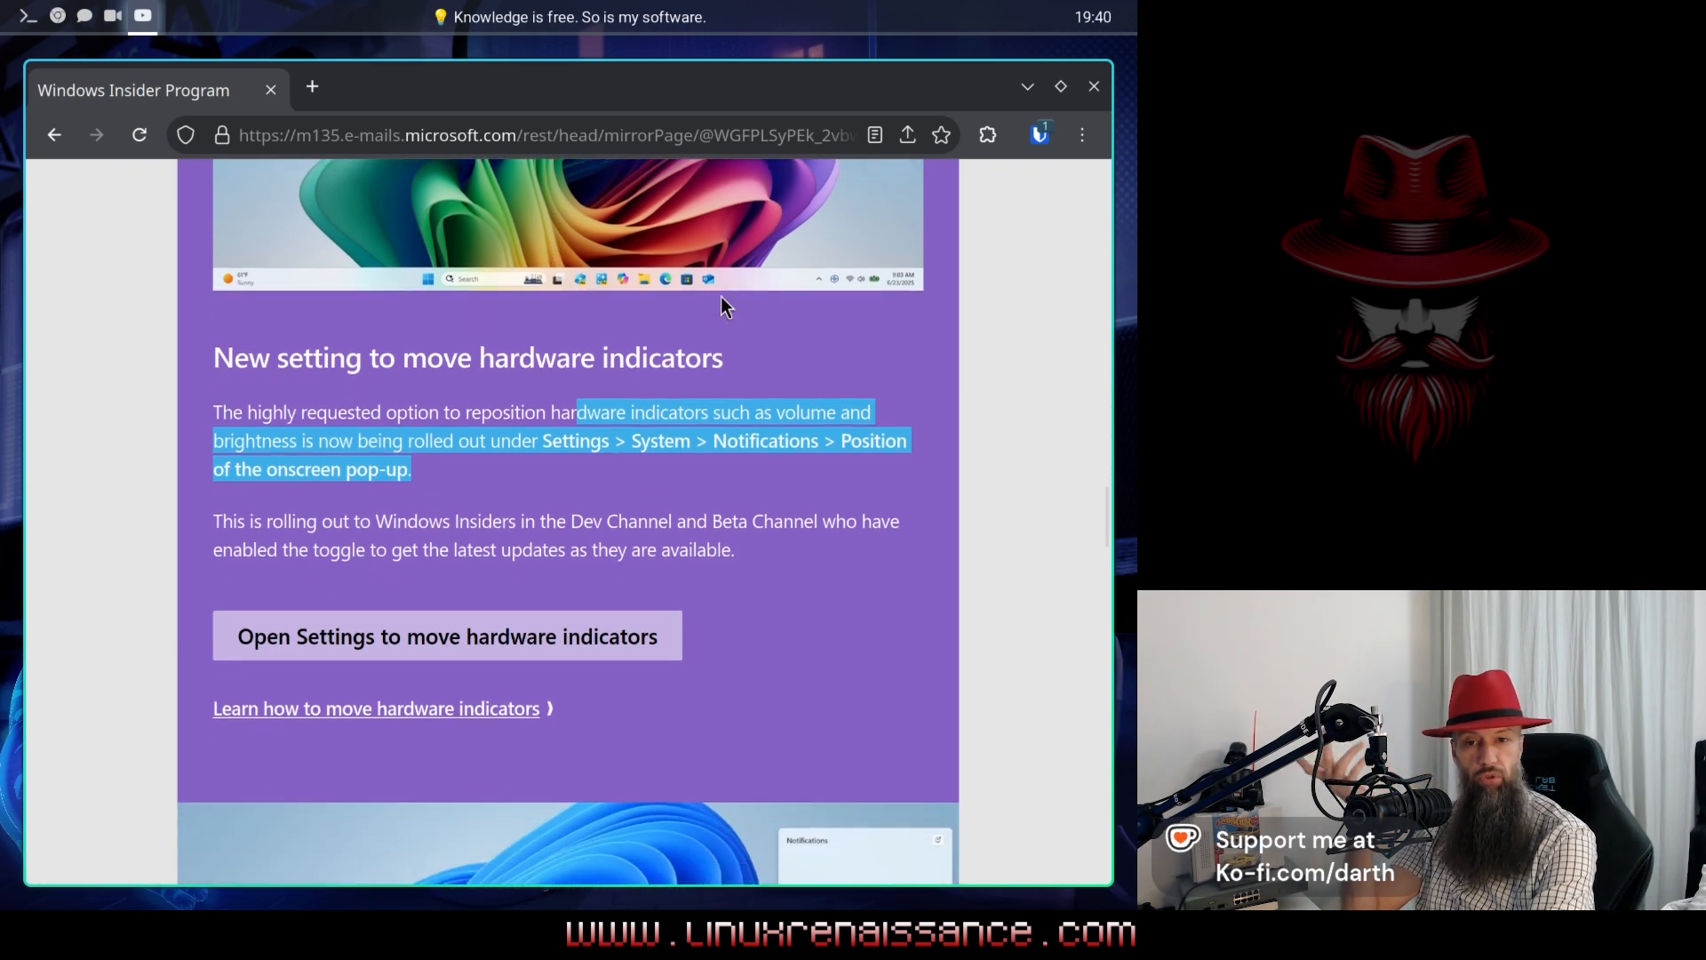
{"action": "scroll", "scroll_direction": "down", "scroll_amount": 3}
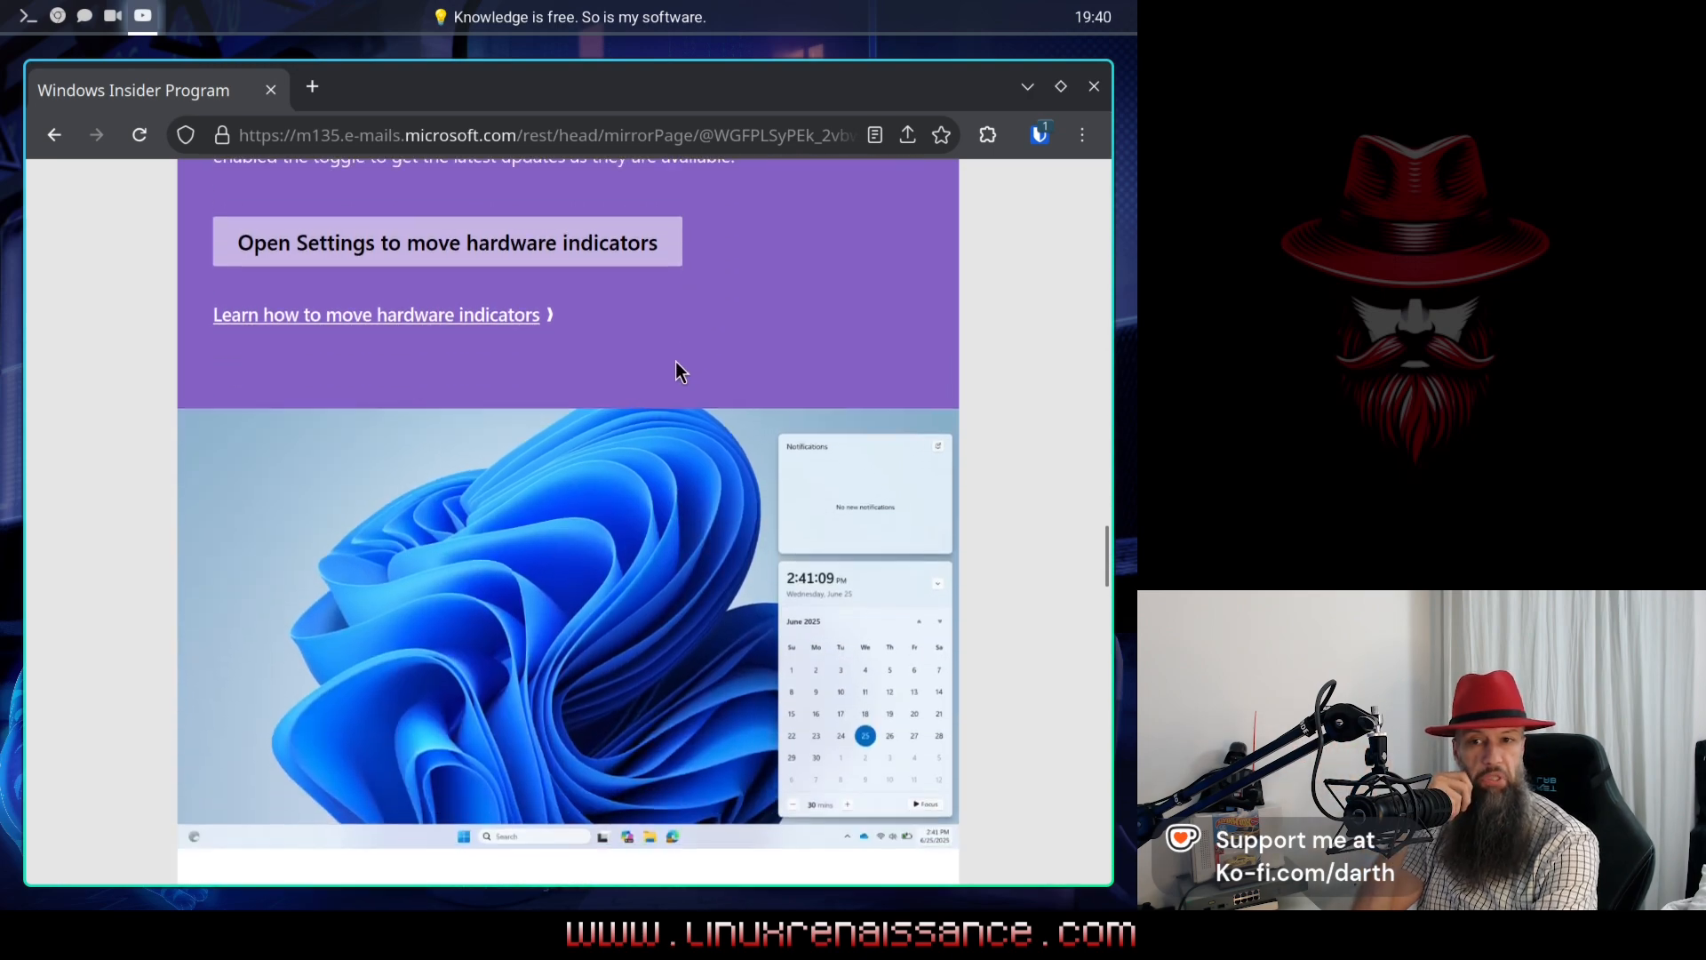
{"action": "scroll", "scroll_direction": "down", "scroll_amount": 3}
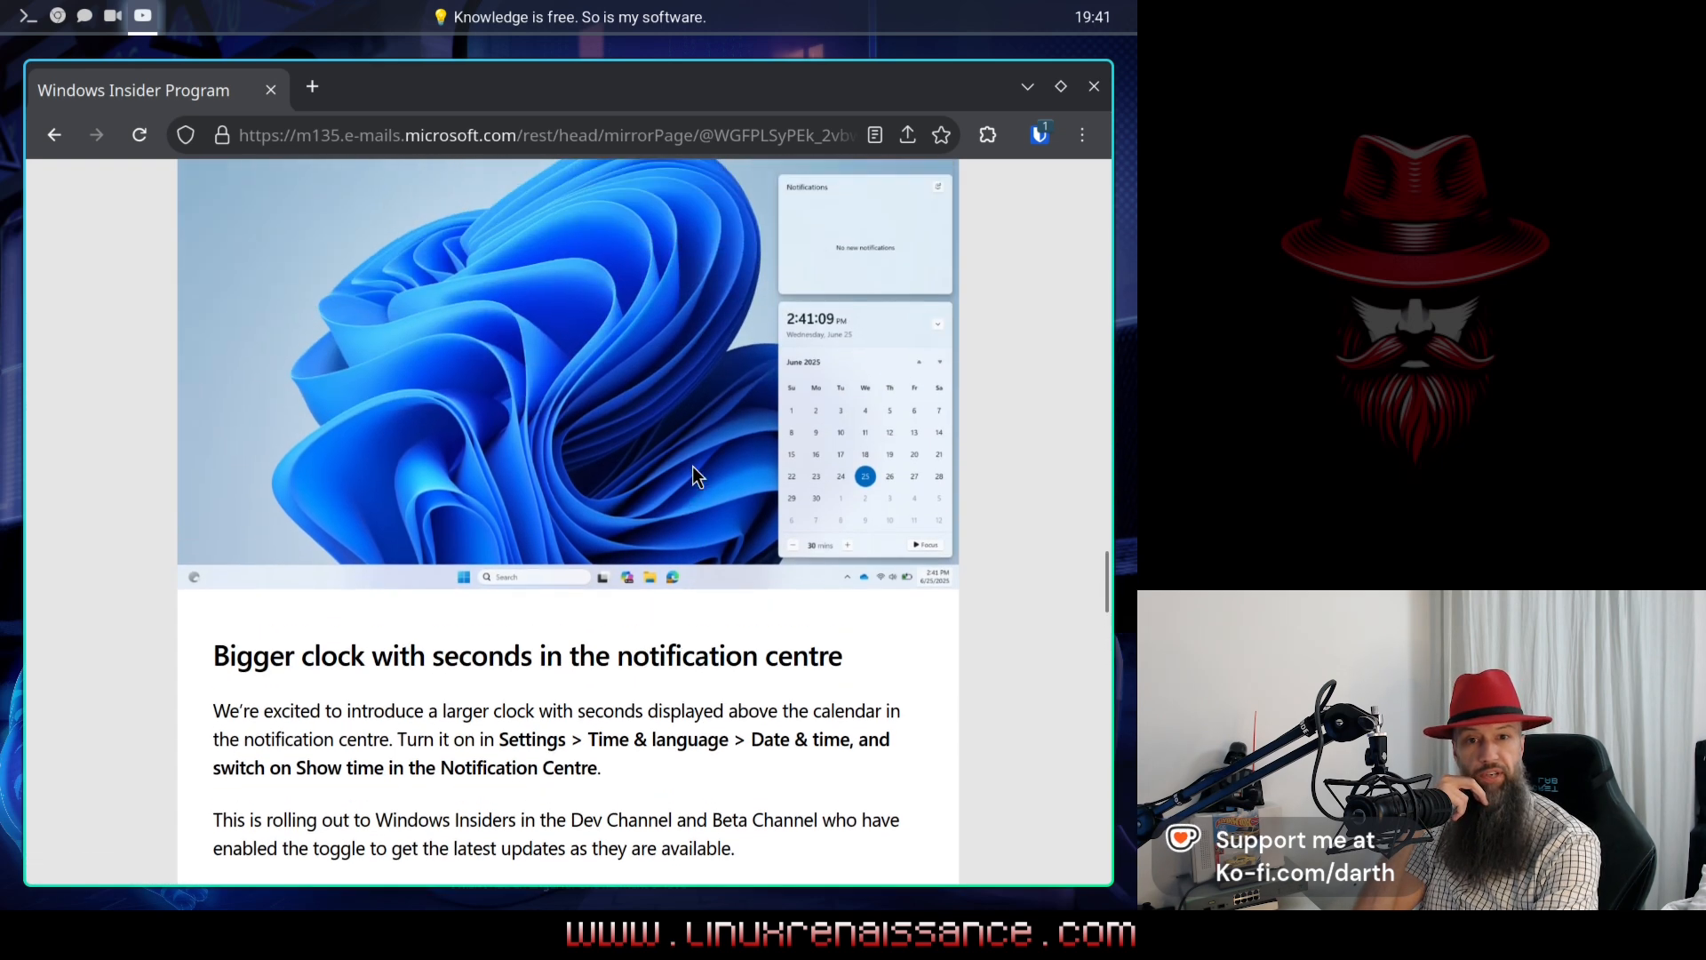
Step: Scroll past the bigger clock with seconds section to the Copilot Notebooks image
{"action": "scroll", "scroll_direction": "down", "scroll_amount": 3}
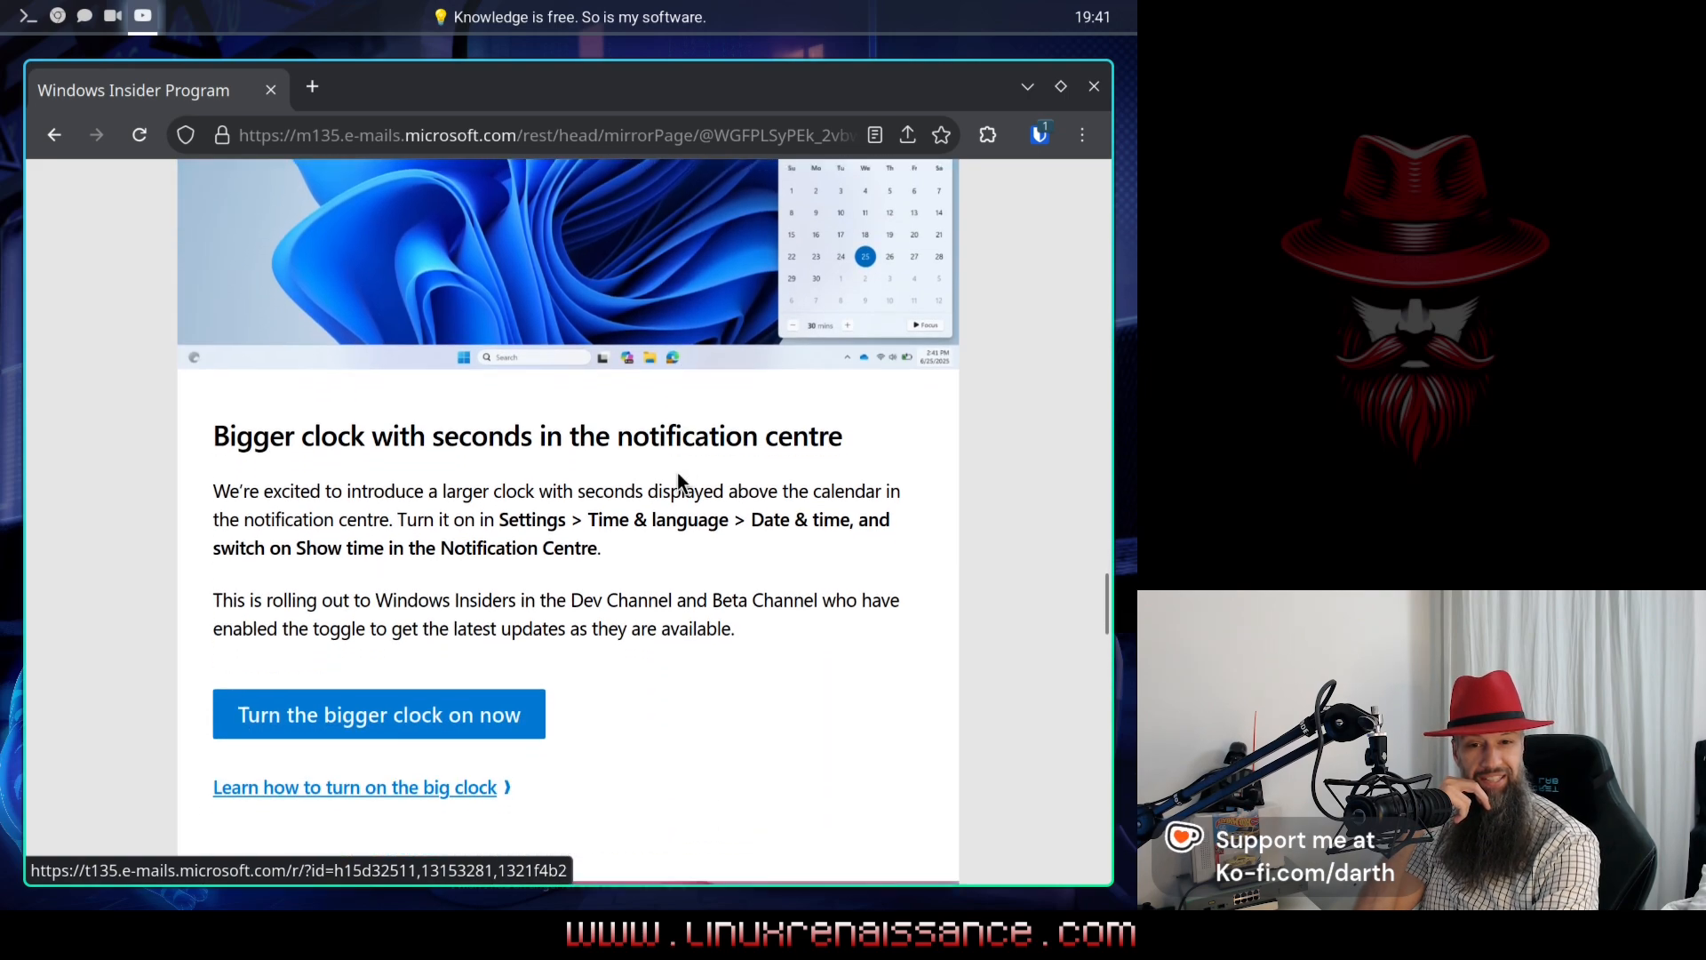
{"action": "scroll", "scroll_direction": "down", "scroll_amount": 3}
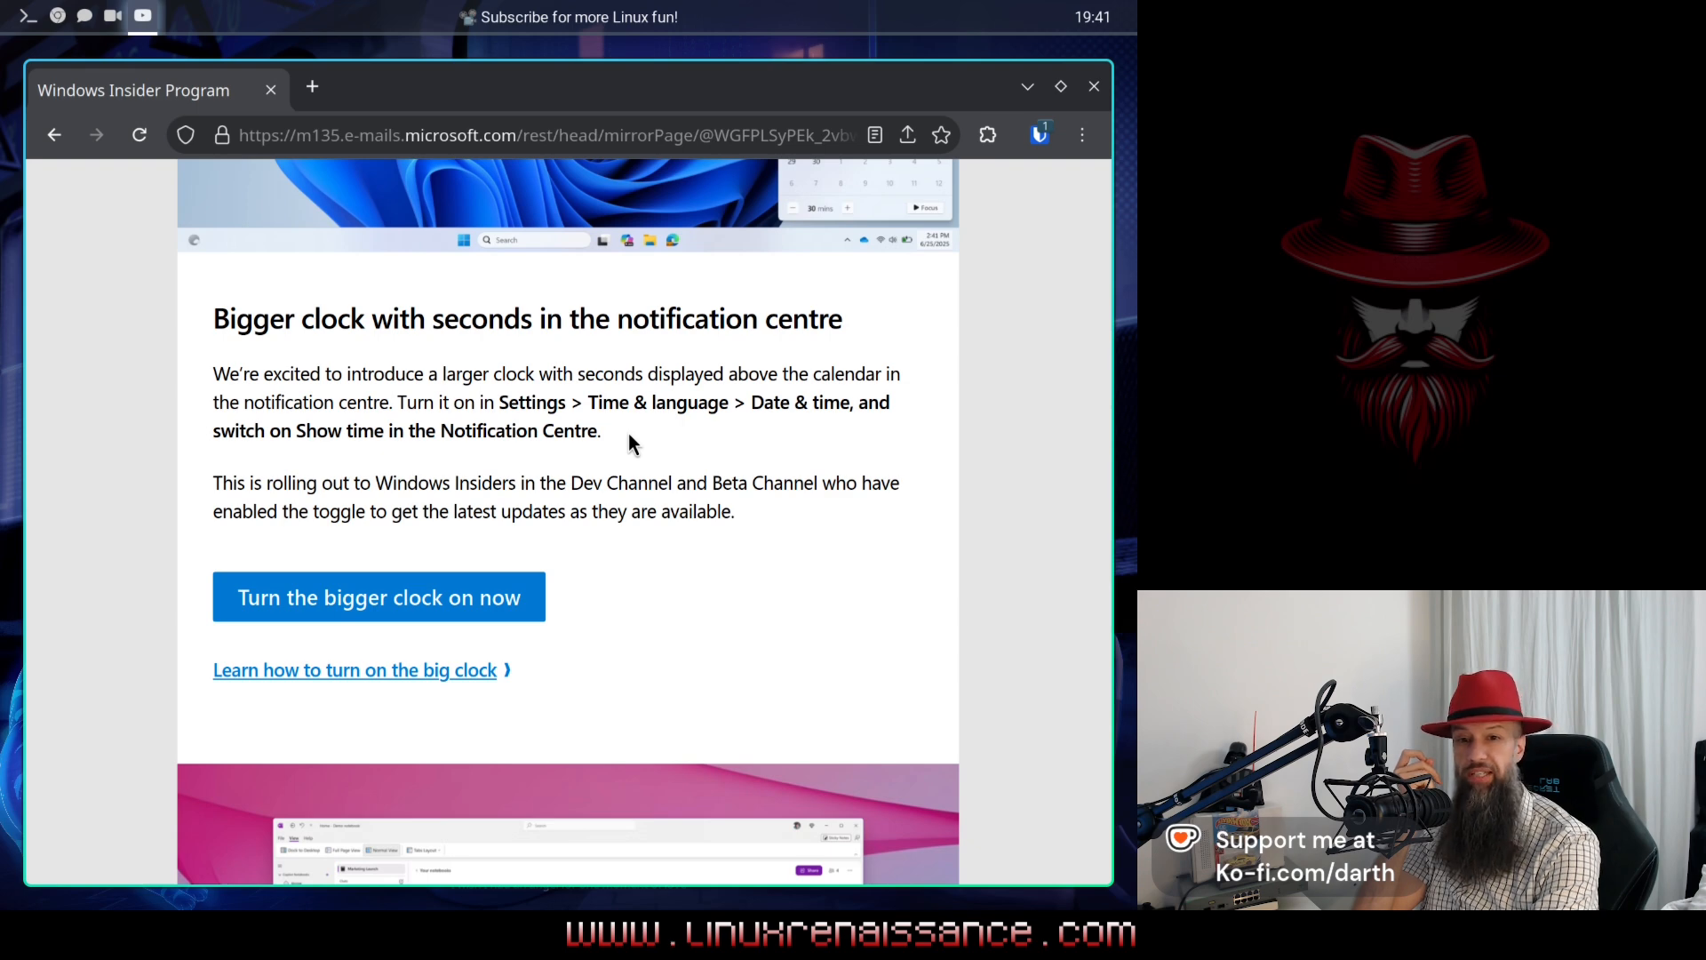
{"action": "scroll", "scroll_direction": "down", "scroll_amount": 3}
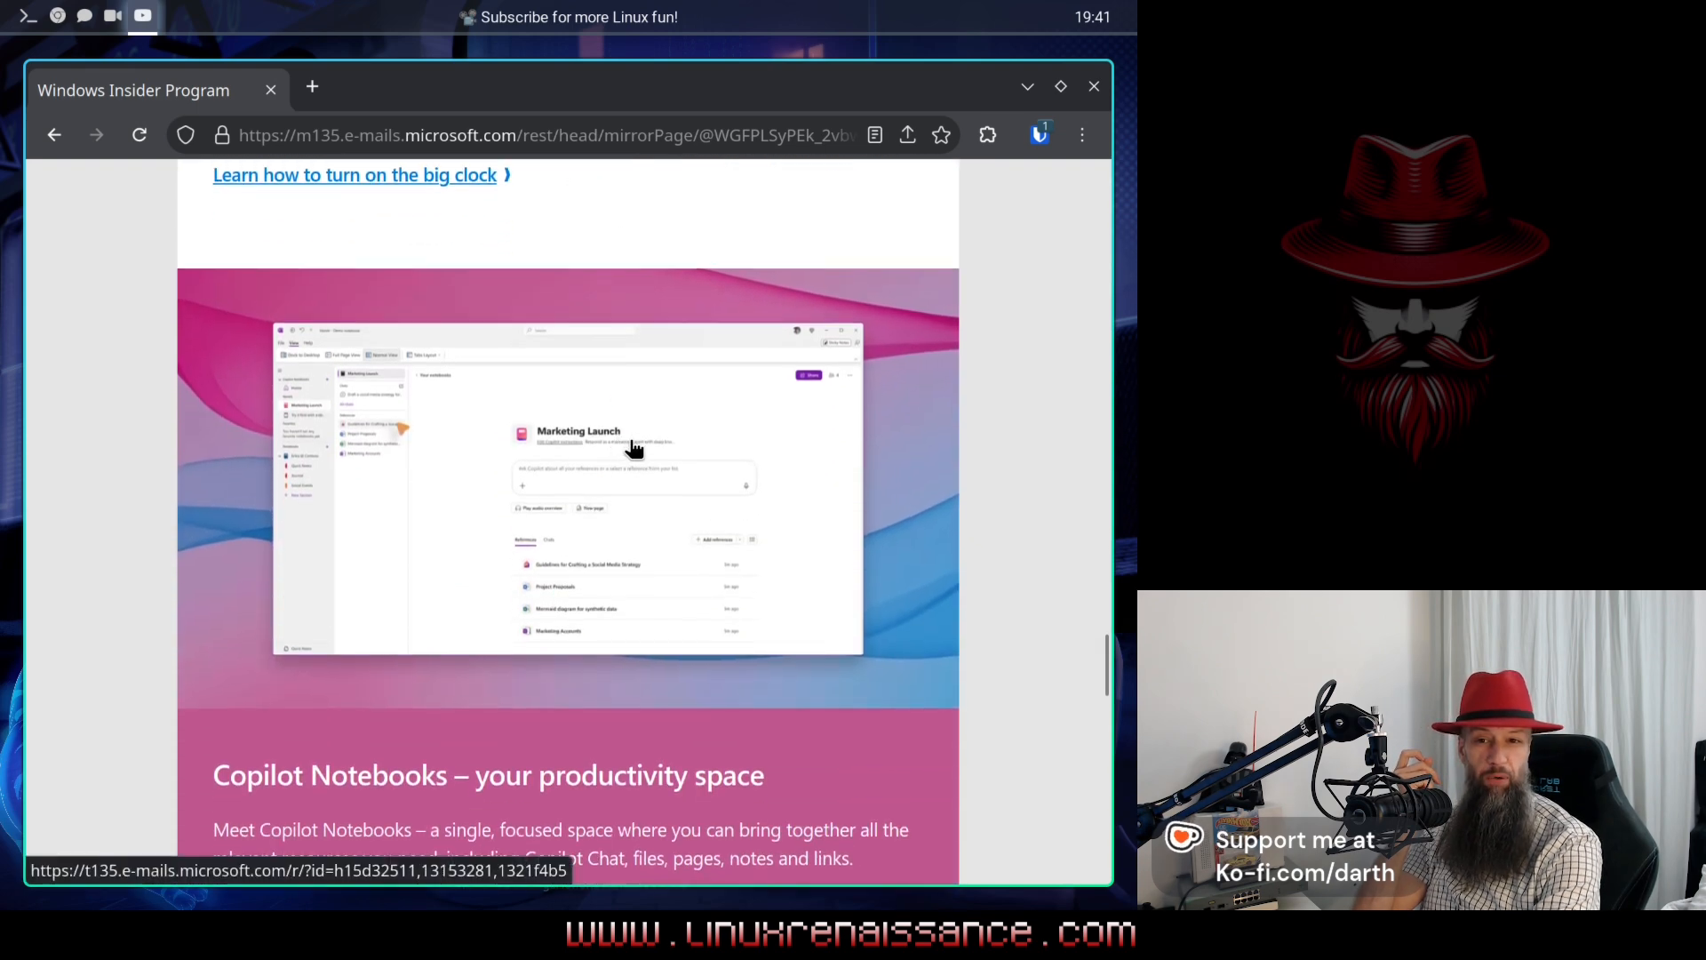
Step: Scroll through the Copilot Notebooks section until the Windows 11 Tips and Tricks heading shows
{"action": "scroll", "scroll_direction": "down", "scroll_amount": 3}
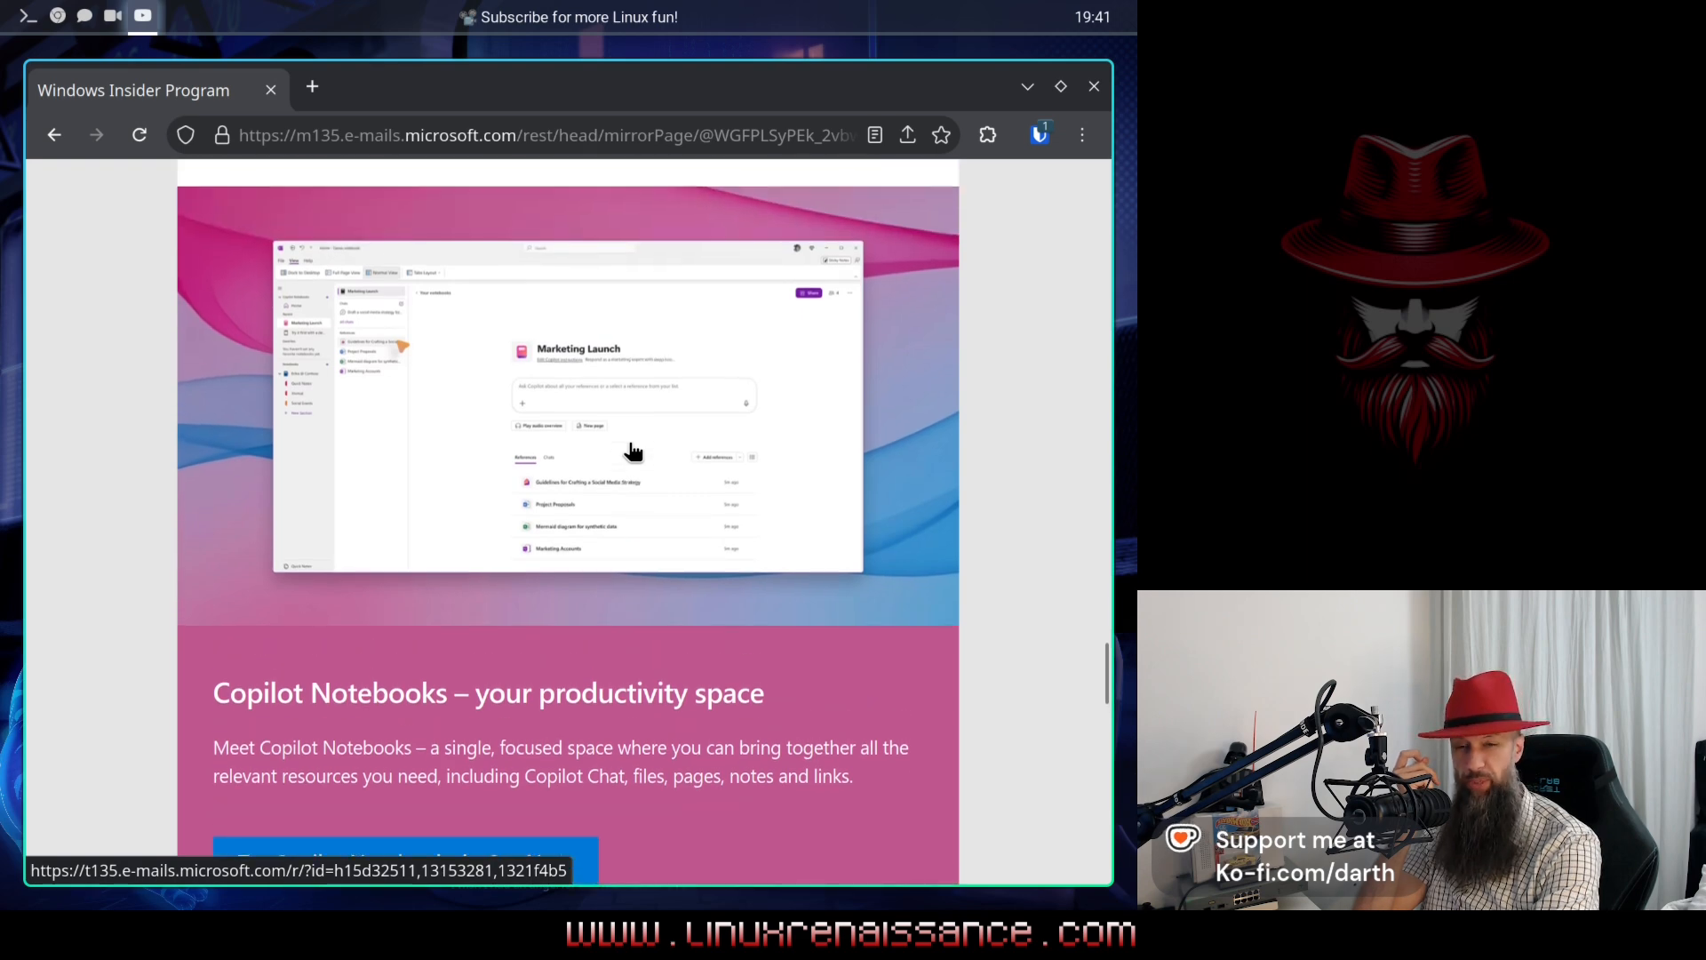
{"action": "scroll", "scroll_direction": "down", "scroll_amount": 3}
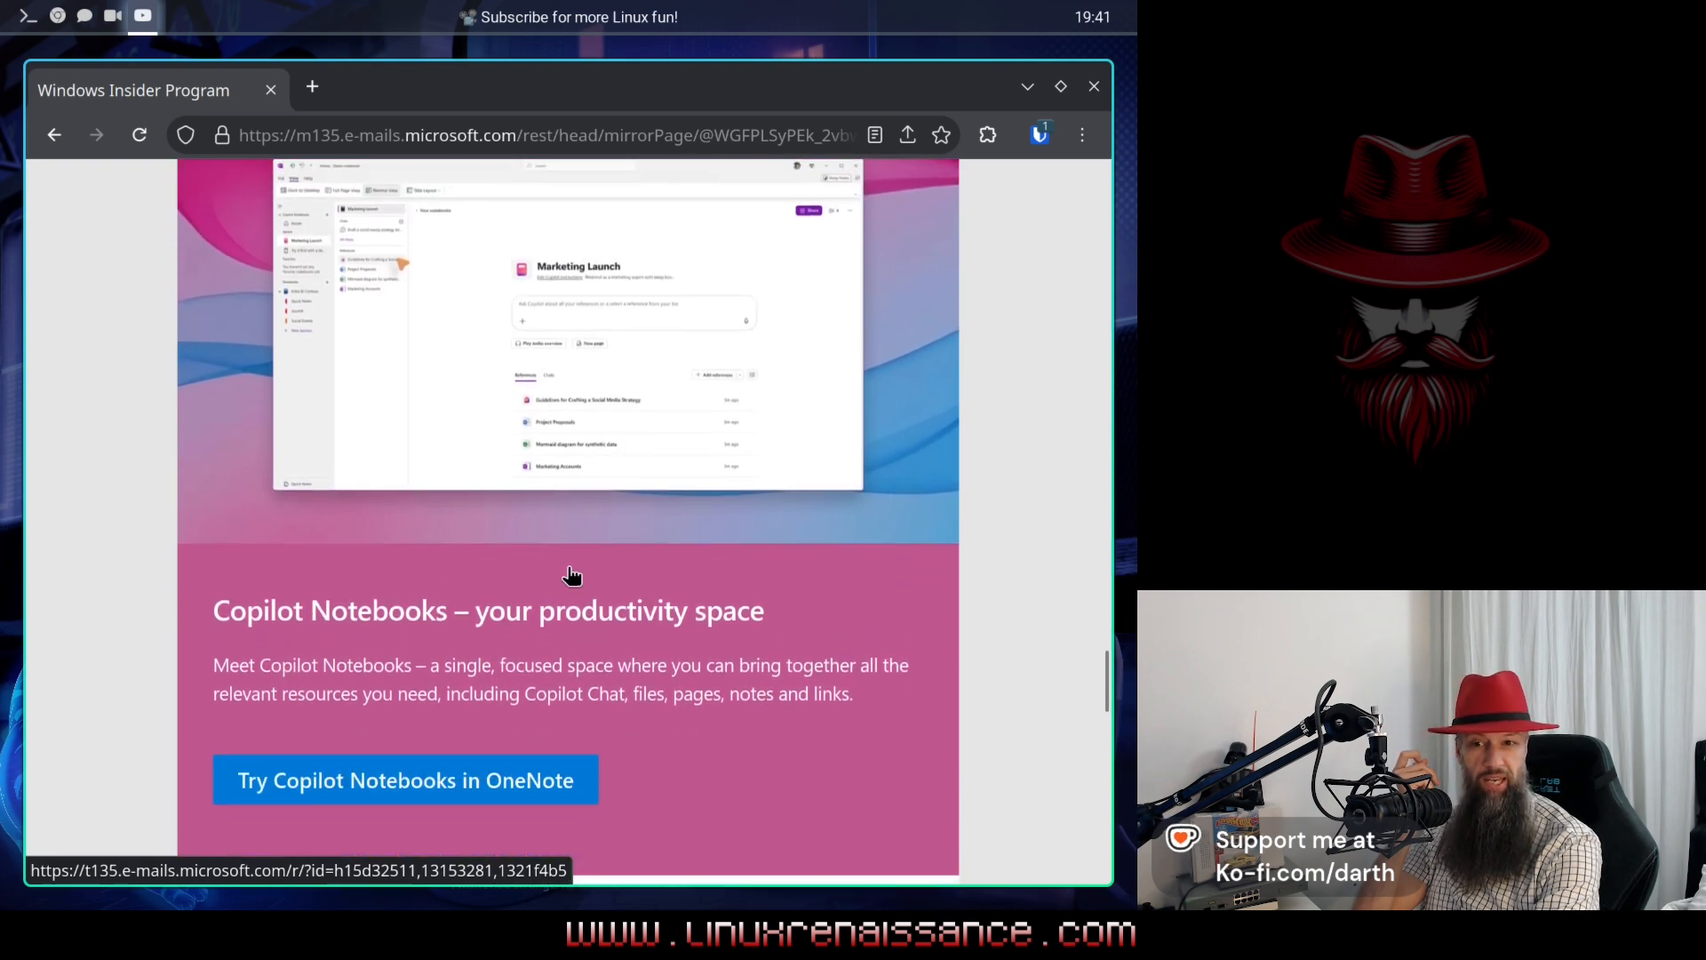
{"action": "mouse_move", "coordinate": [604, 640]}
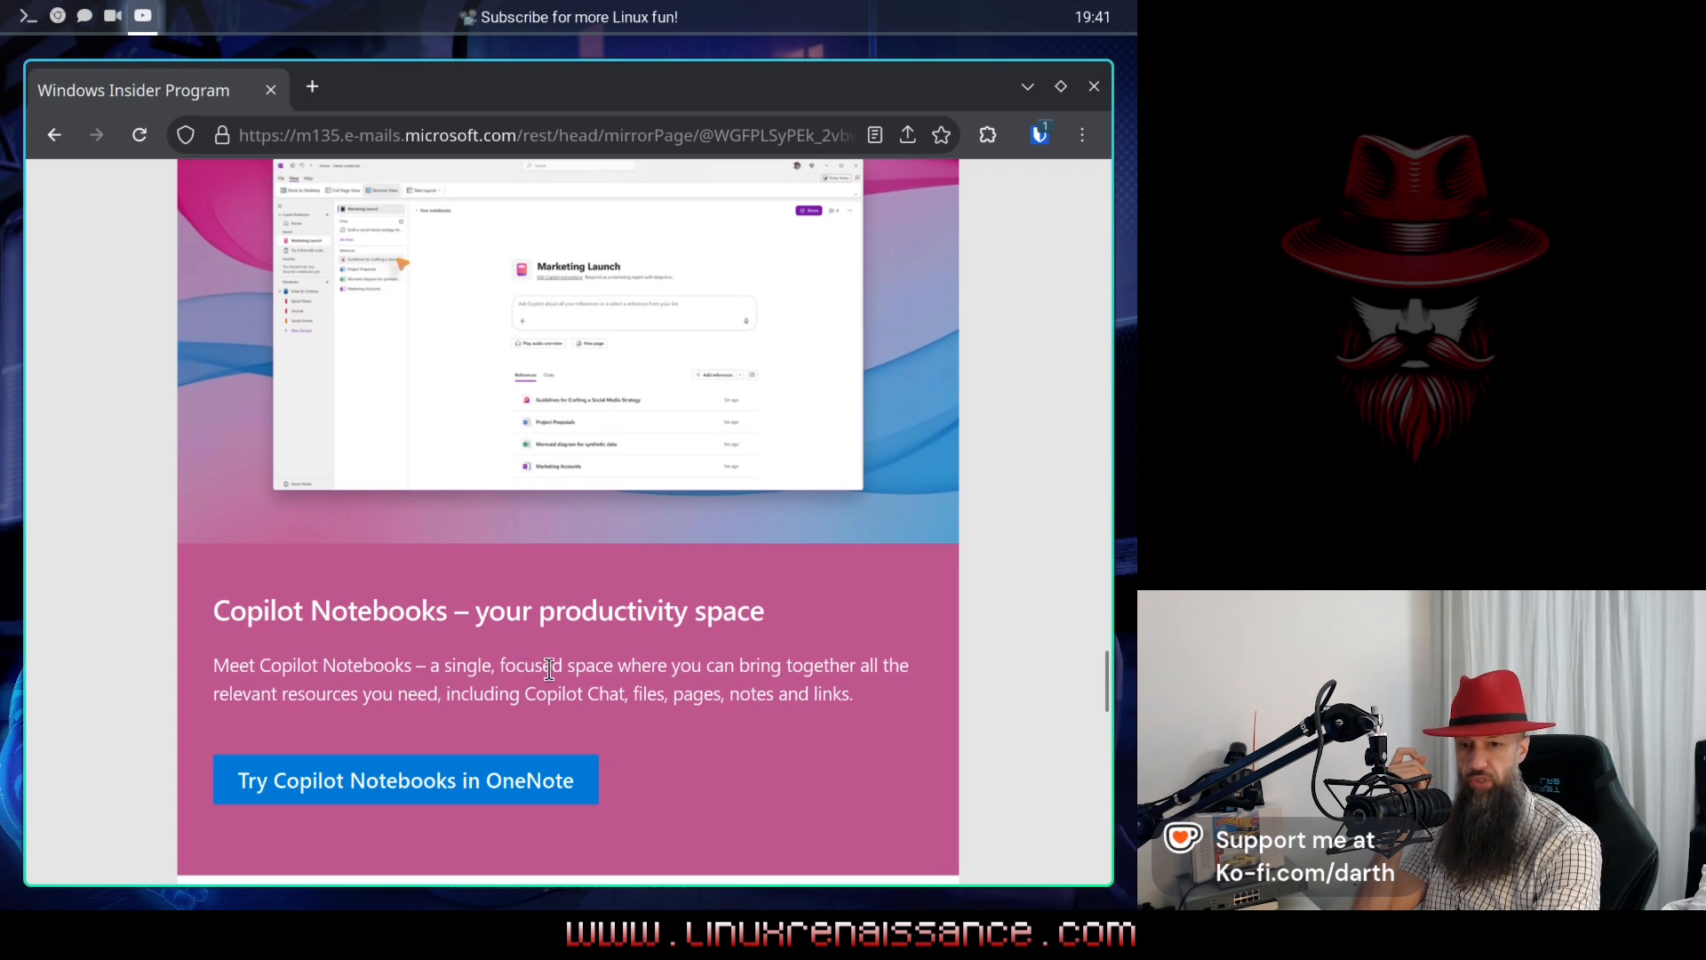
{"action": "mouse_move", "coordinate": [387, 741]}
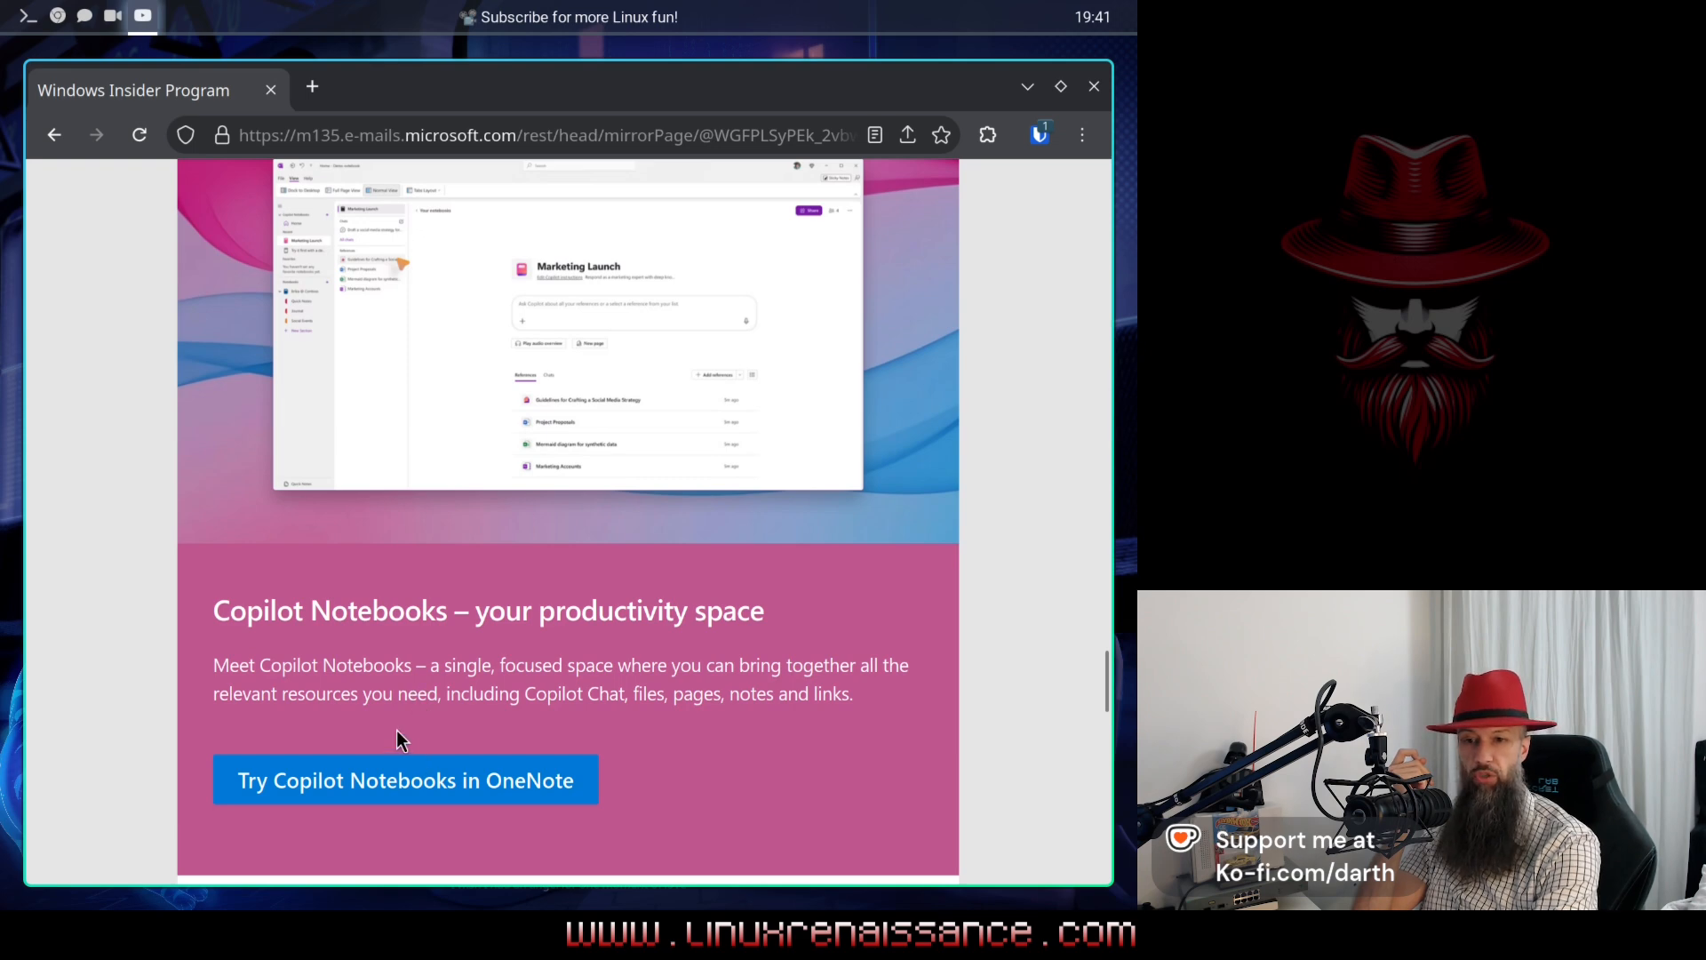
{"action": "mouse_move", "coordinate": [512, 727]}
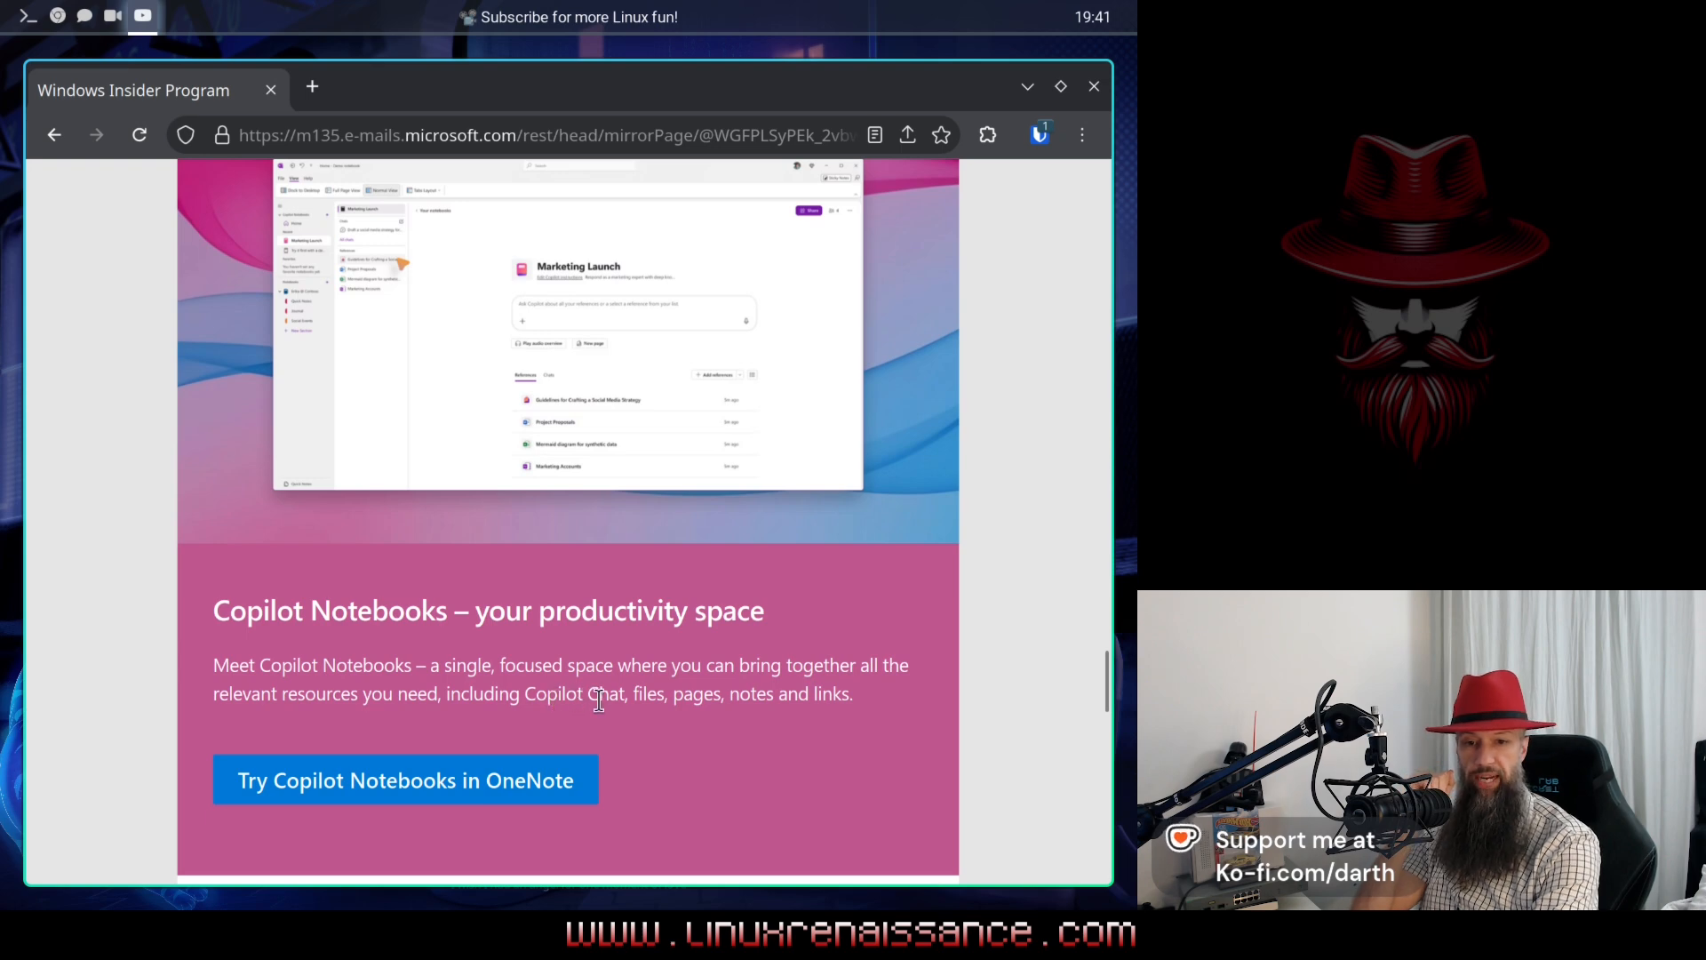
{"action": "mouse_move", "coordinate": [837, 703]}
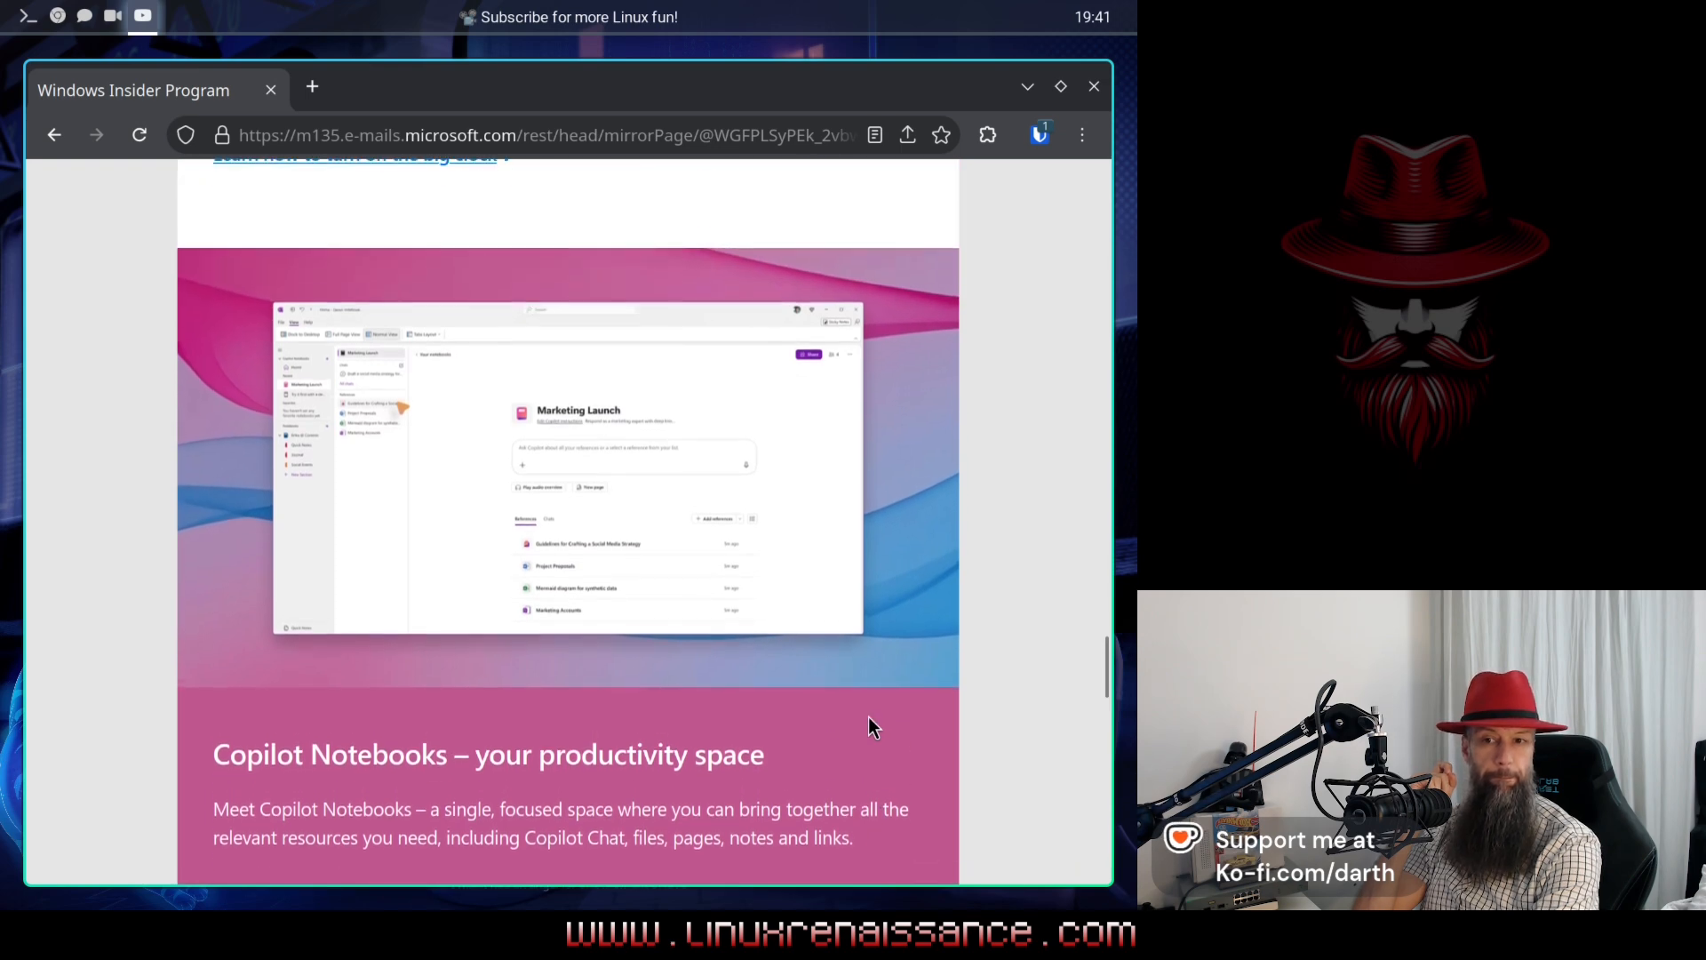
{"action": "scroll", "scroll_direction": "down", "scroll_amount": 3}
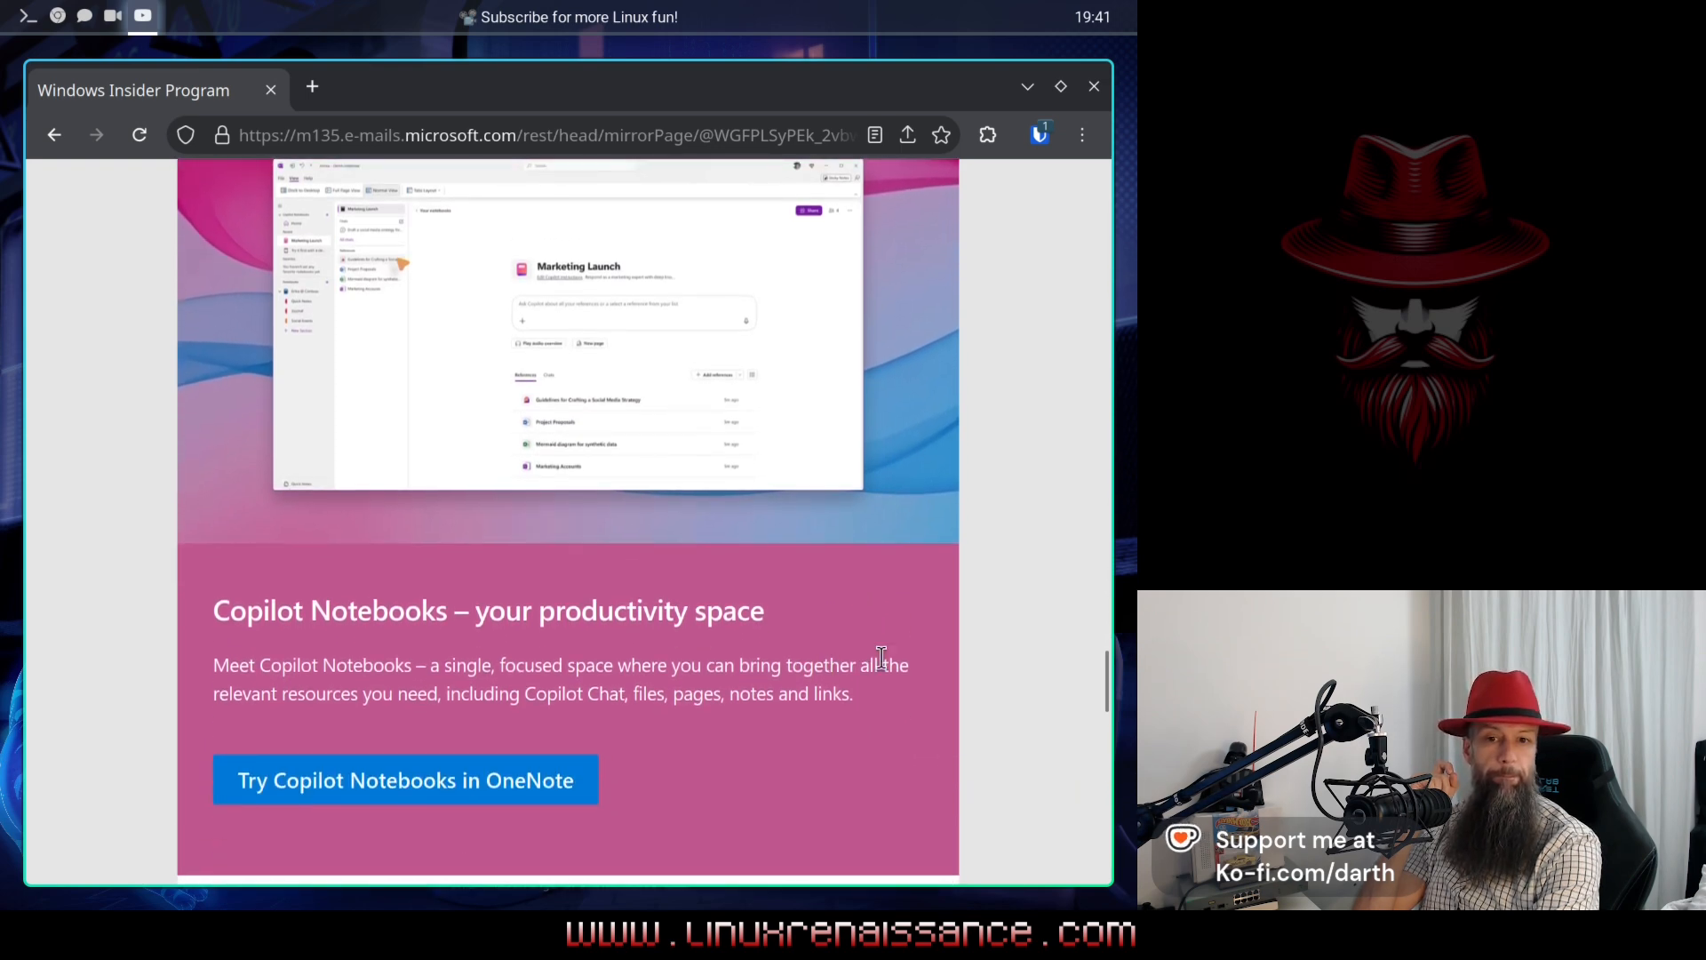
{"action": "mouse_move", "coordinate": [858, 659]}
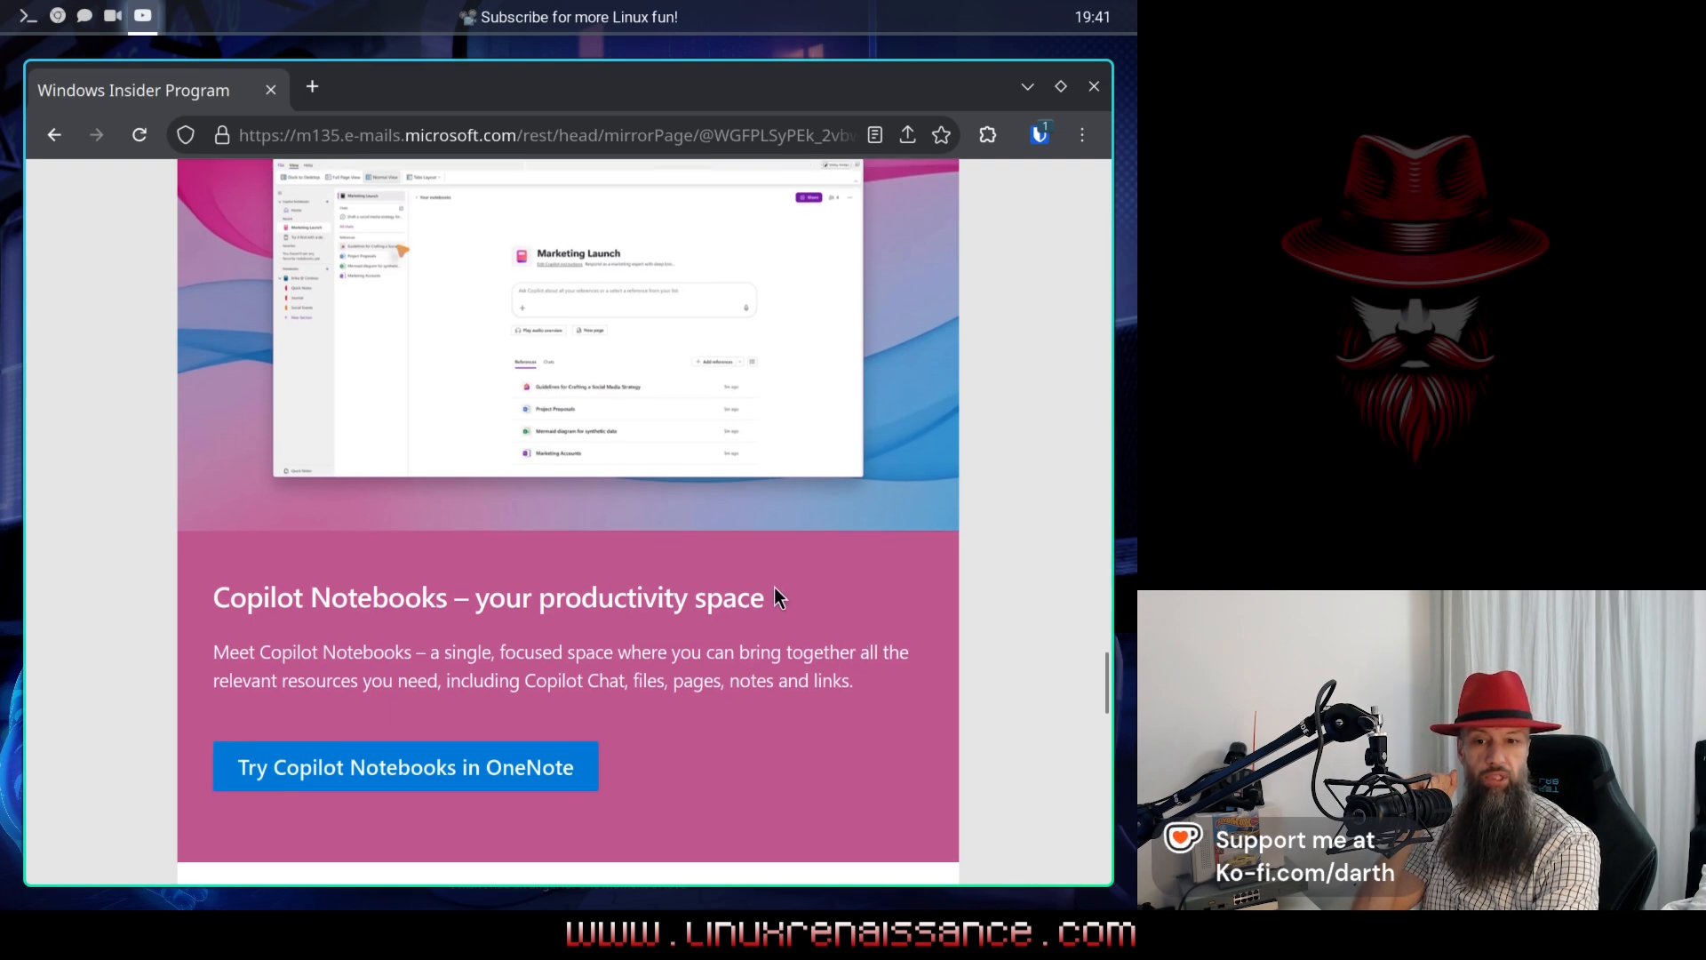
{"action": "scroll", "scroll_direction": "down", "scroll_amount": 3}
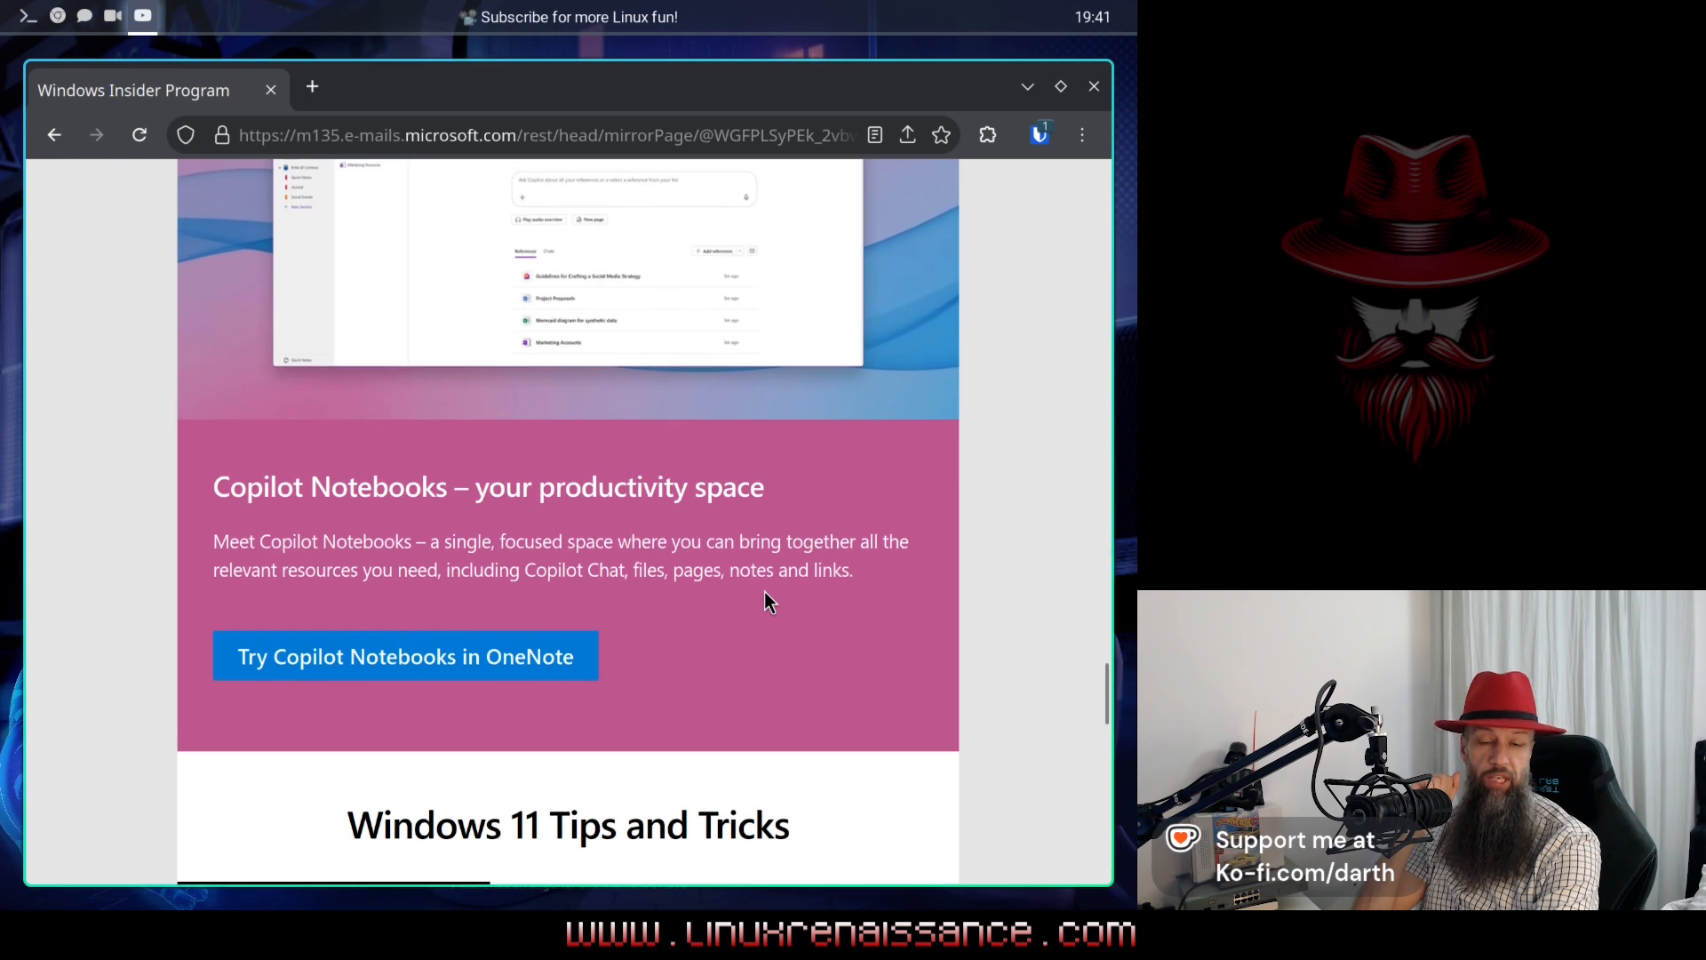
{"action": "mouse_move", "coordinate": [782, 613]}
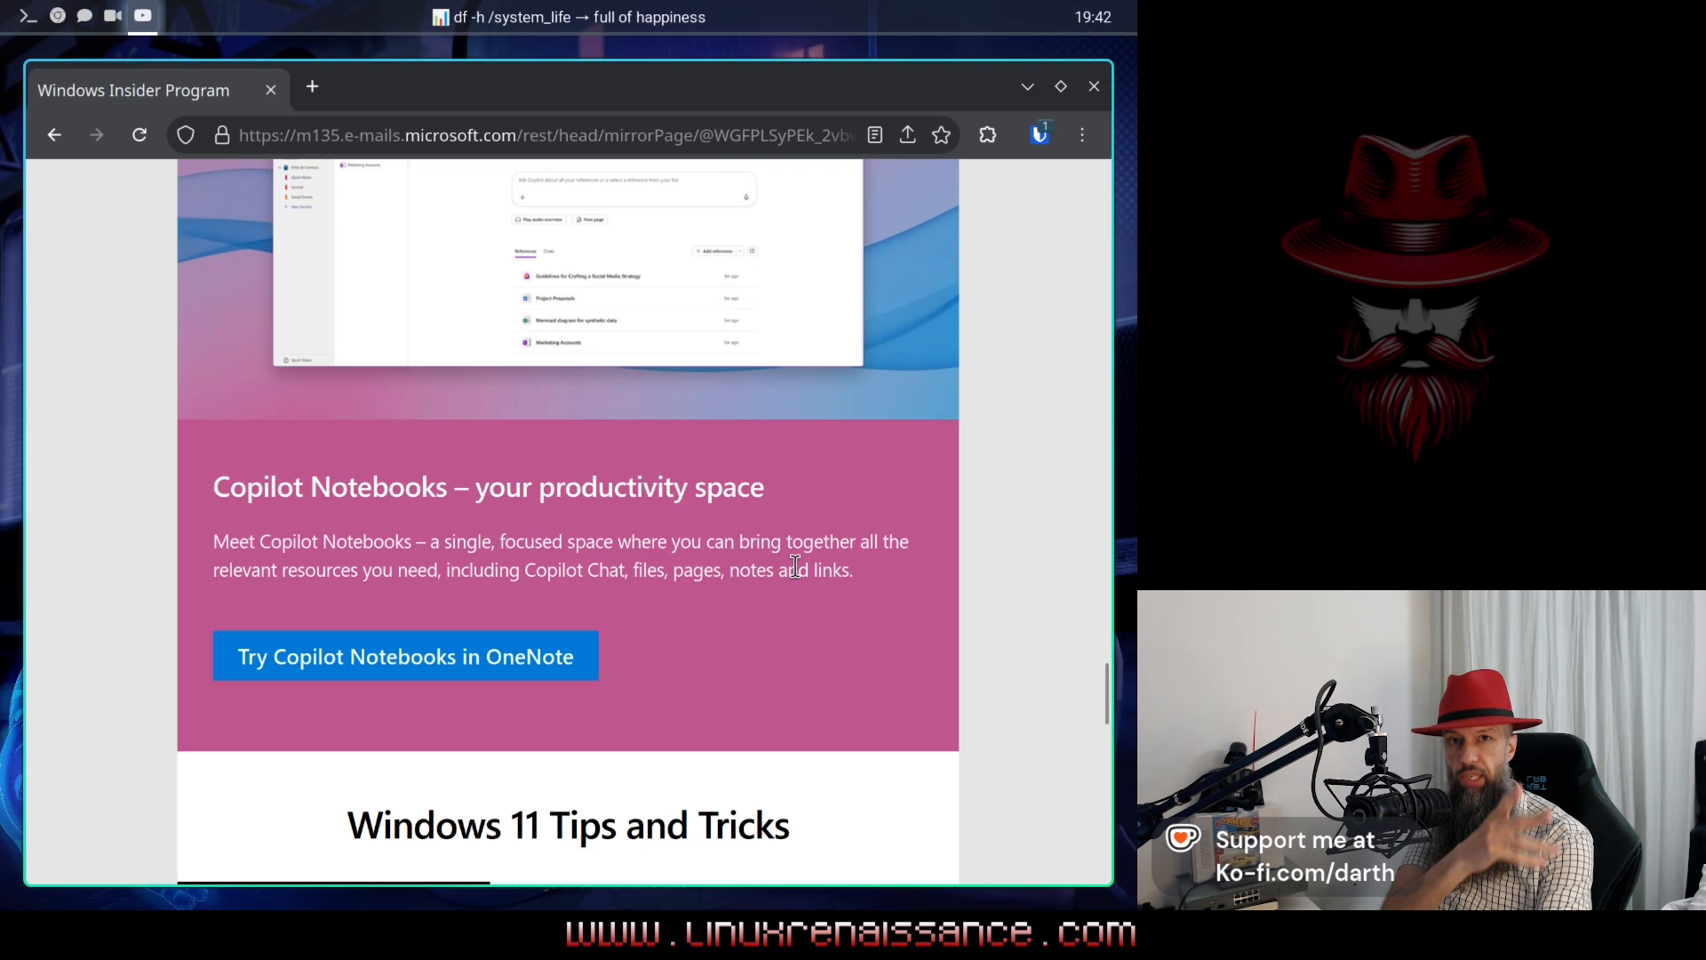
{"action": "mouse_move", "coordinate": [732, 530]}
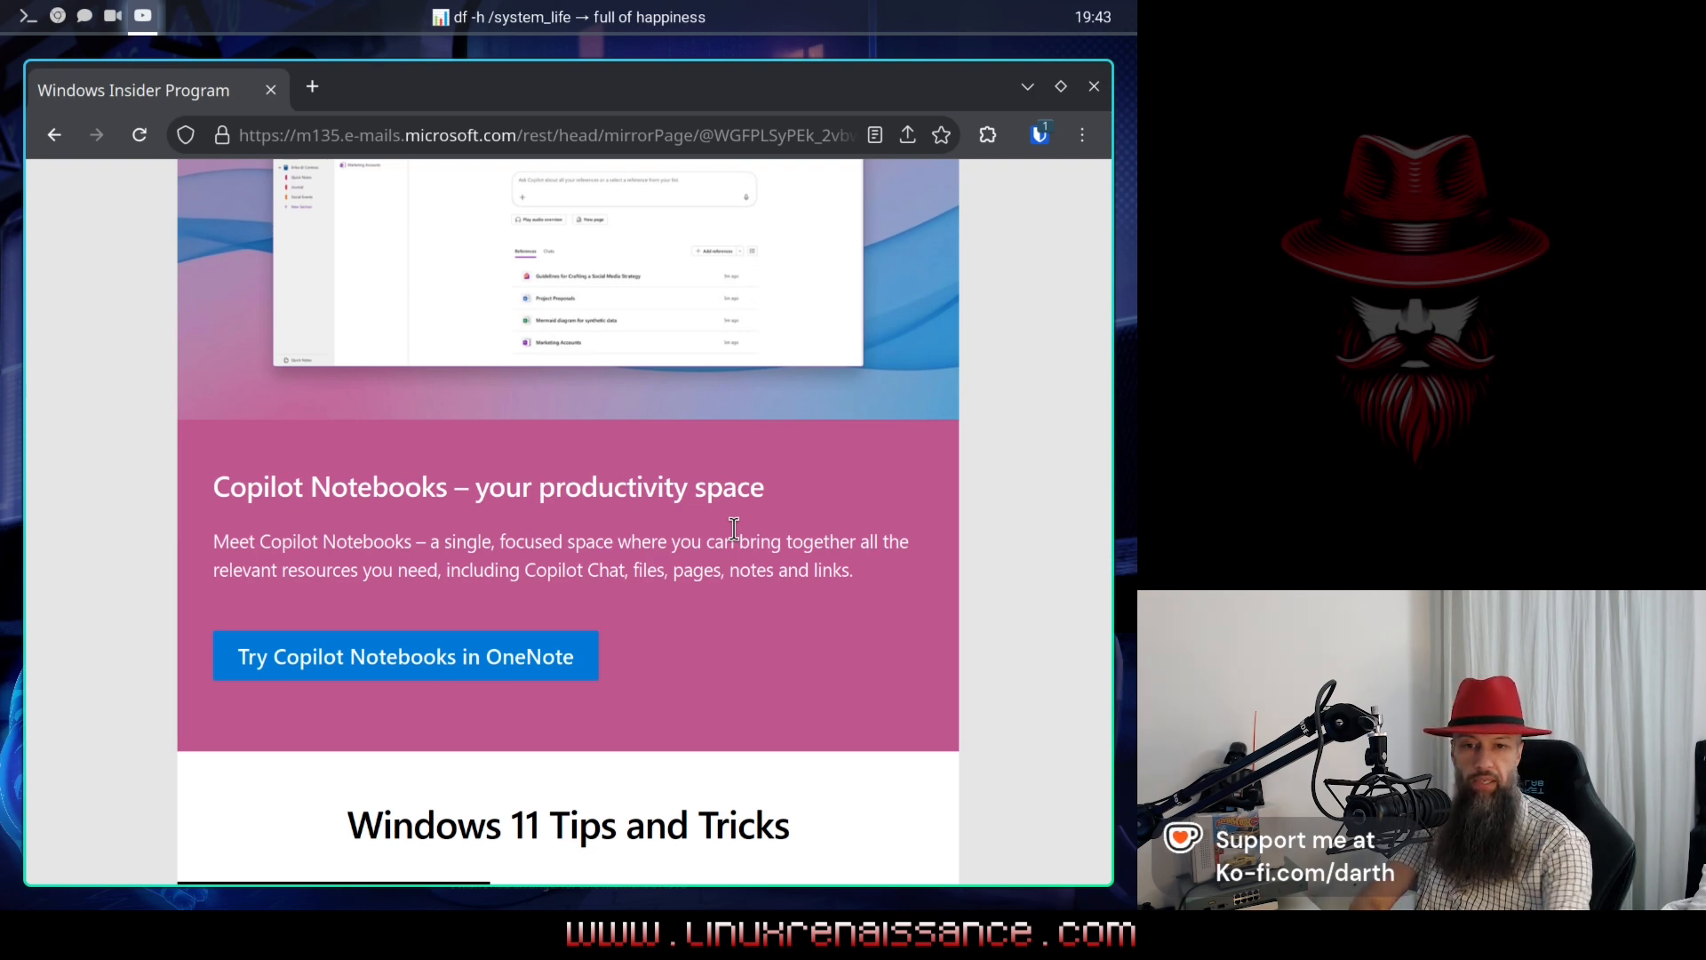
Step: Scroll through the scrollbars and Calculator tips to the Microsoft copyright footer
{"action": "scroll", "scroll_direction": "down", "scroll_amount": 3}
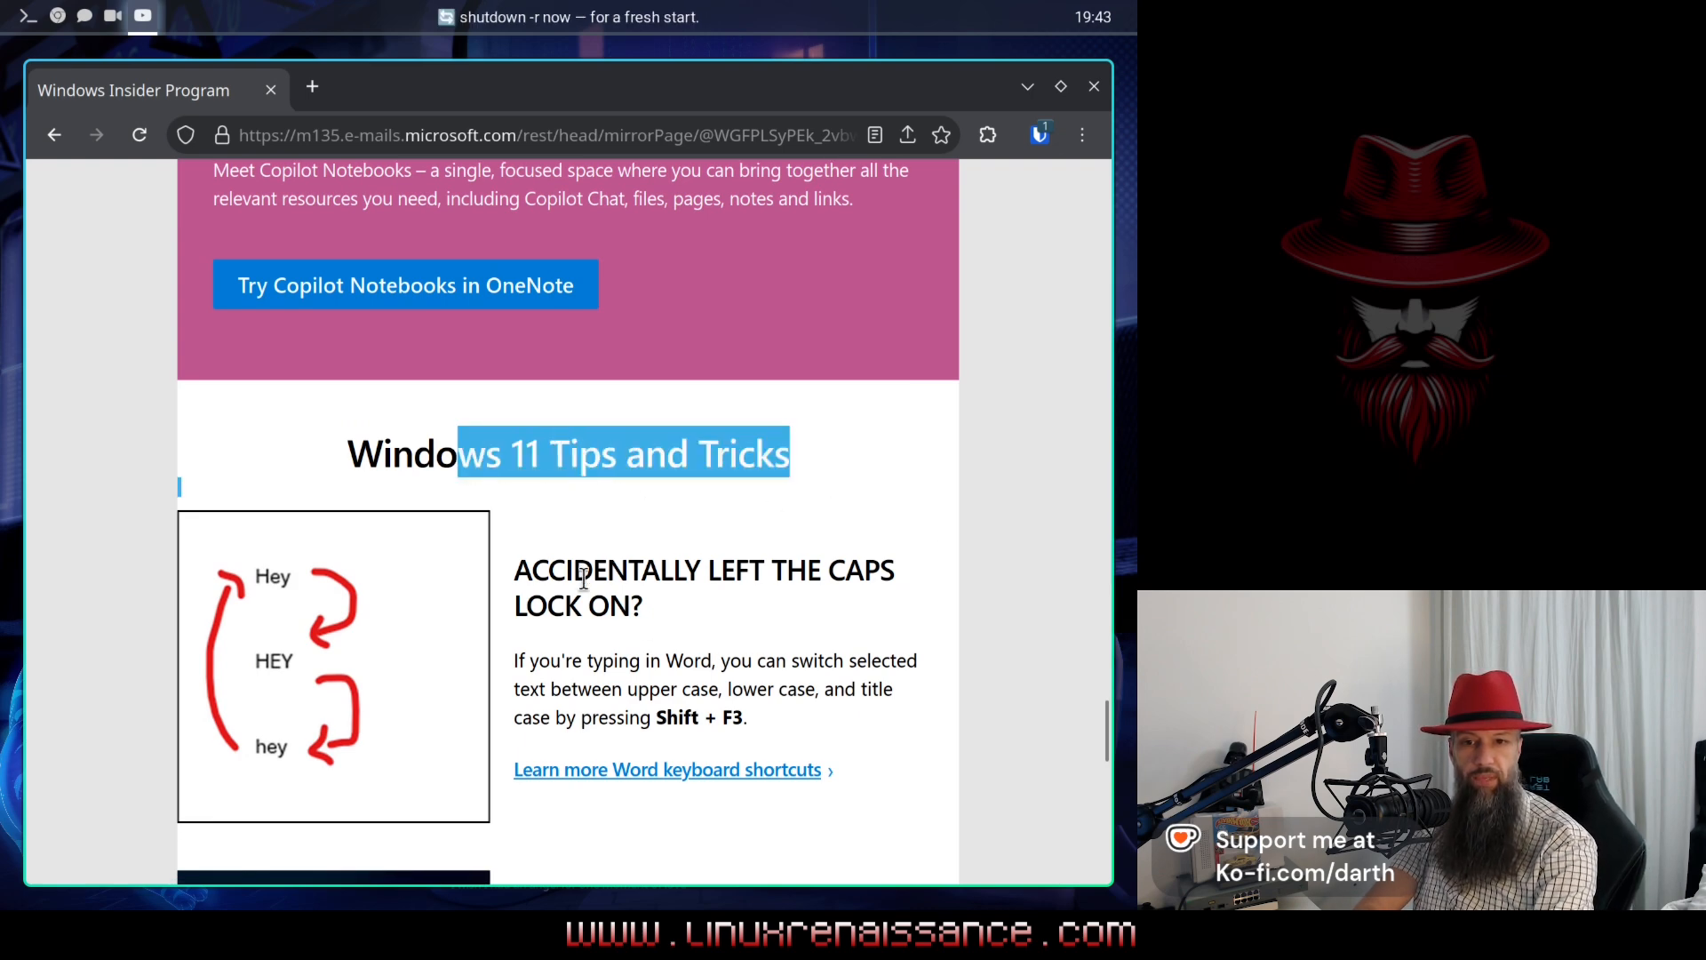
{"action": "scroll", "scroll_direction": "down", "scroll_amount": 3}
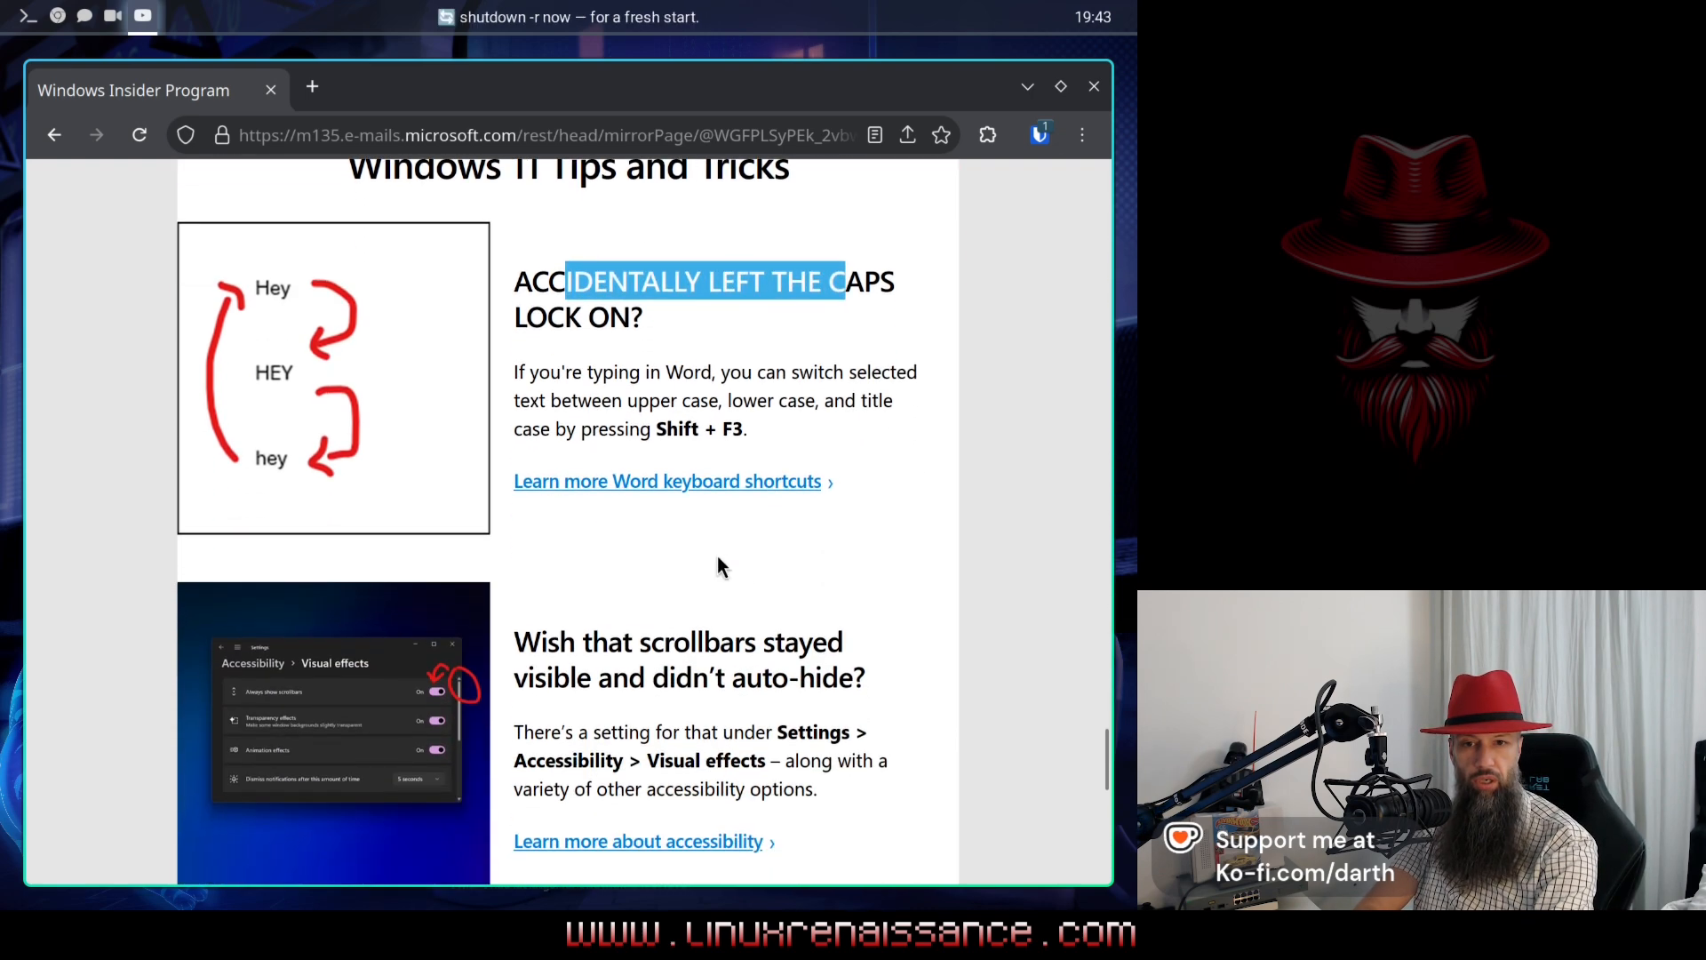
{"action": "scroll", "scroll_direction": "down", "scroll_amount": 3}
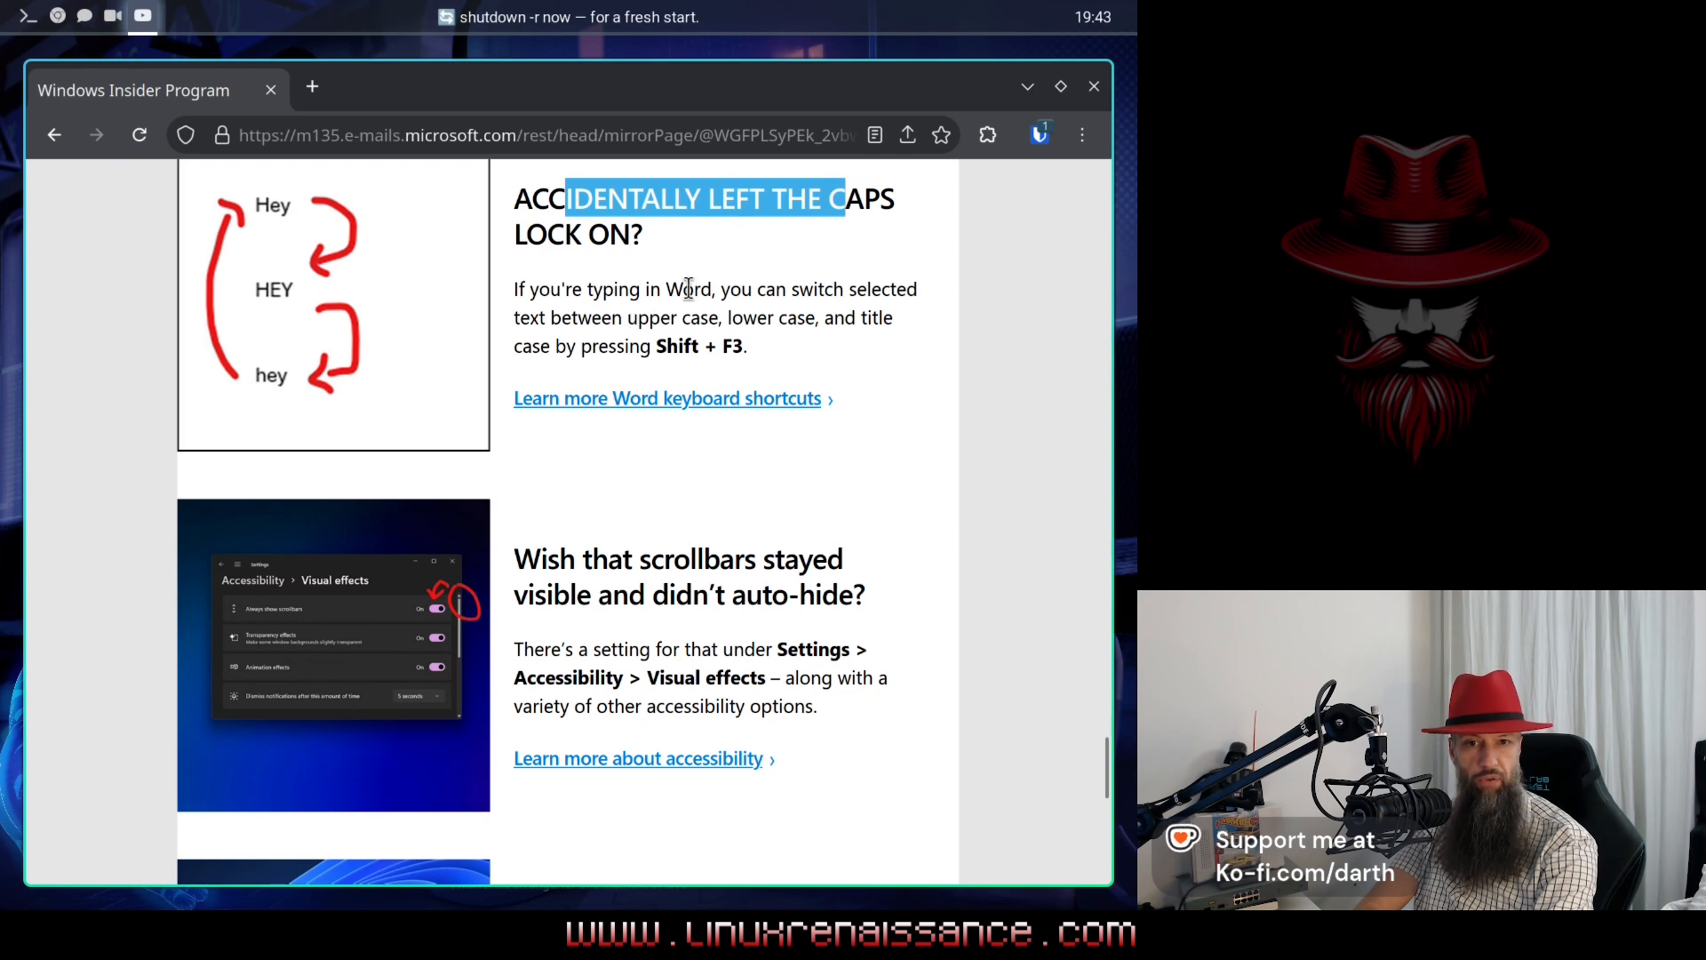
{"action": "scroll", "scroll_direction": "down", "scroll_amount": 3}
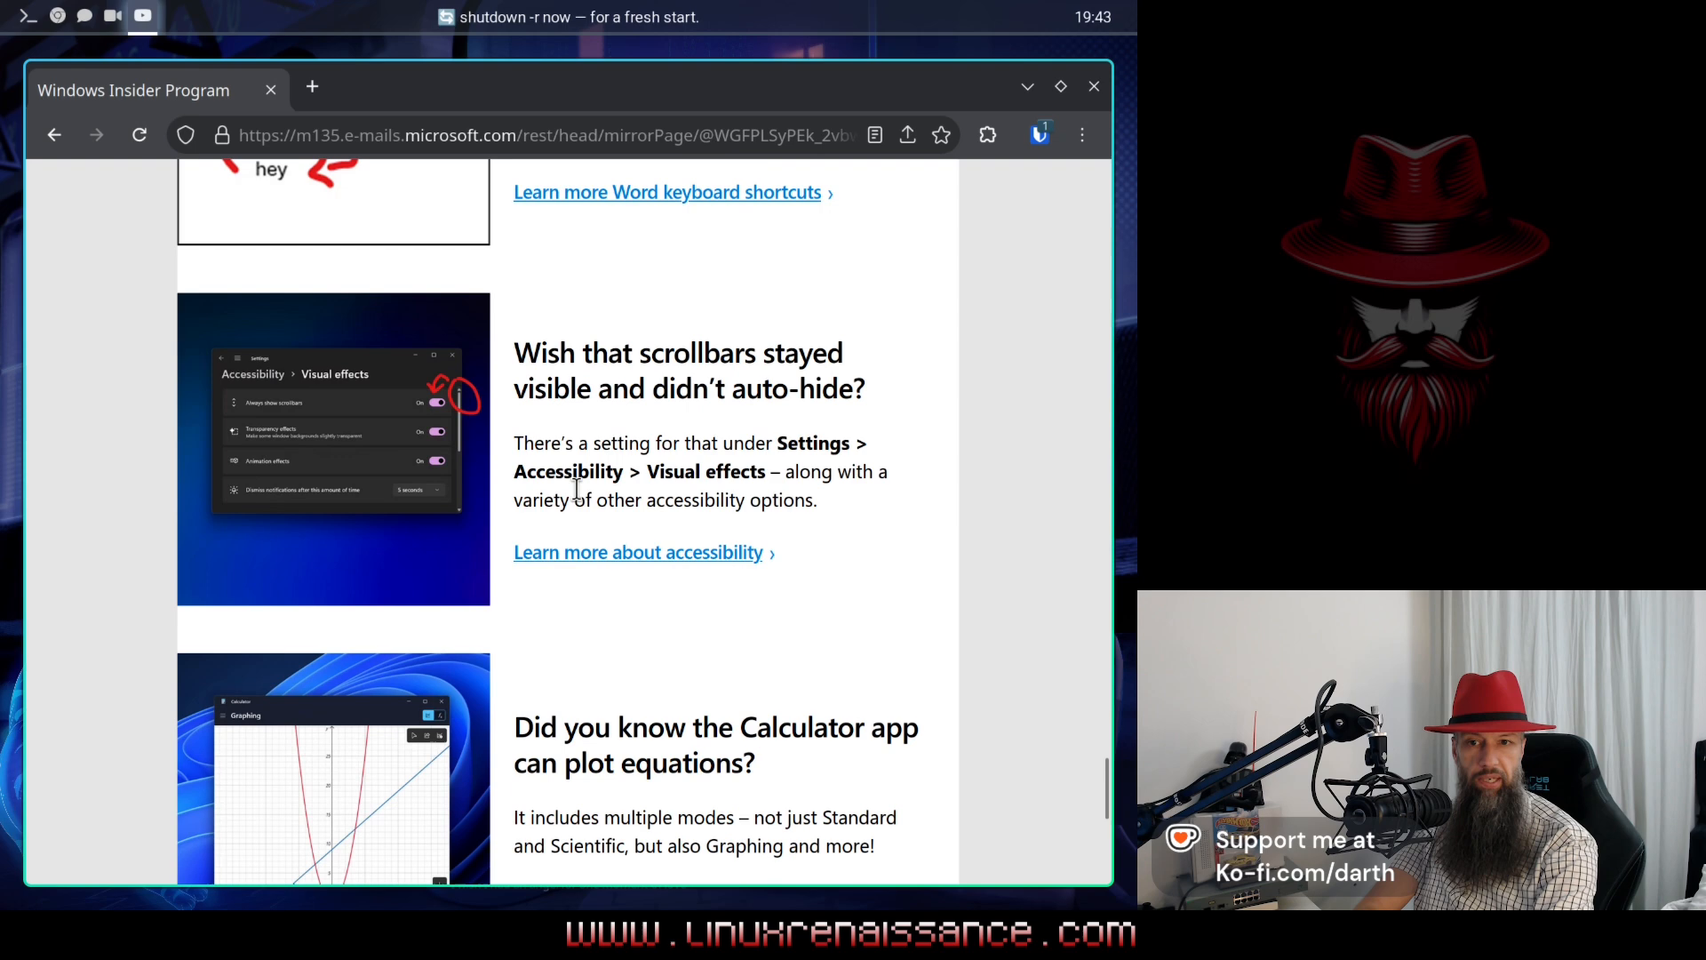
{"action": "scroll", "scroll_direction": "down", "scroll_amount": 3}
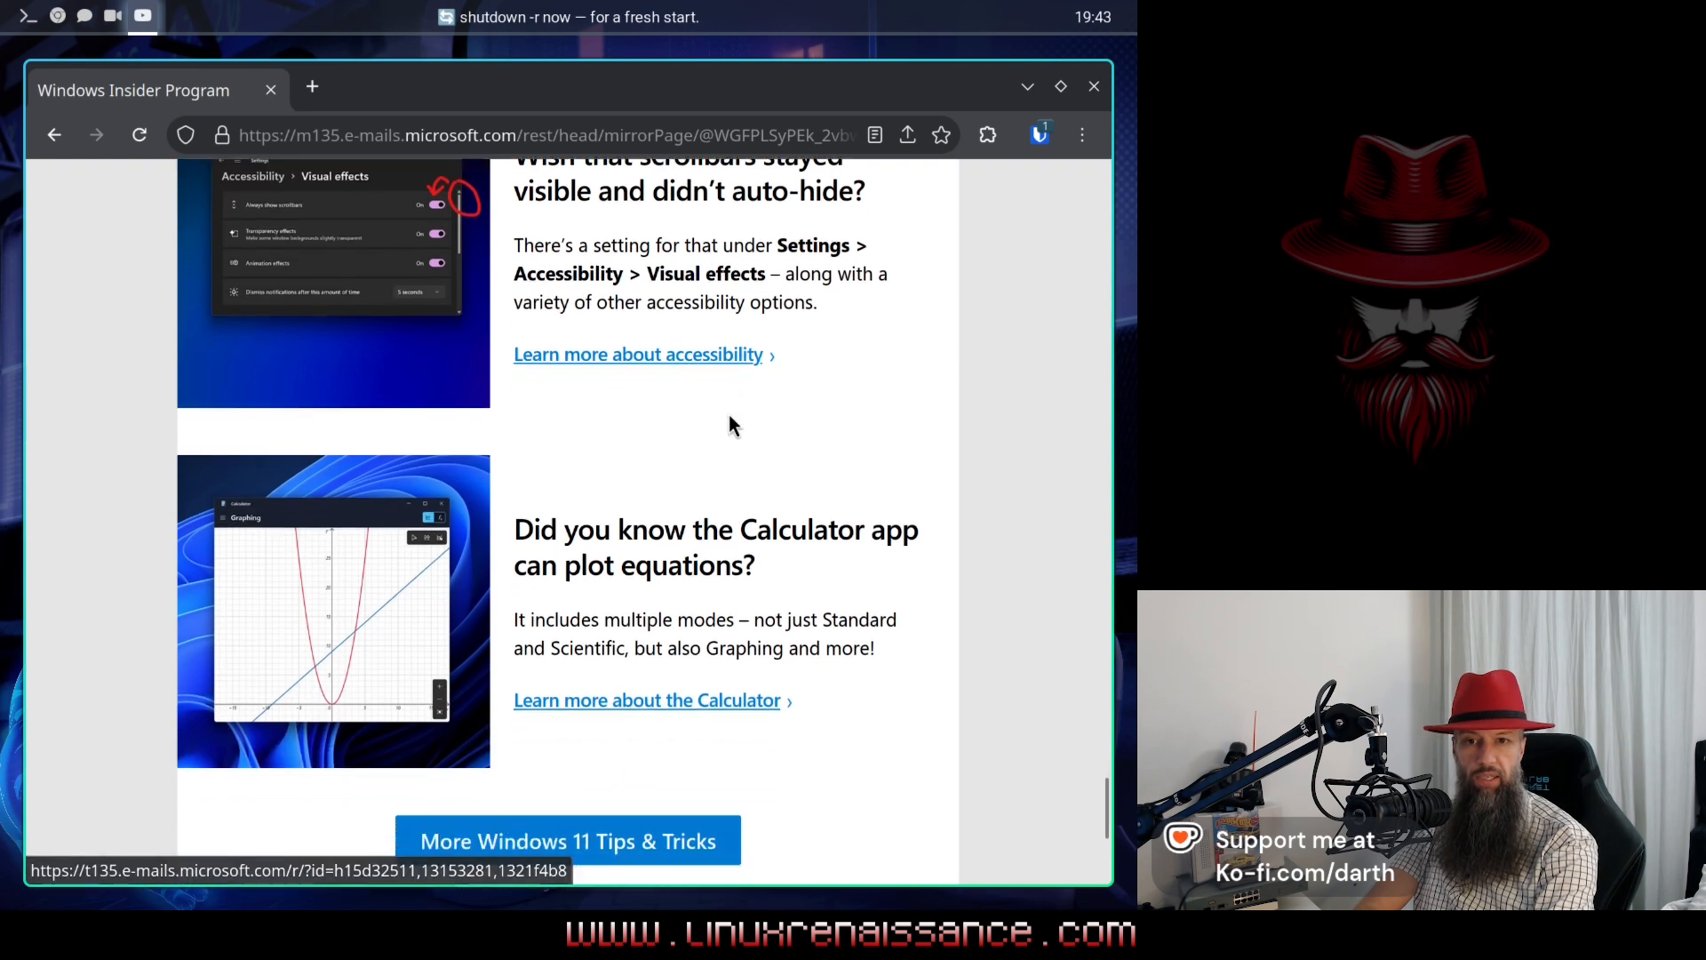
{"action": "scroll", "scroll_direction": "down", "scroll_amount": 3}
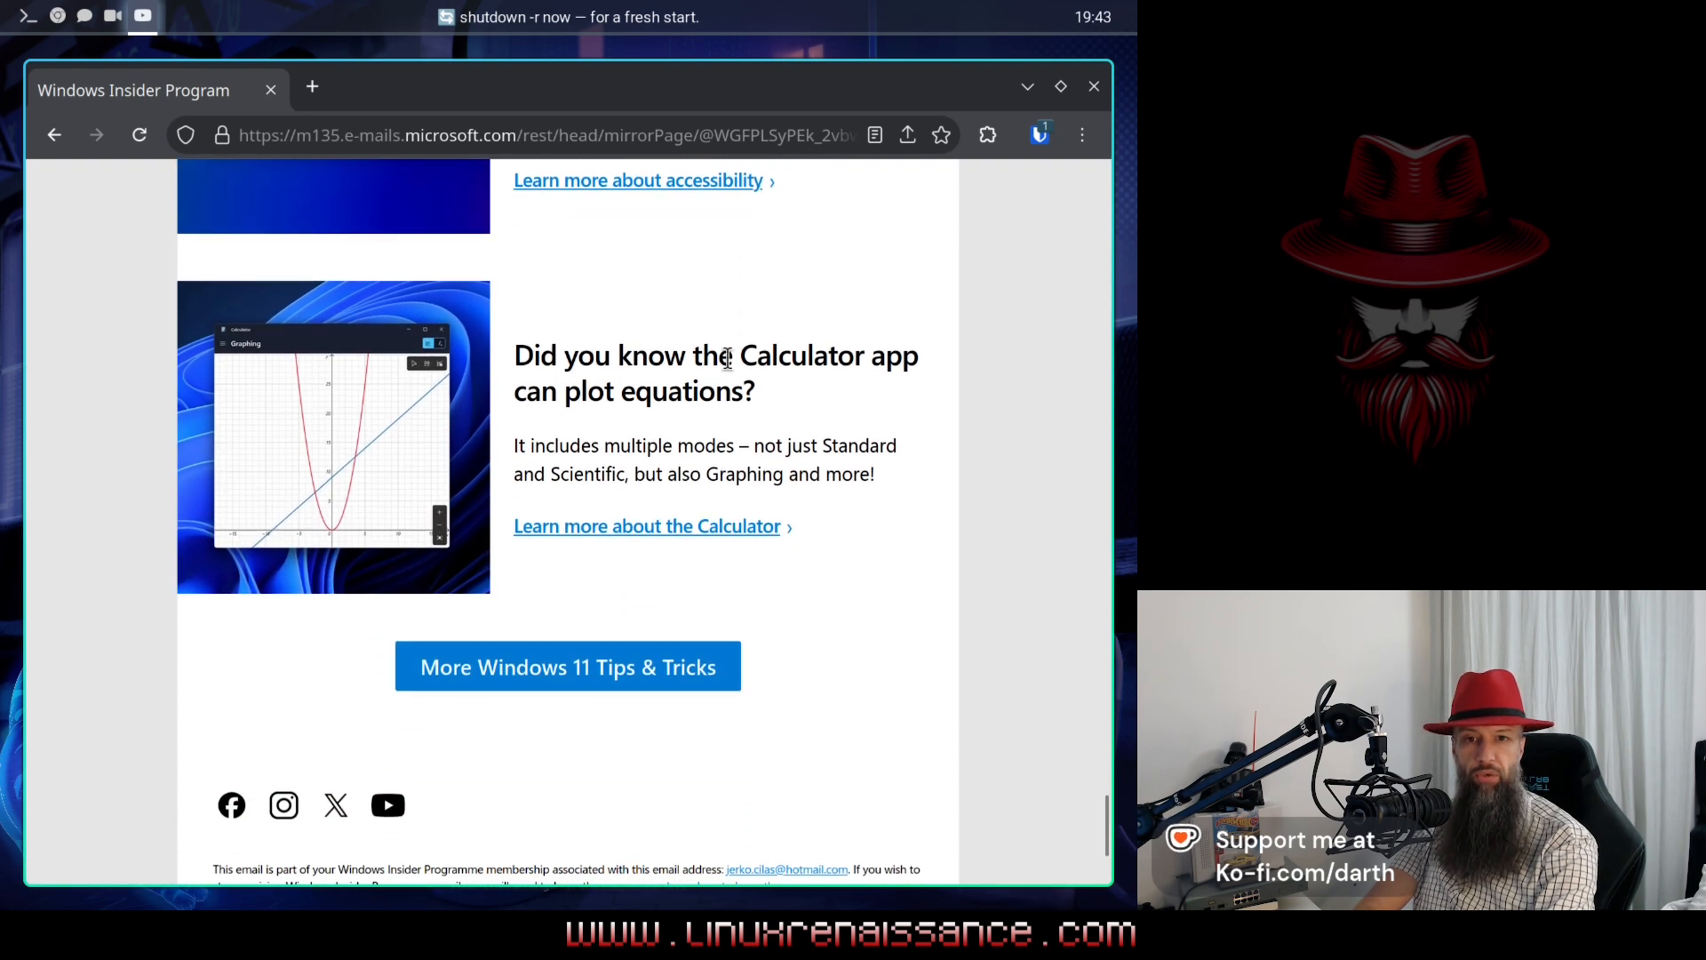
{"action": "mouse_move", "coordinate": [626, 383]}
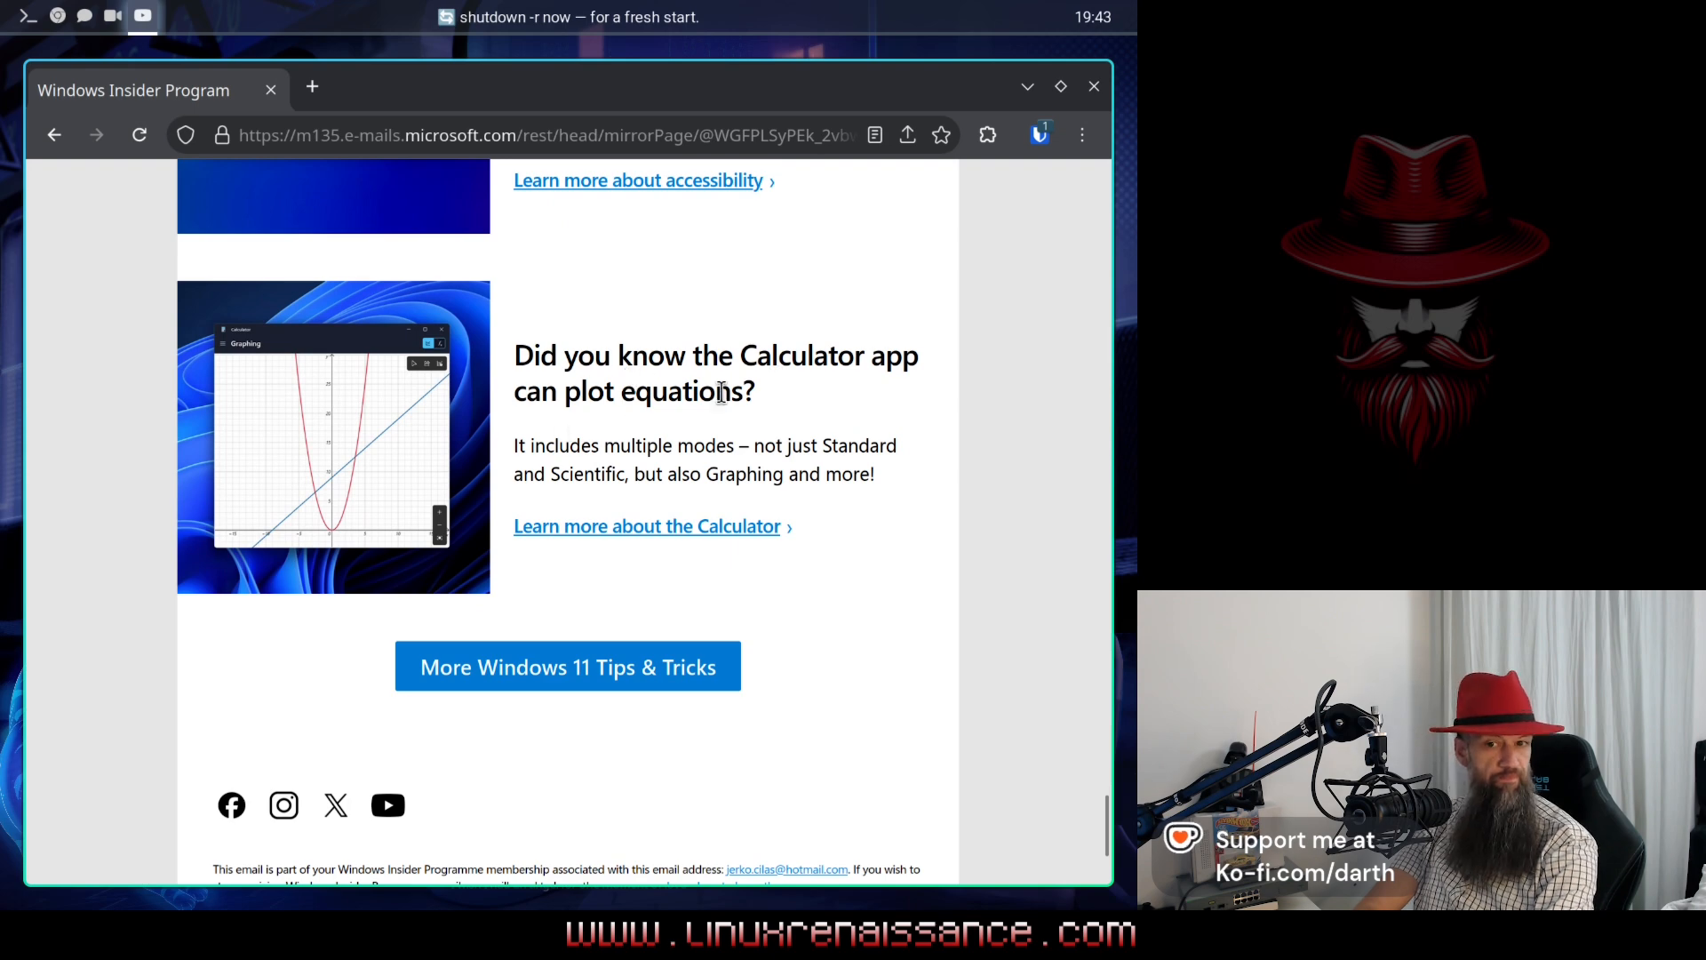
{"action": "scroll", "scroll_direction": "down", "scroll_amount": 3}
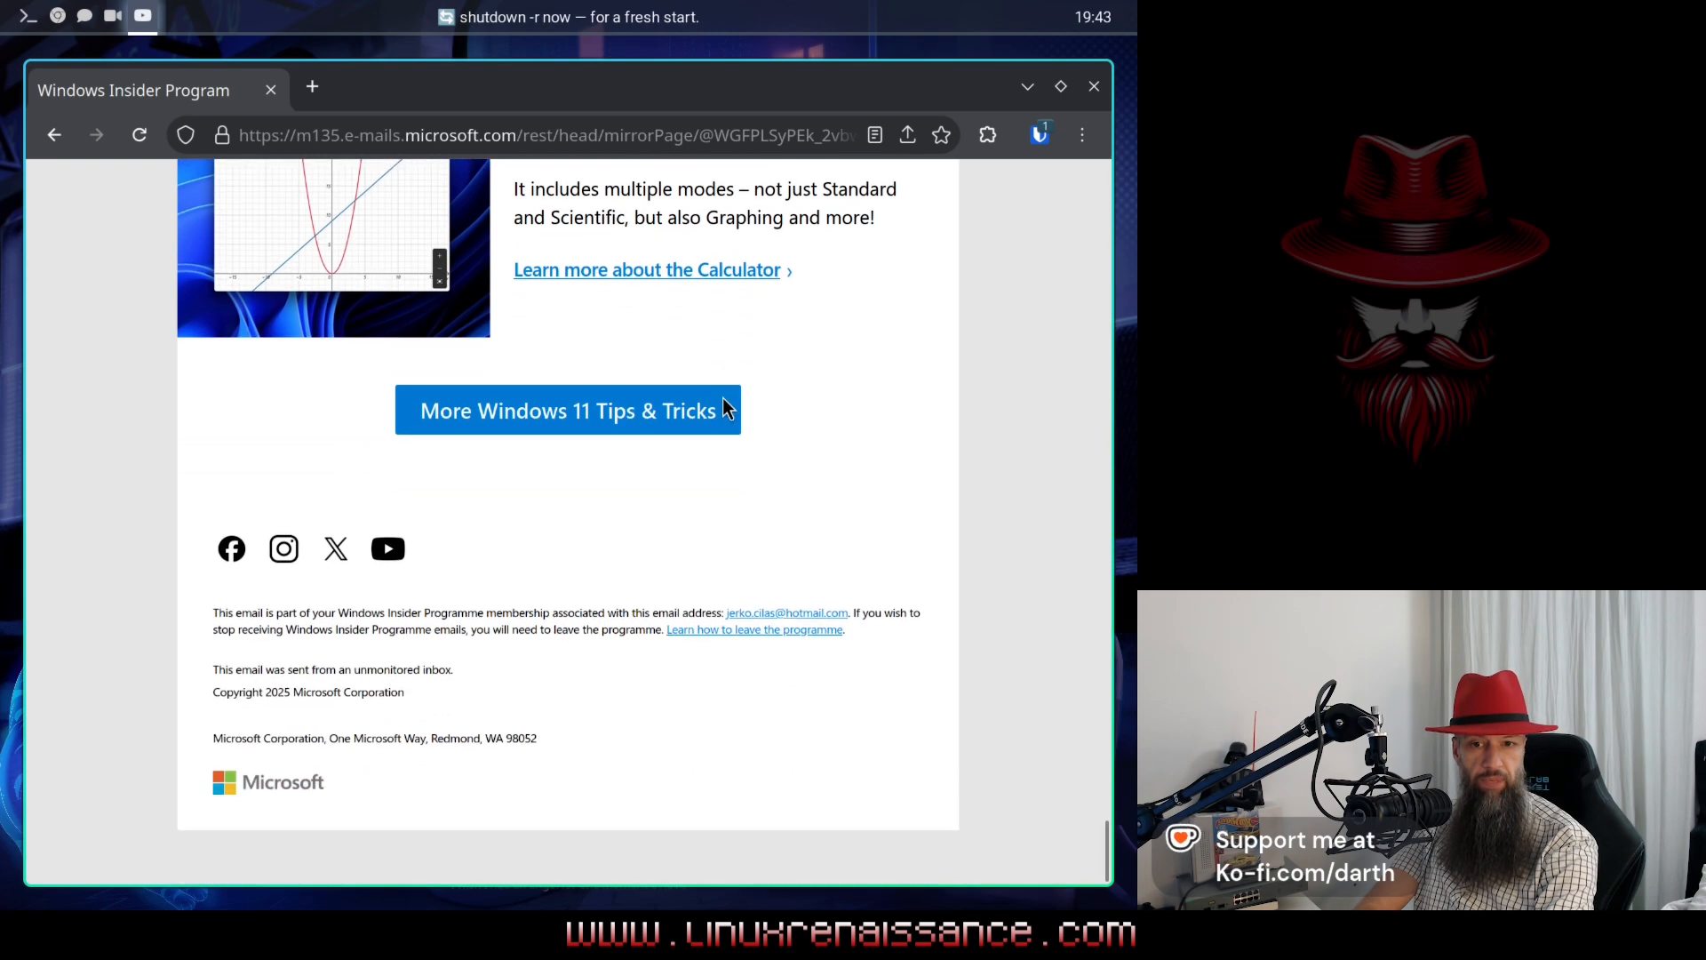